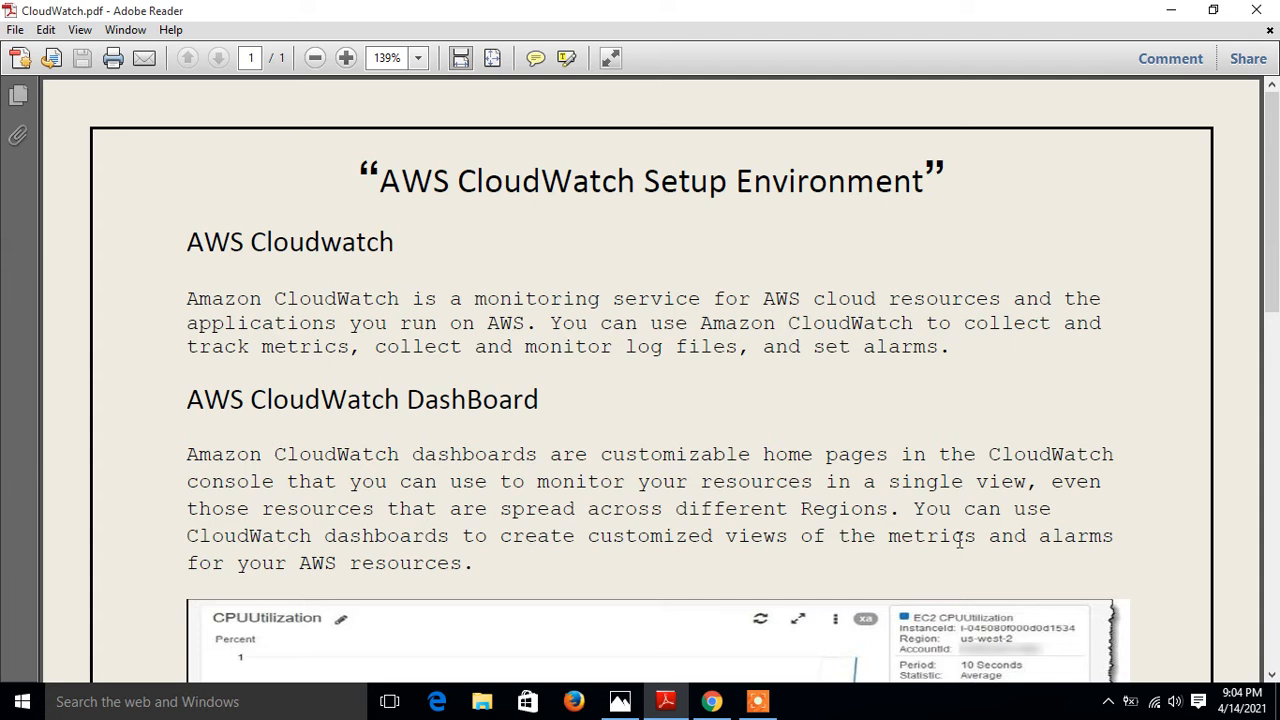
{"action": "mouse_move", "coordinate": [318, 274]}
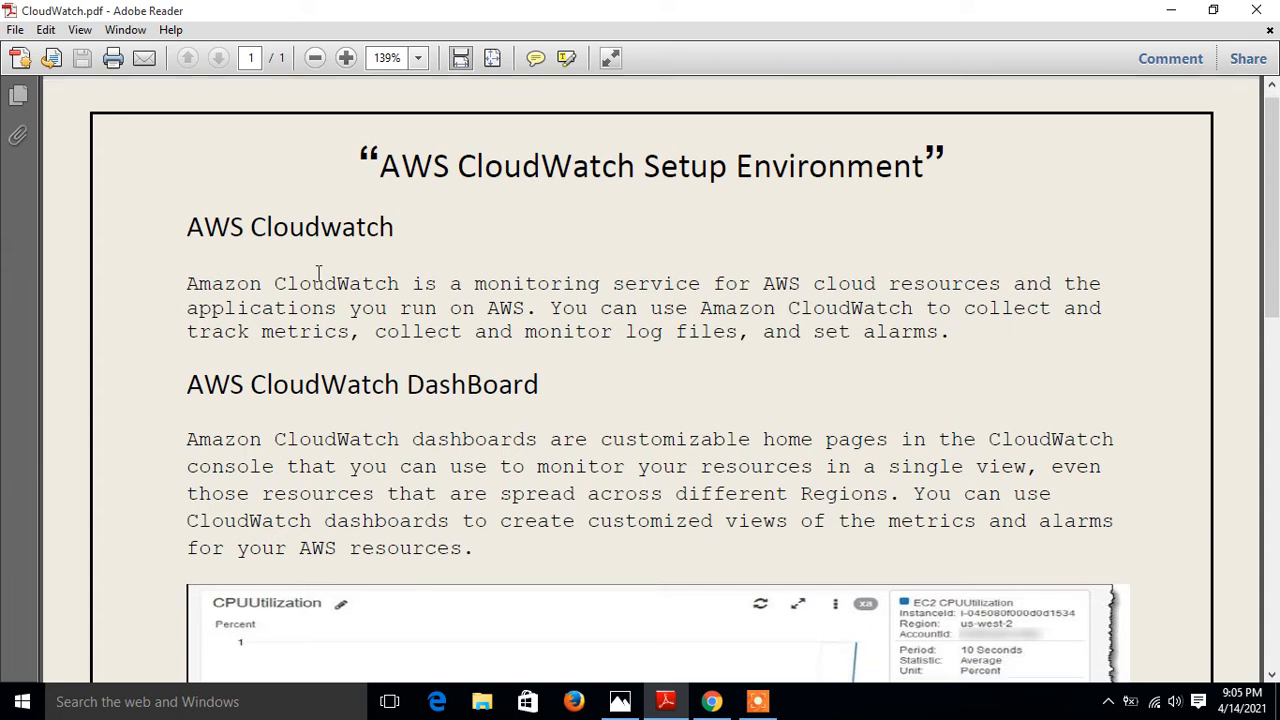
- List the running Linux-Server EC2 instance and dismiss the new-console notice
{"action": "scroll", "scroll_direction": "down", "scroll_amount": 3}
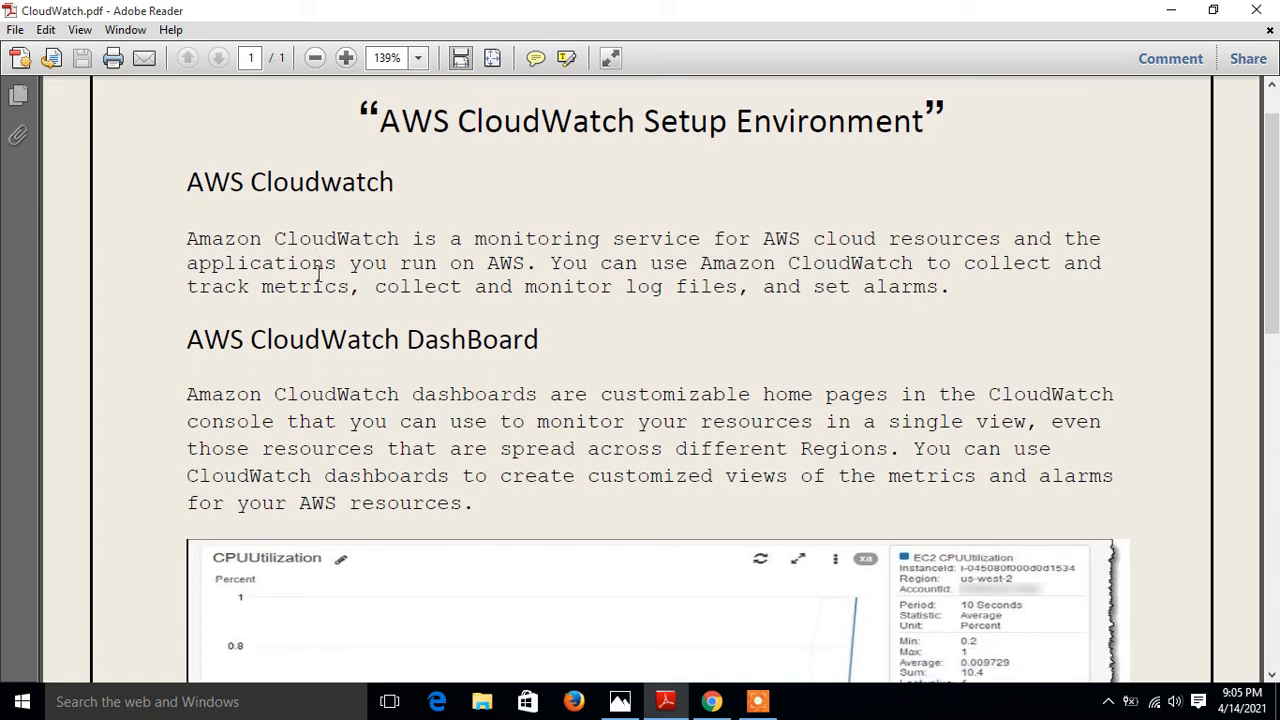
{"action": "scroll", "scroll_direction": "down", "scroll_amount": 3}
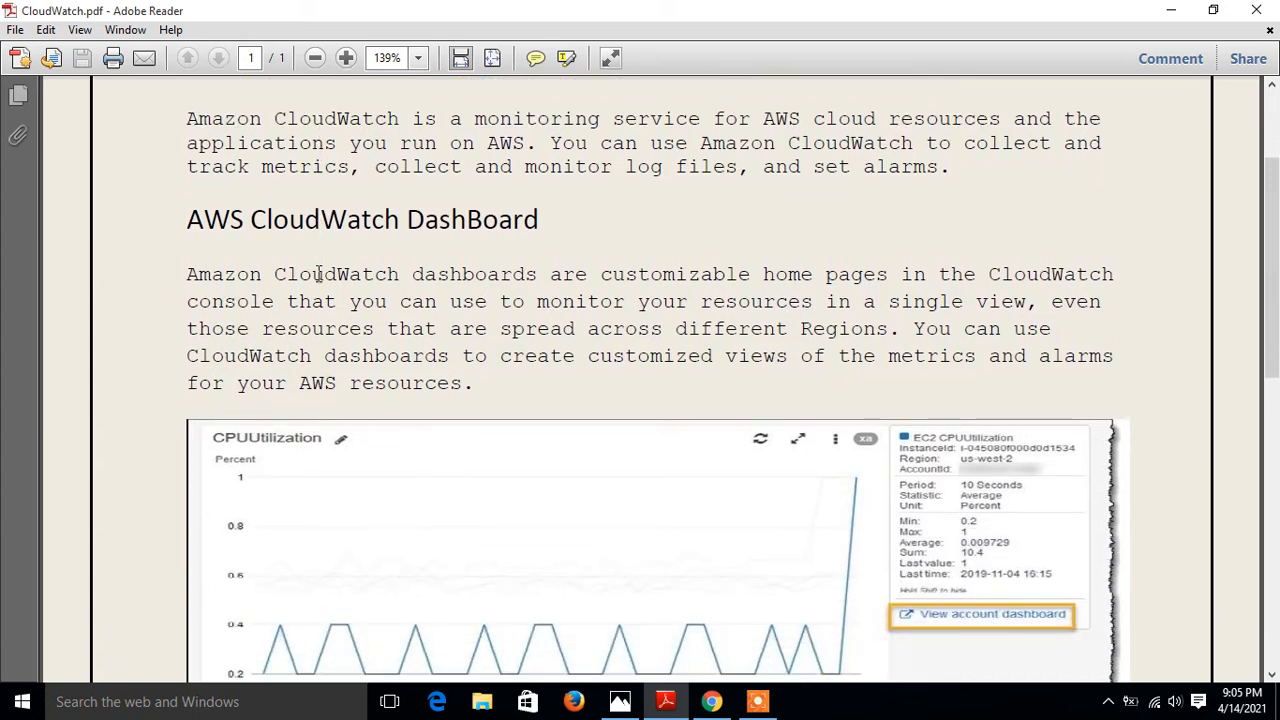
{"action": "scroll", "scroll_direction": "down", "scroll_amount": 3}
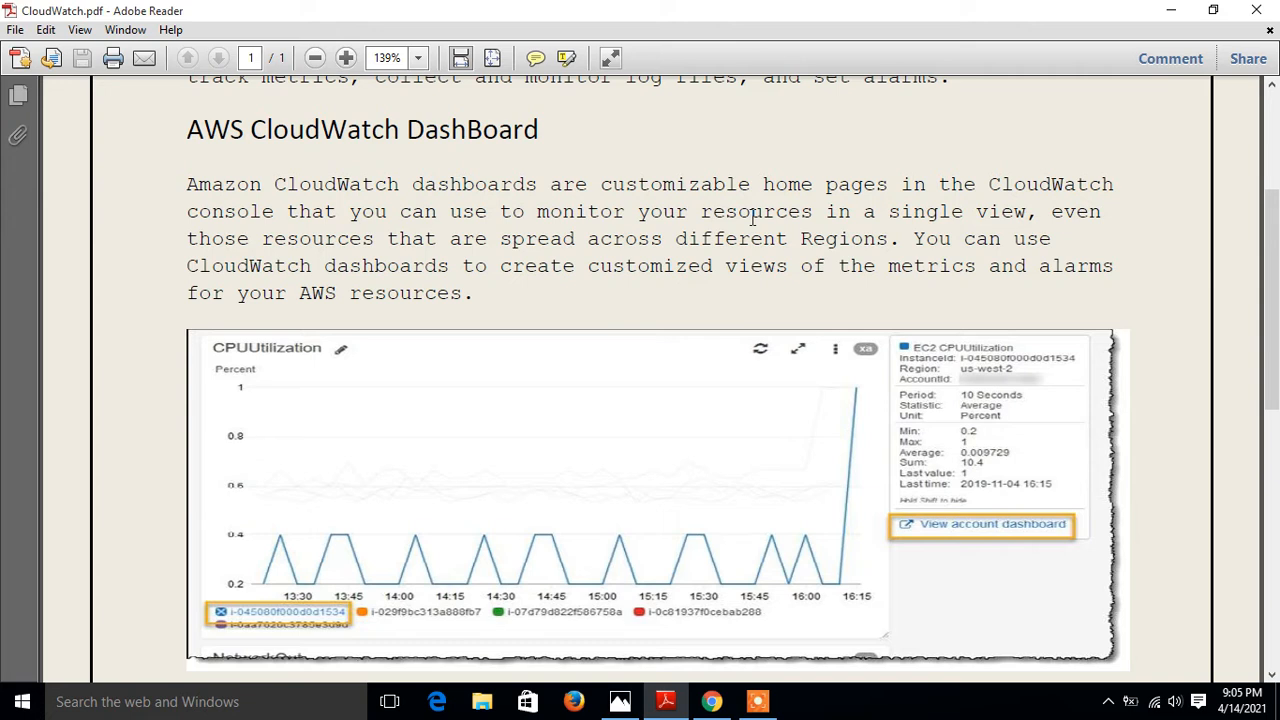
{"action": "scroll", "scroll_direction": "down", "scroll_amount": 3}
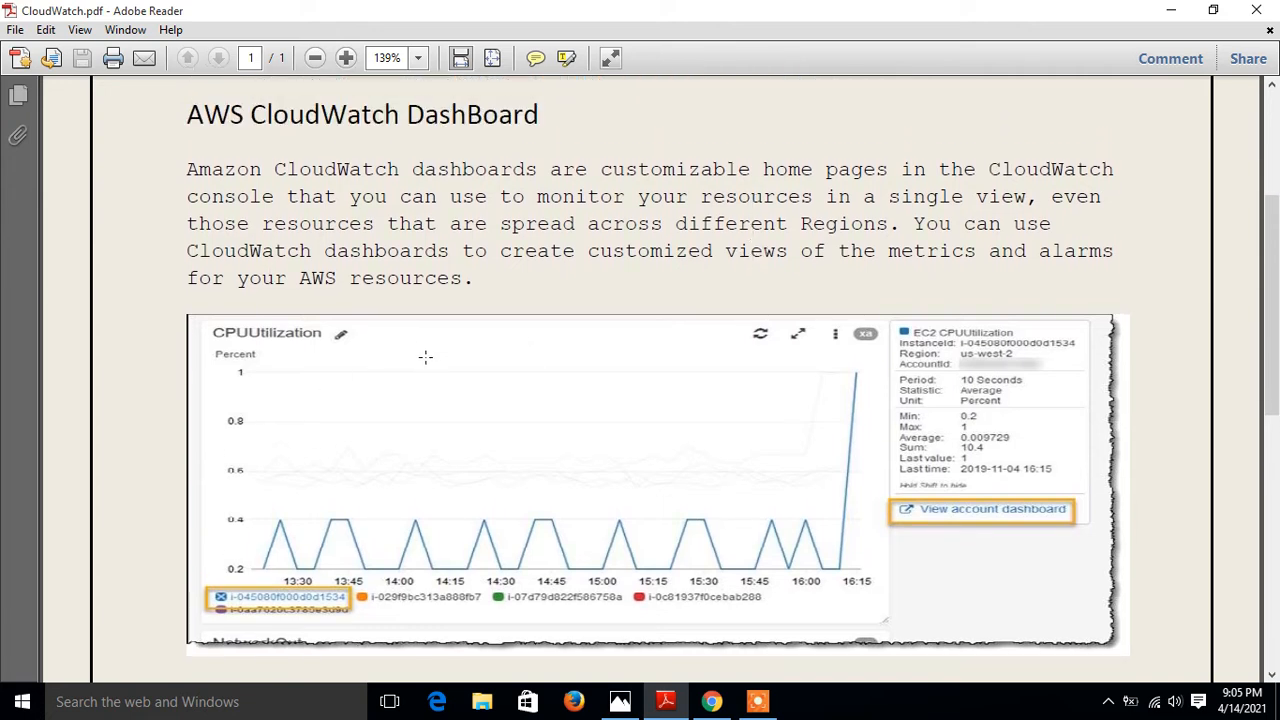
{"action": "scroll", "scroll_direction": "down", "scroll_amount": 3}
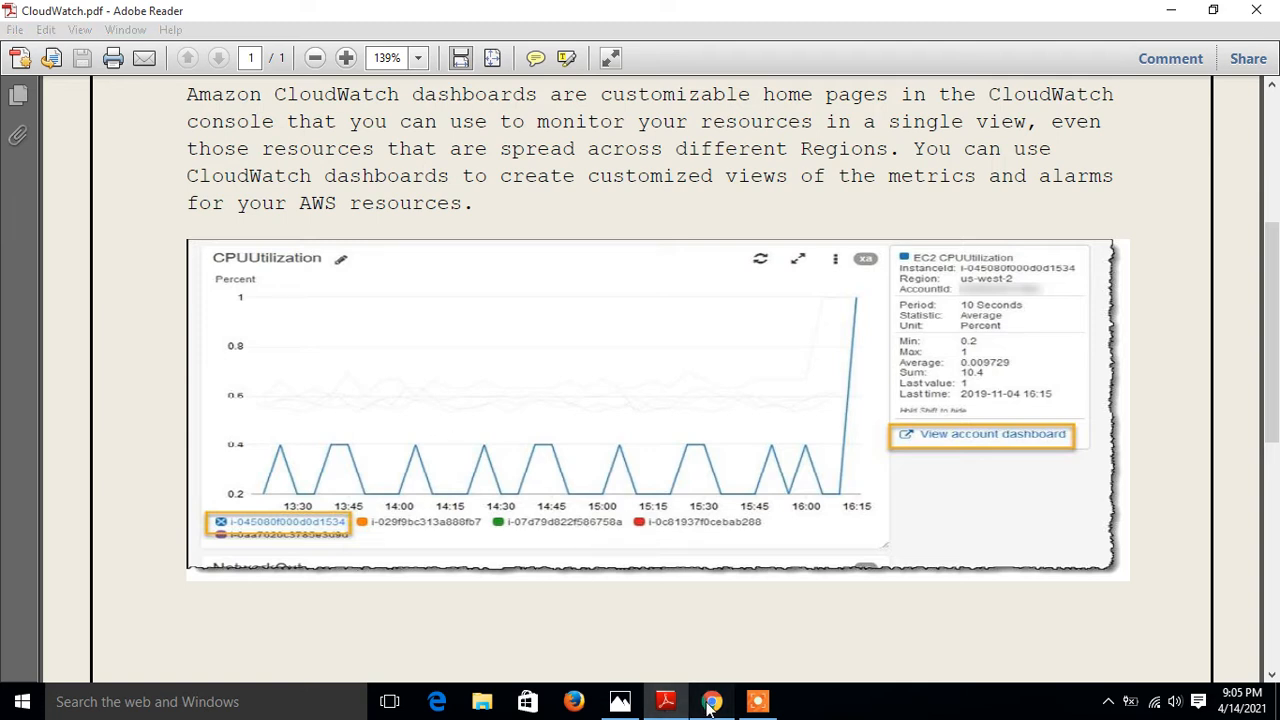
{"action": "left_click", "coordinate": [711, 701]}
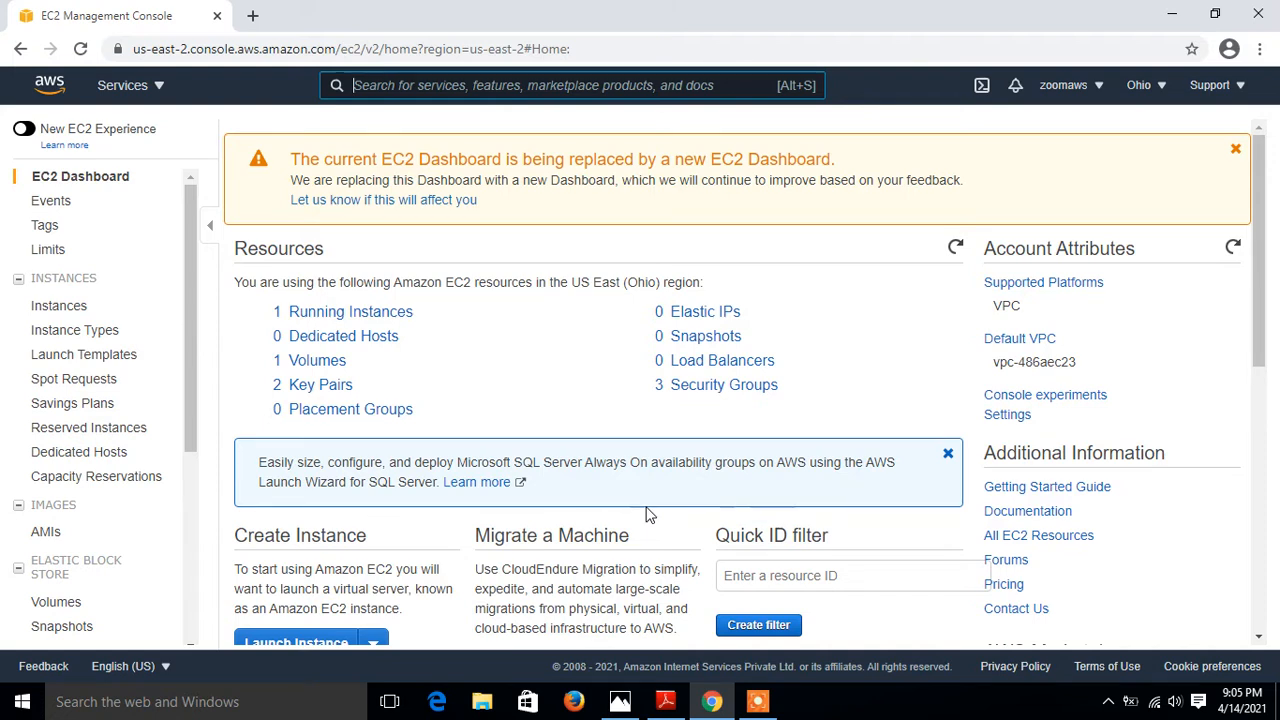
{"action": "mouse_move", "coordinate": [366, 328]}
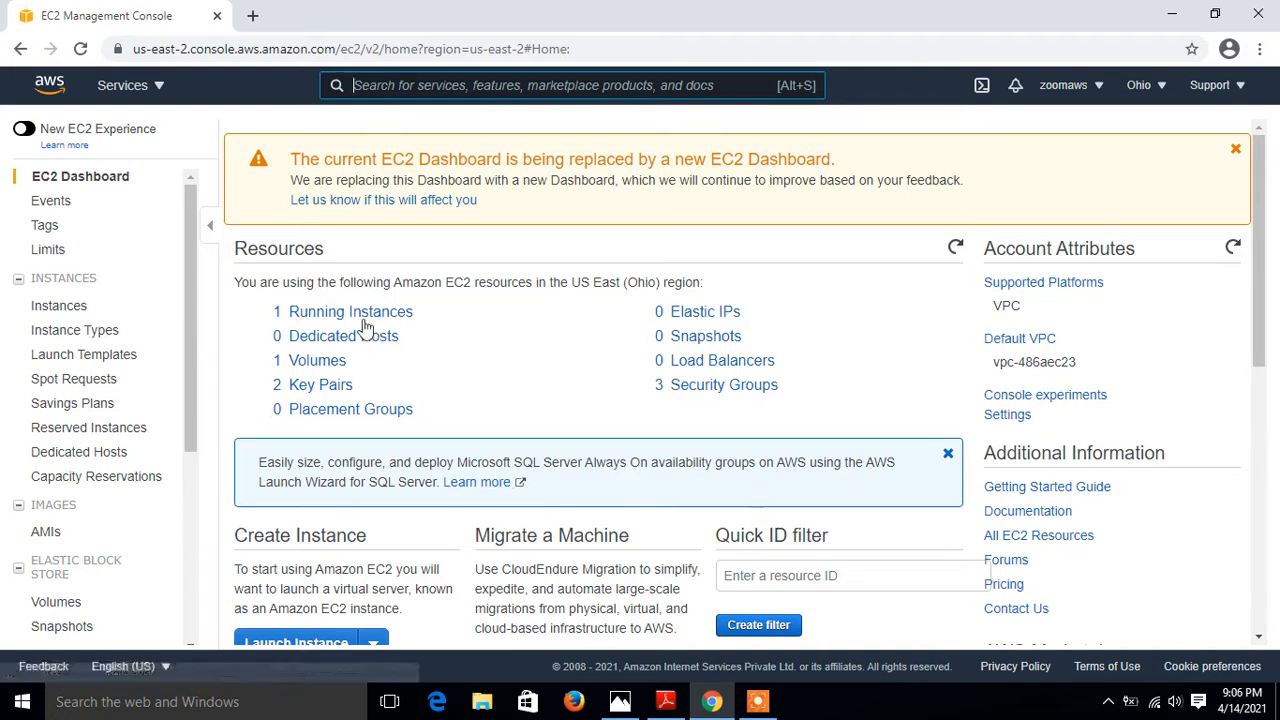
{"action": "left_click", "coordinate": [351, 311]}
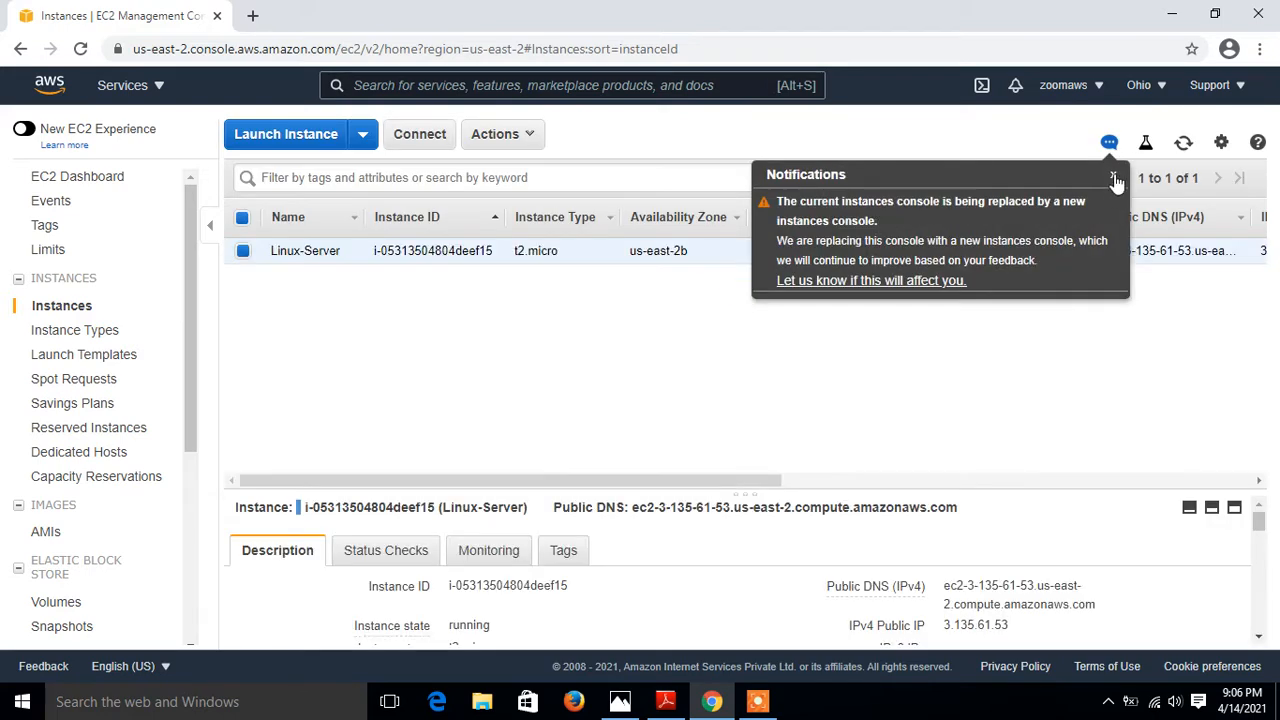
{"action": "left_click", "coordinate": [1113, 180]}
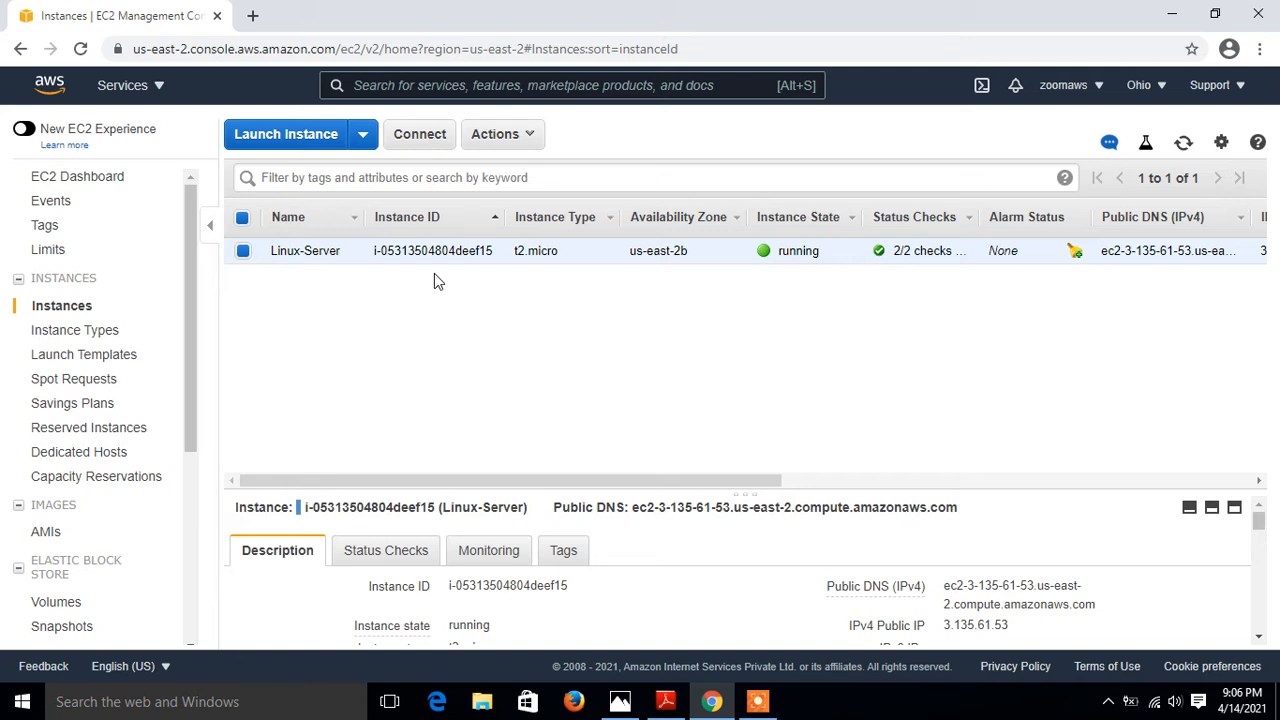
- Search the AWS services for CloudWatch and go to its console overview
{"action": "type", "text": "cld"}
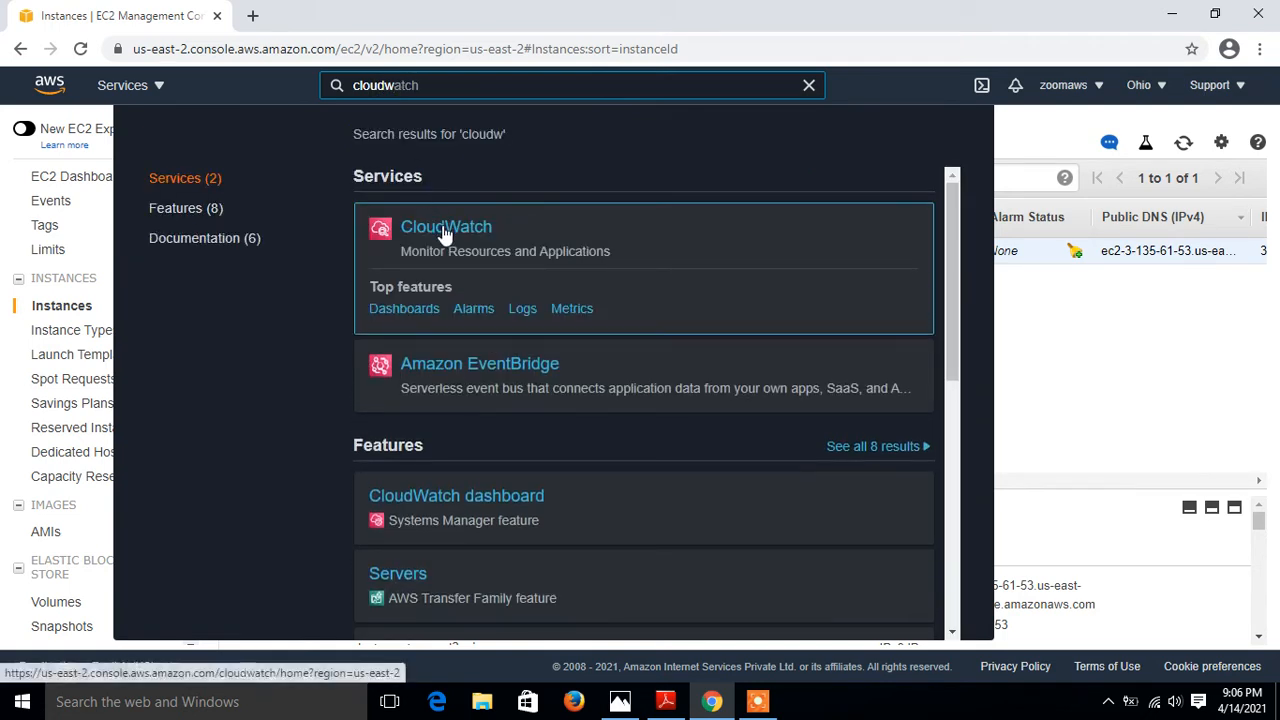
{"action": "left_click", "coordinate": [446, 226]}
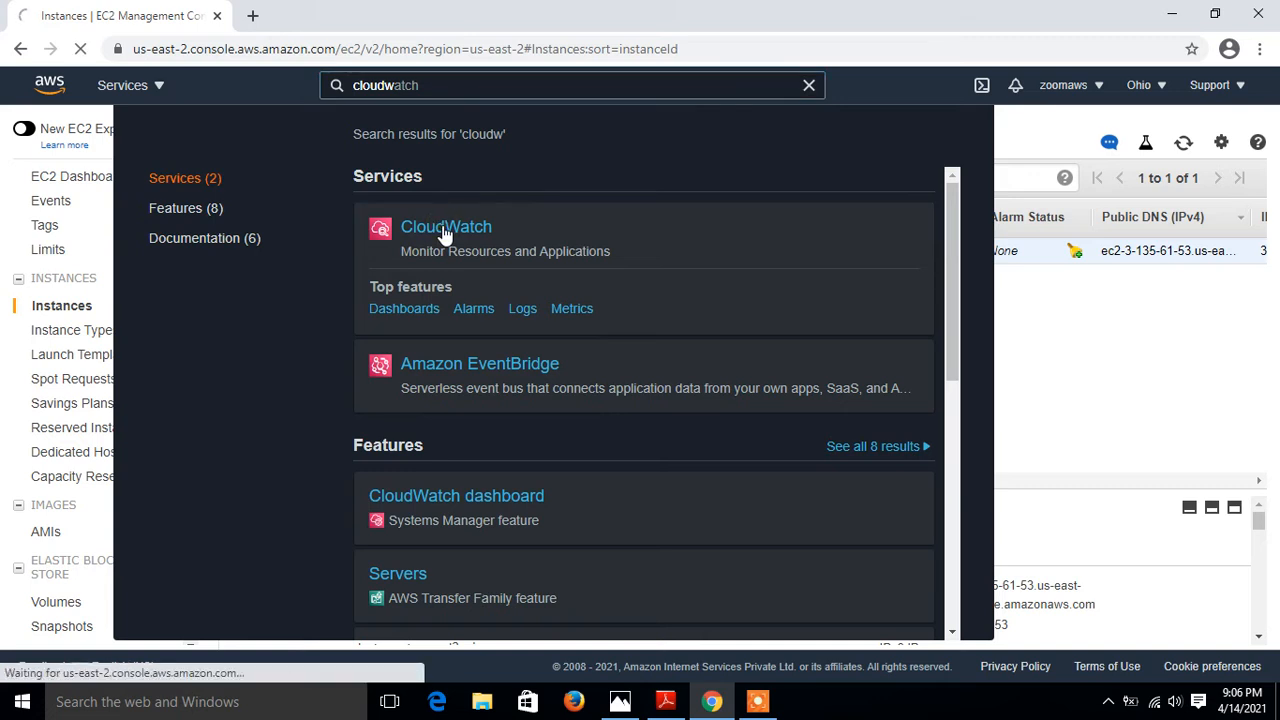
{"action": "left_click", "coordinate": [446, 226]}
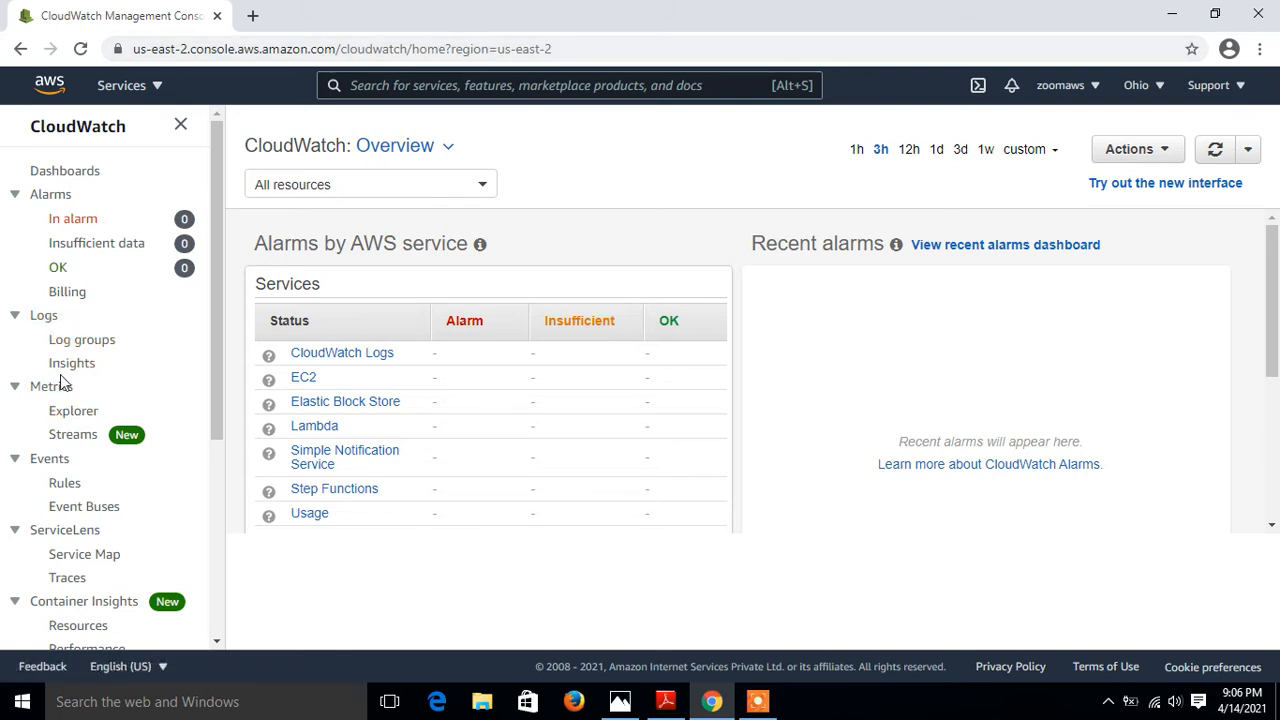
{"action": "mouse_move", "coordinate": [8, 398]}
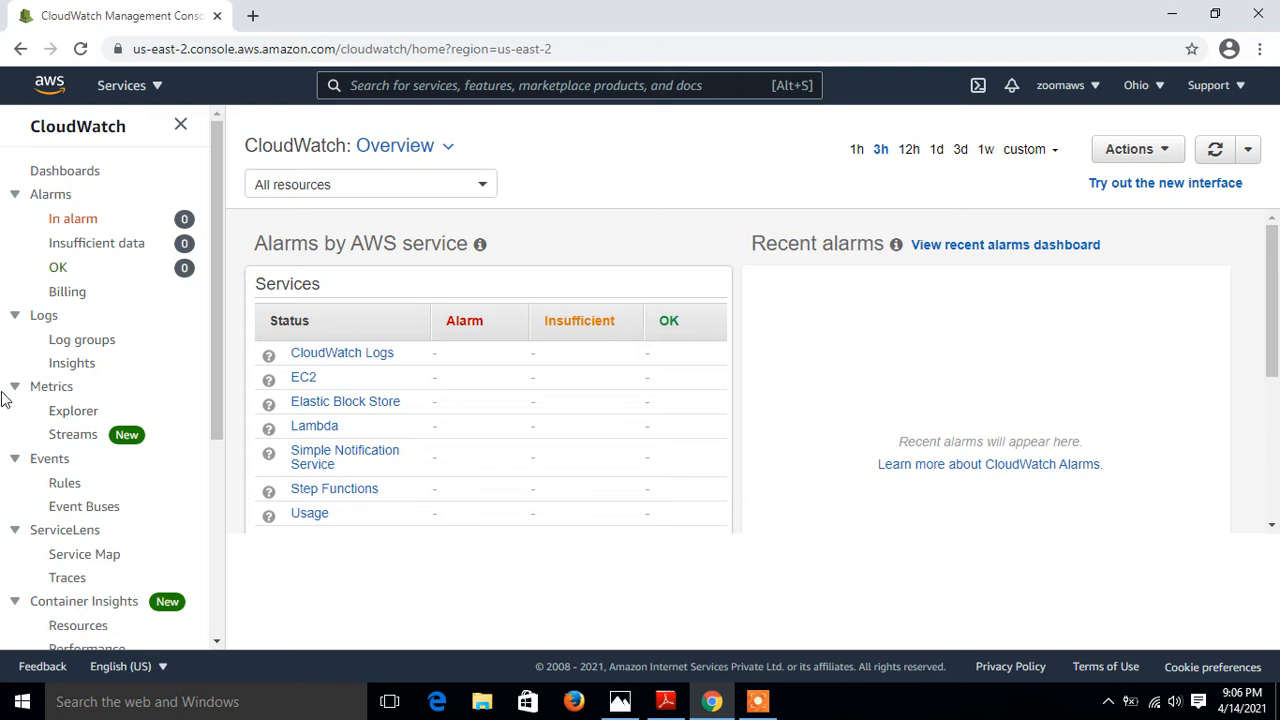
- Browse Metrics > EC2 > Per-Instance Metrics to list Linux-Server's metrics
{"action": "left_click", "coordinate": [51, 386]}
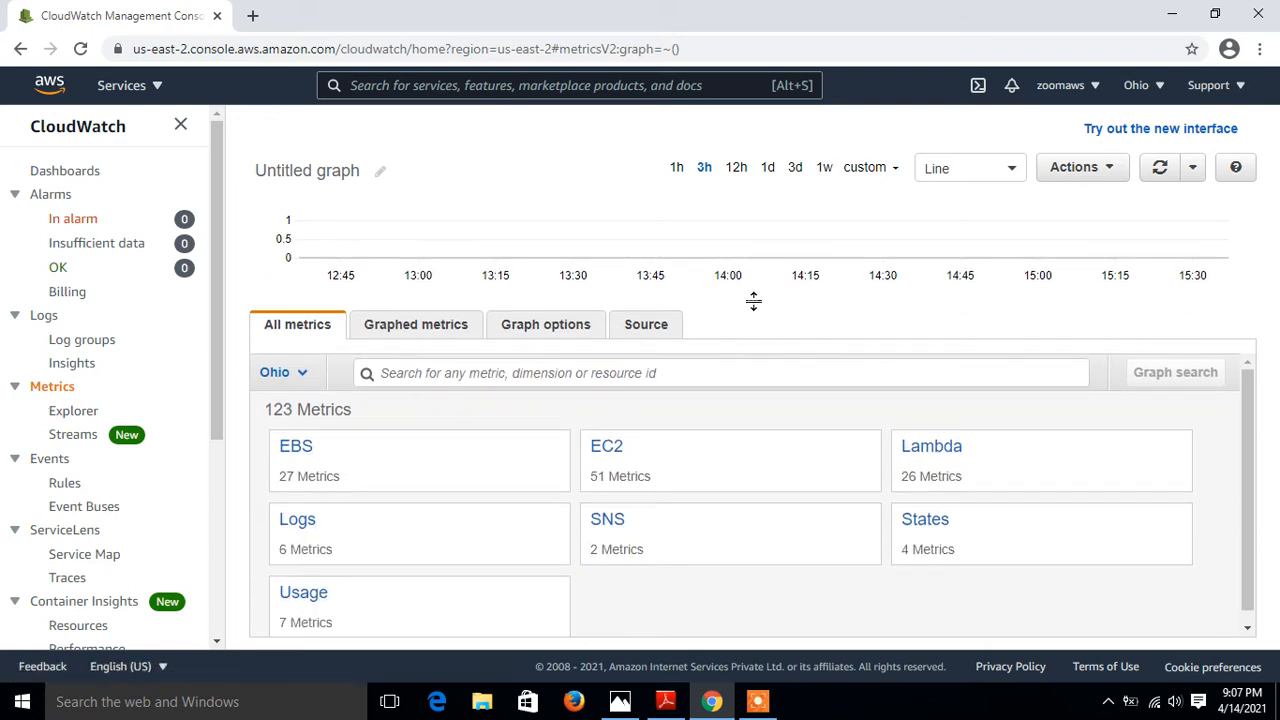
{"action": "left_click", "coordinate": [606, 446]}
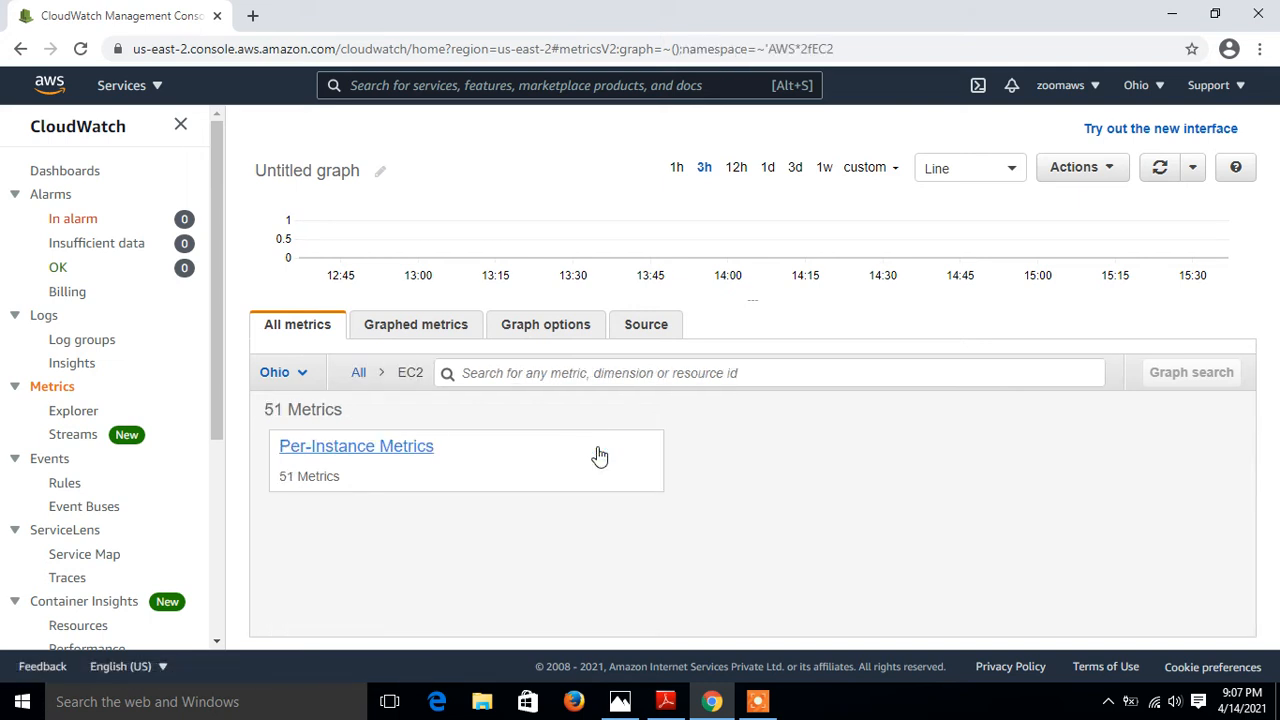
{"action": "mouse_move", "coordinate": [387, 456]}
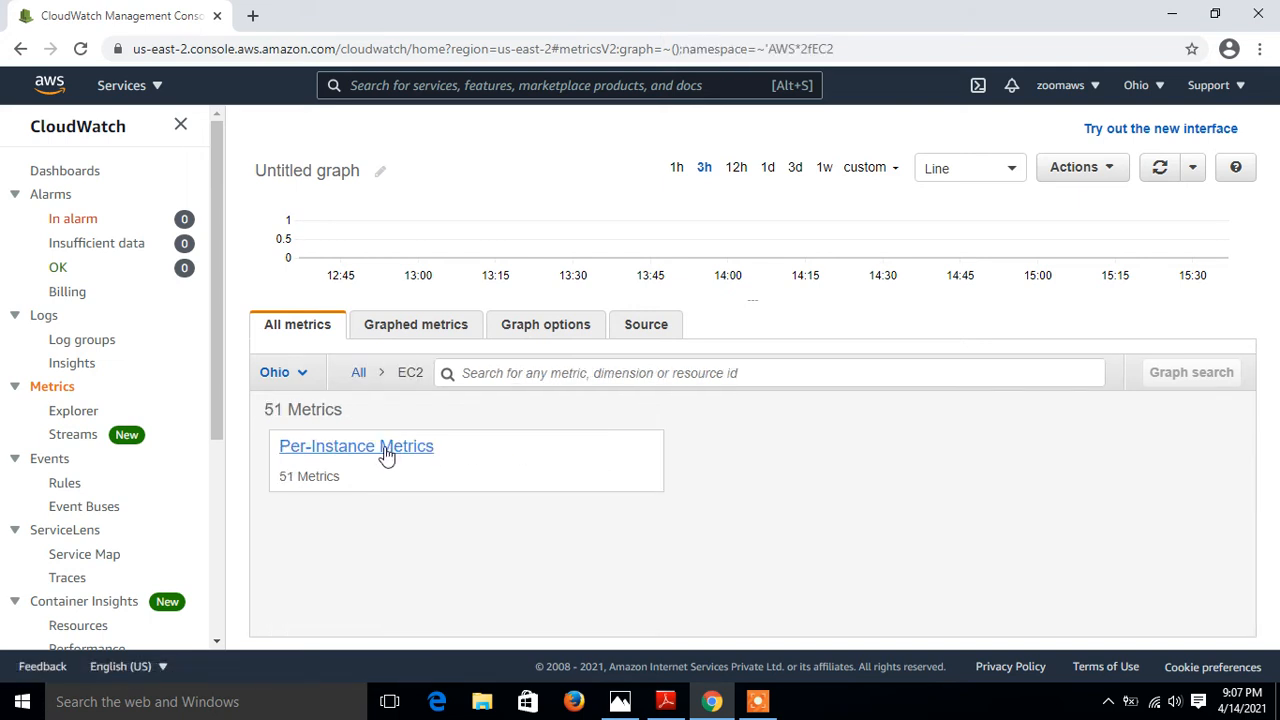
{"action": "left_click", "coordinate": [355, 446]}
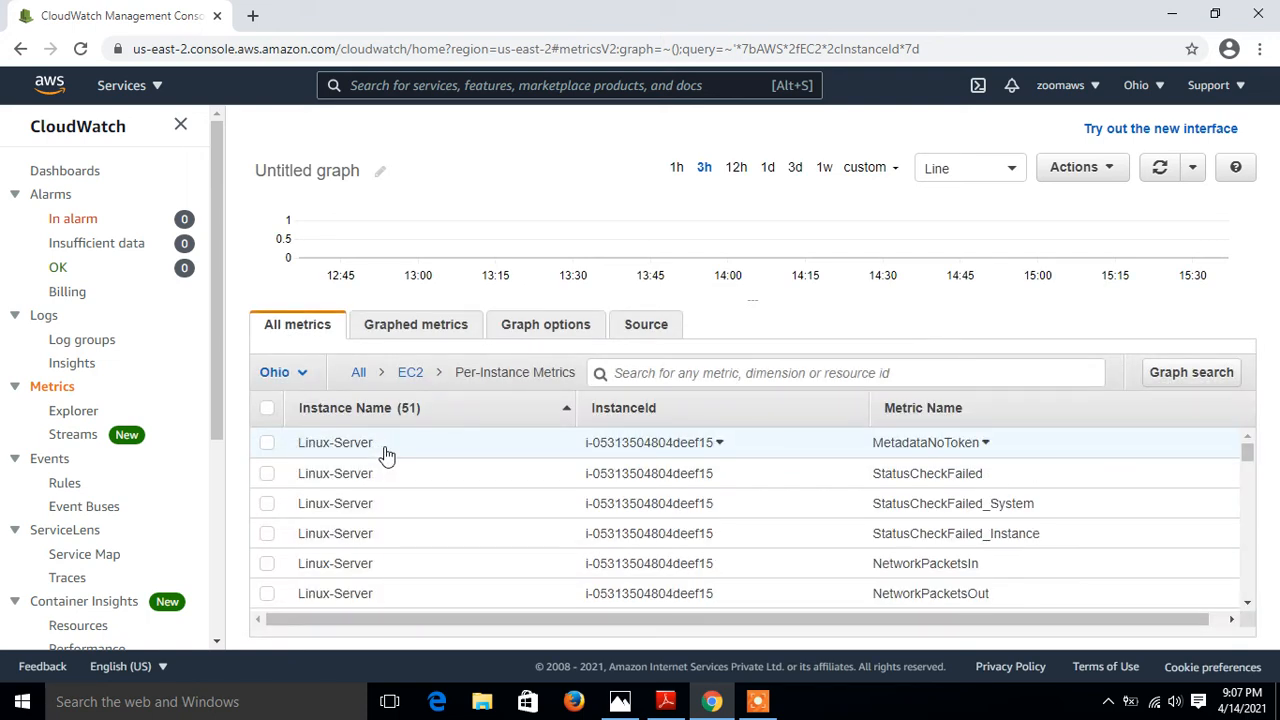
{"action": "mouse_move", "coordinate": [400, 519]}
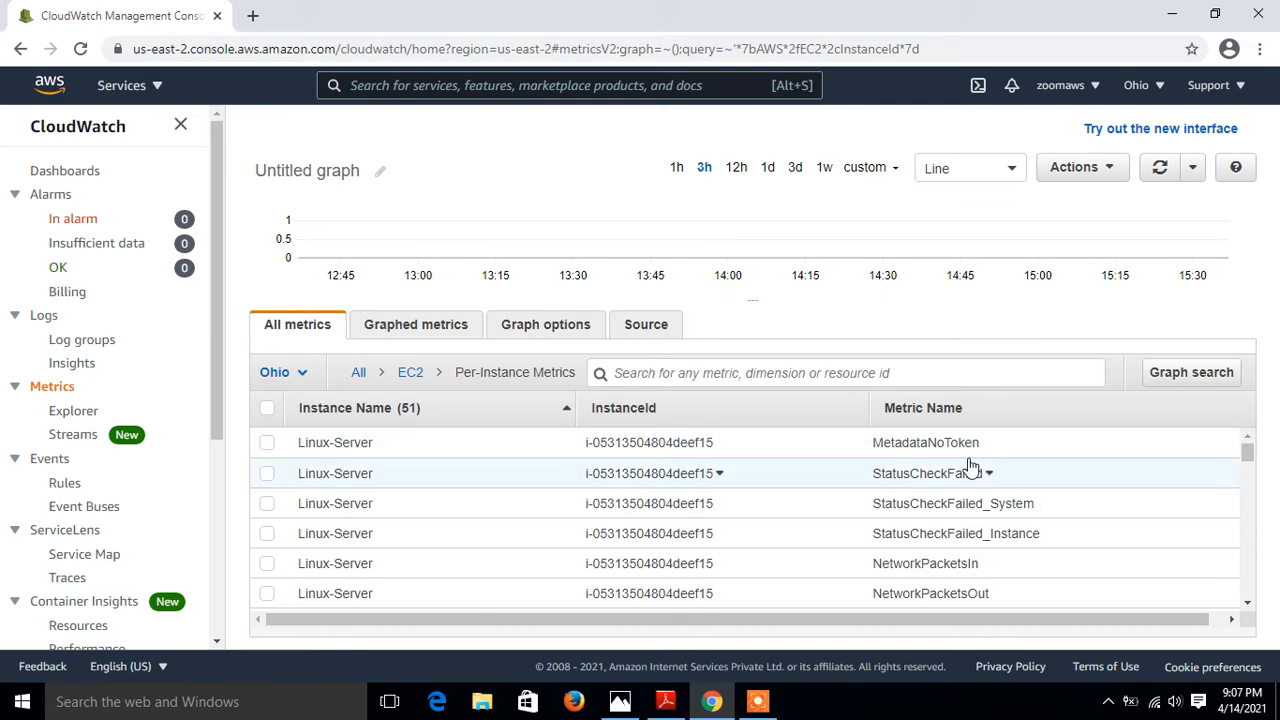
{"action": "mouse_move", "coordinate": [818, 425]}
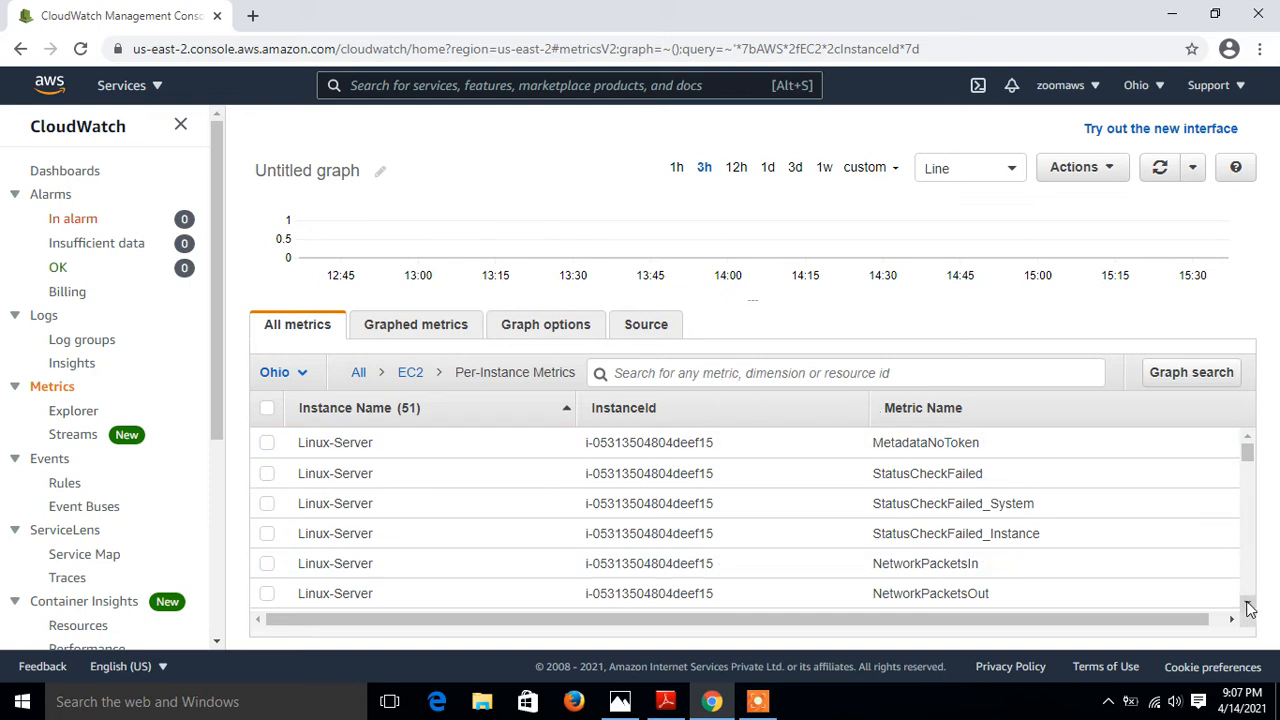
{"action": "scroll", "scroll_direction": "down", "scroll_amount": 3}
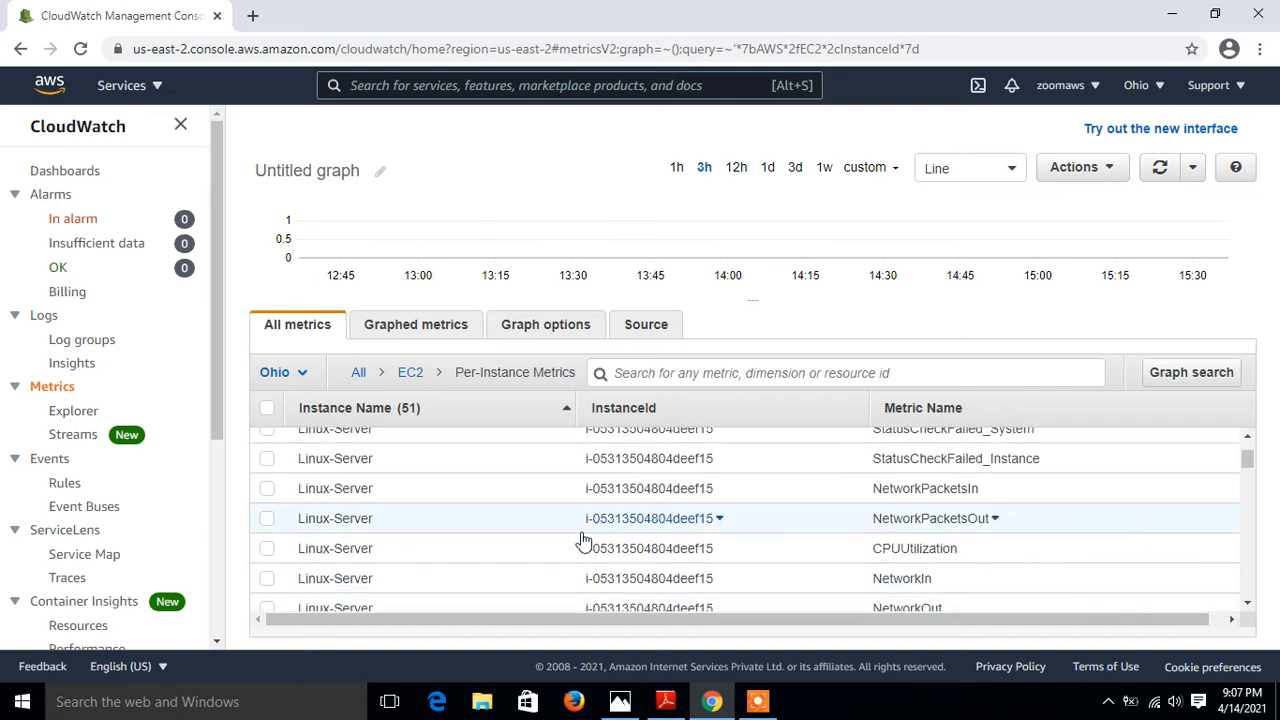
- Graph CPUUtilization and NetworkPacketsIn for the Linux-Server instance
{"action": "left_click", "coordinate": [267, 548]}
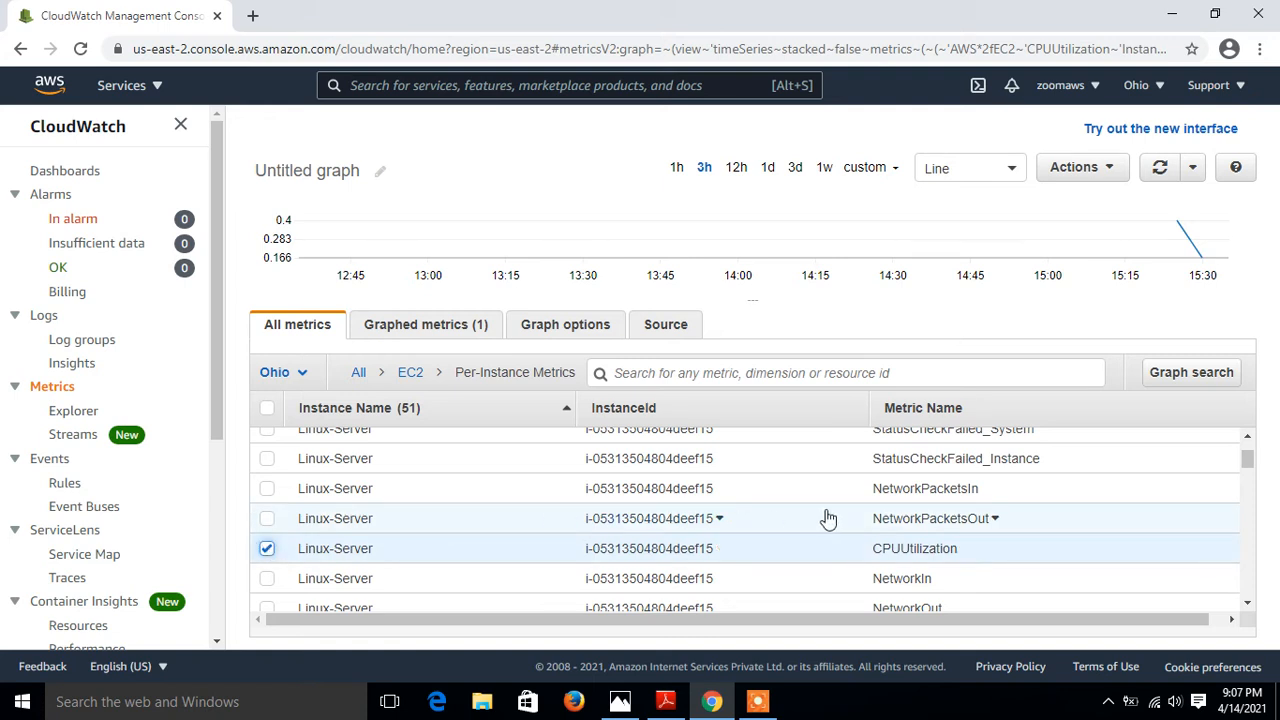
{"action": "mouse_move", "coordinate": [268, 497]}
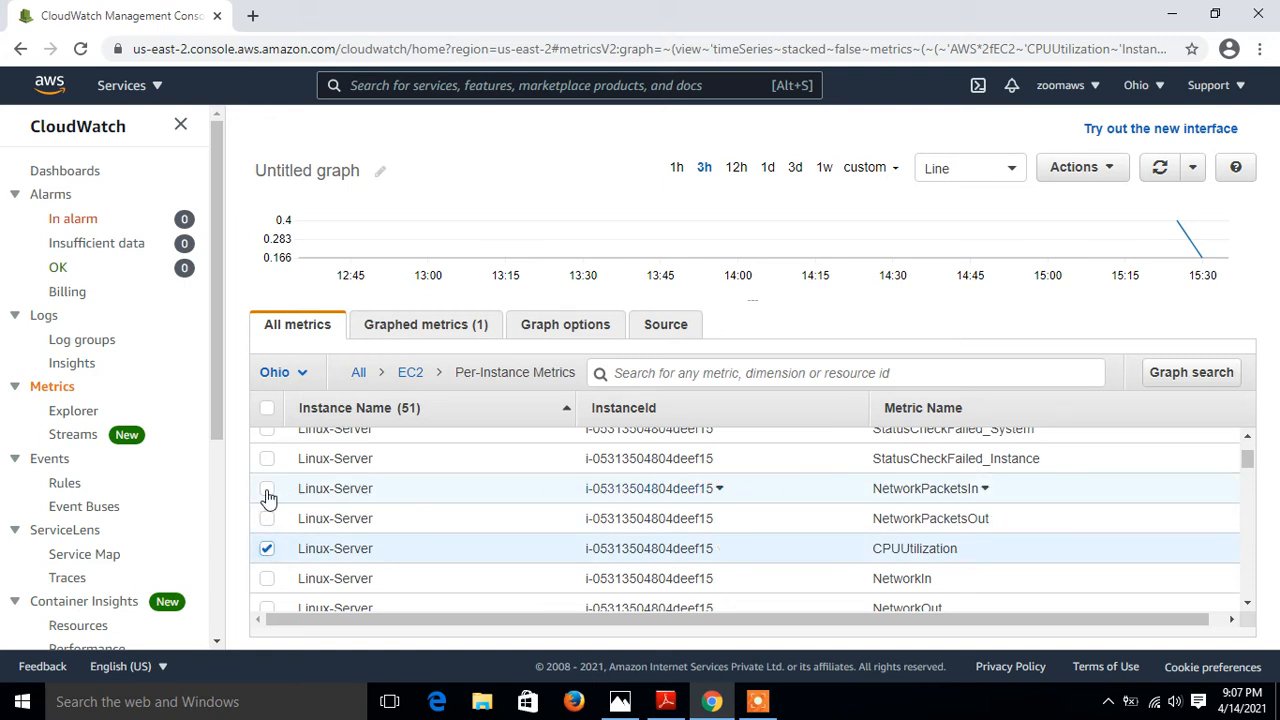
{"action": "left_click", "coordinate": [267, 488]}
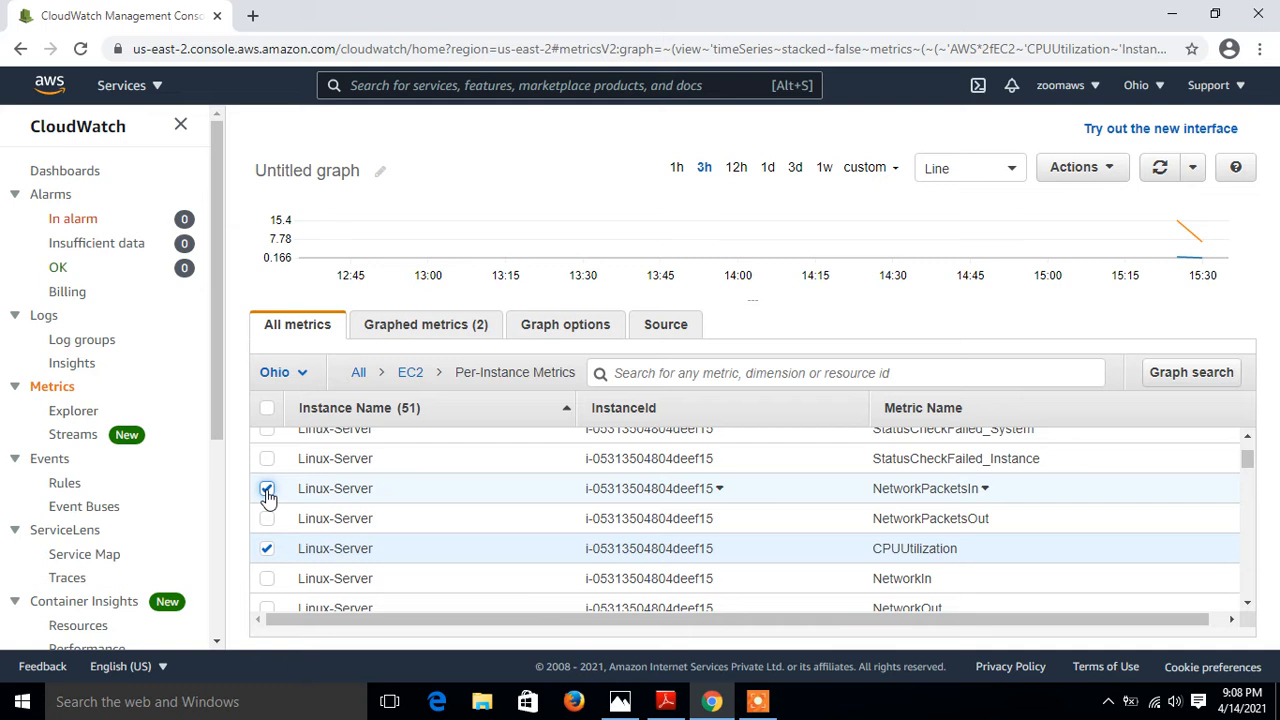
{"action": "left_click", "coordinate": [267, 488]}
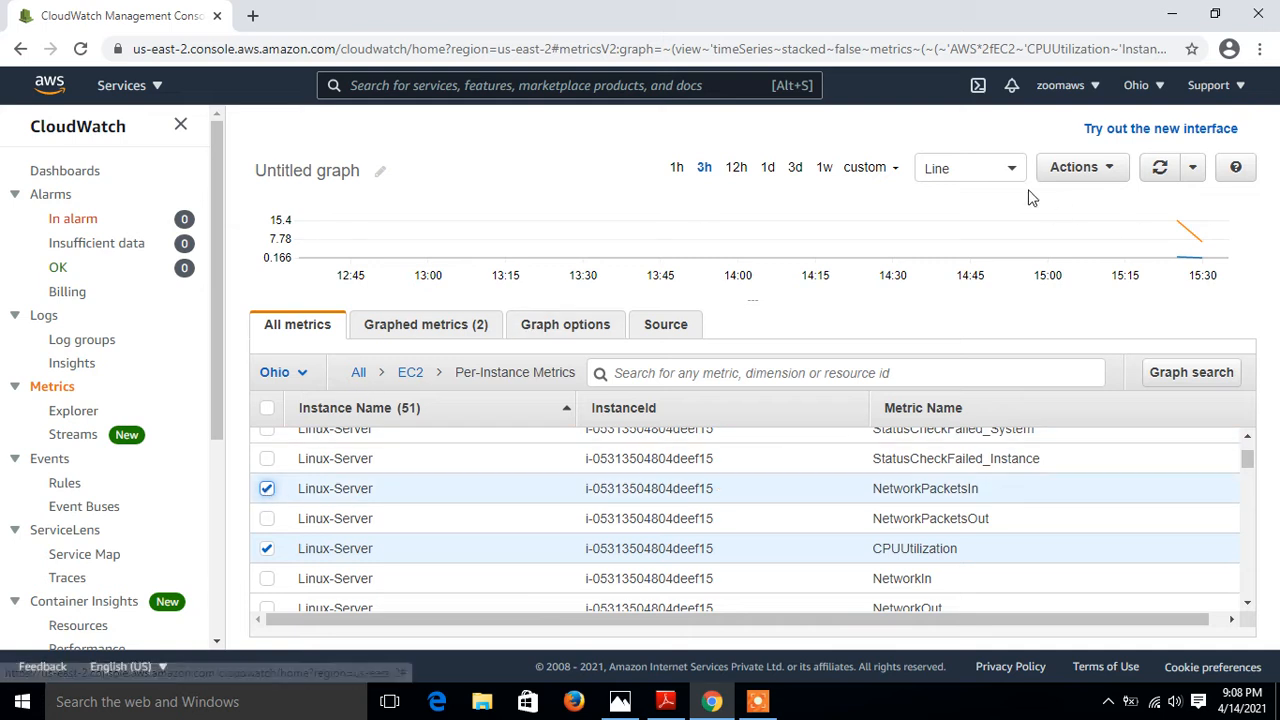
- Try the graph as bars and as a pie, then return it to a line chart
{"action": "left_click", "coordinate": [968, 167]}
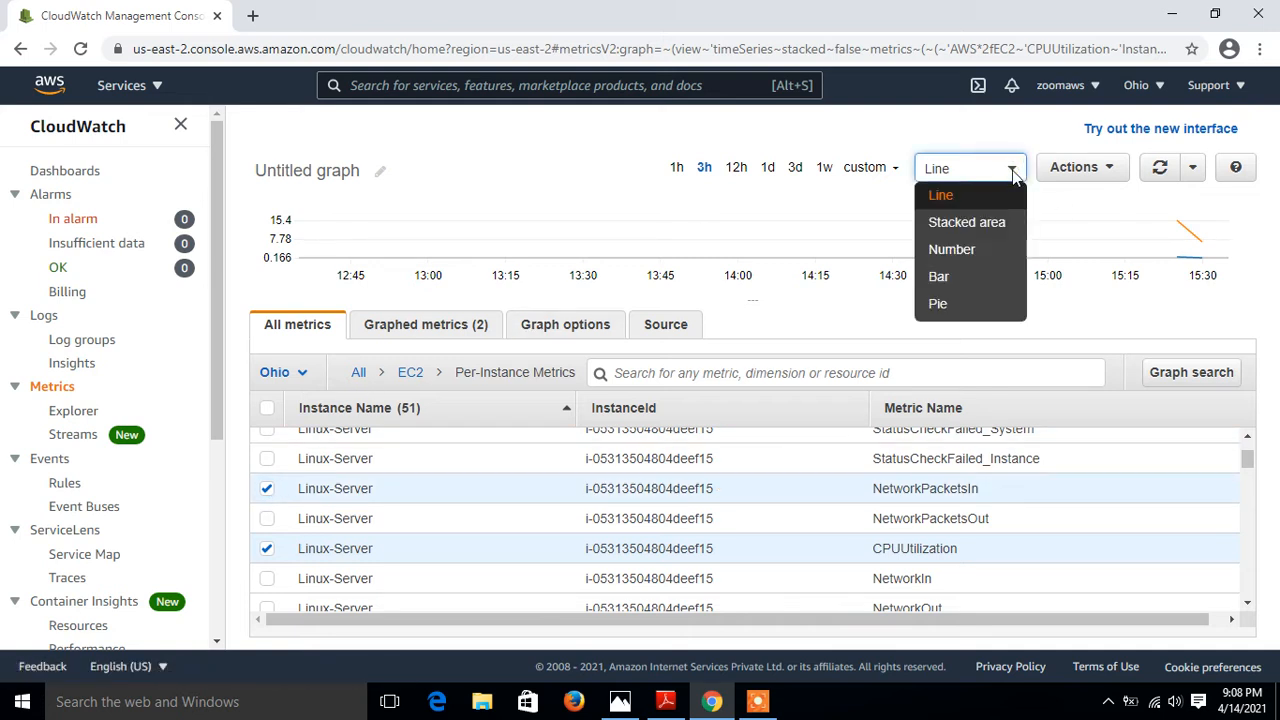
{"action": "mouse_move", "coordinate": [938, 276]}
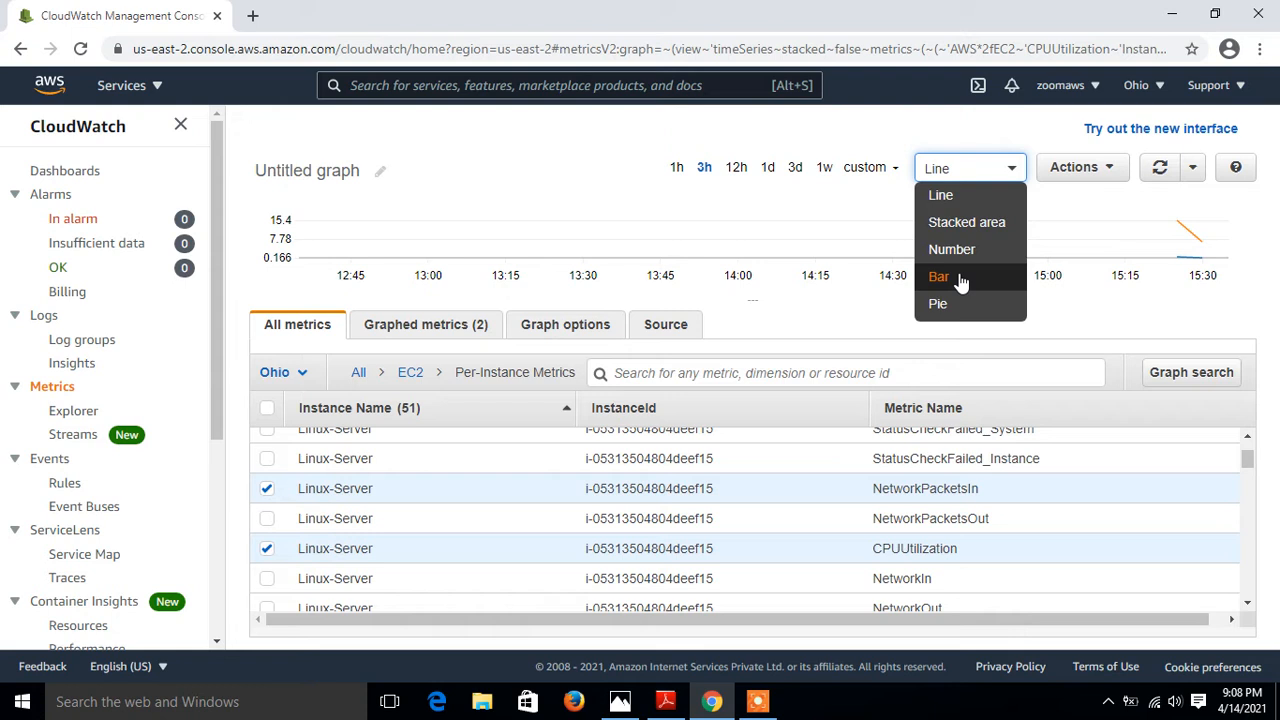
{"action": "left_click", "coordinate": [938, 276]}
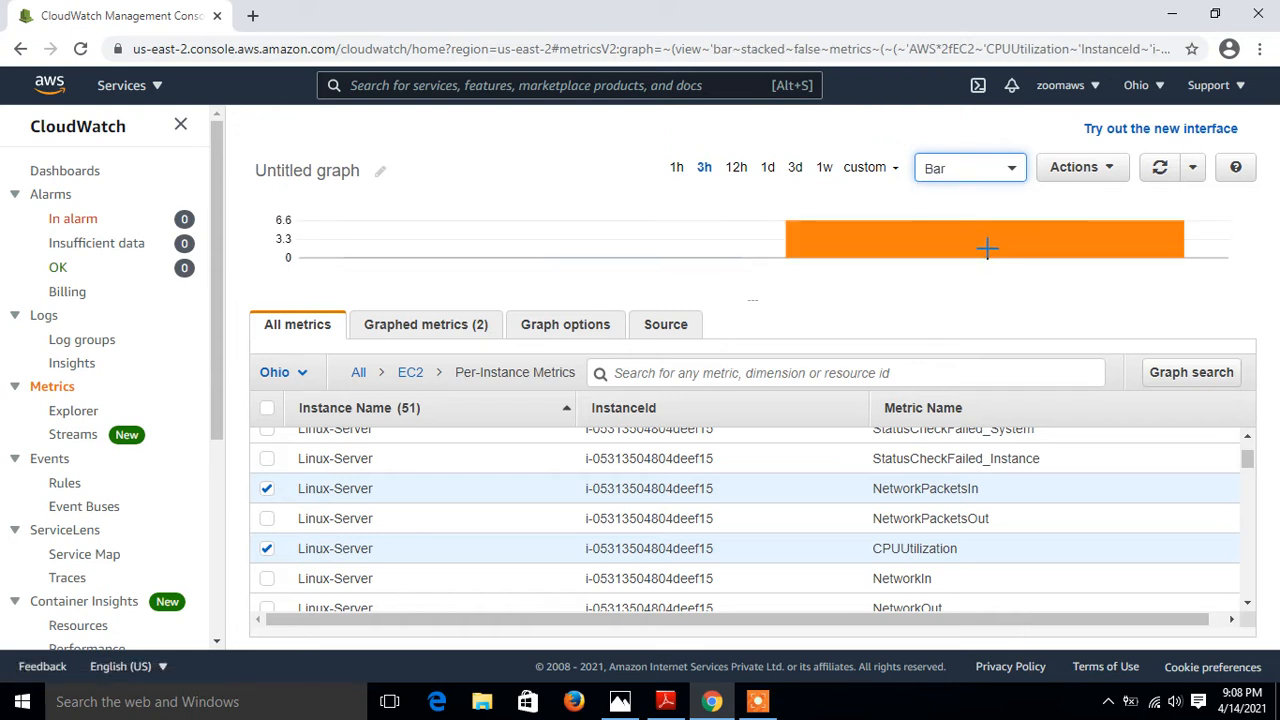
{"action": "left_click", "coordinate": [968, 167]}
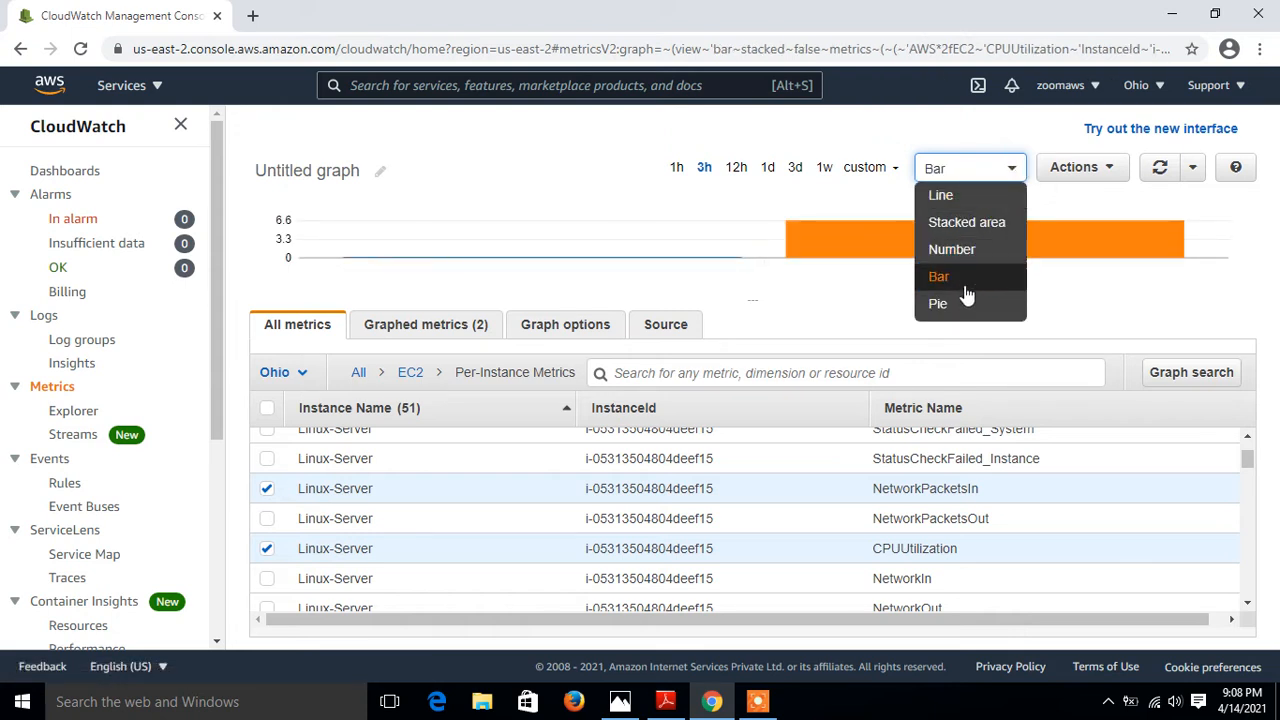
{"action": "left_click", "coordinate": [937, 303]}
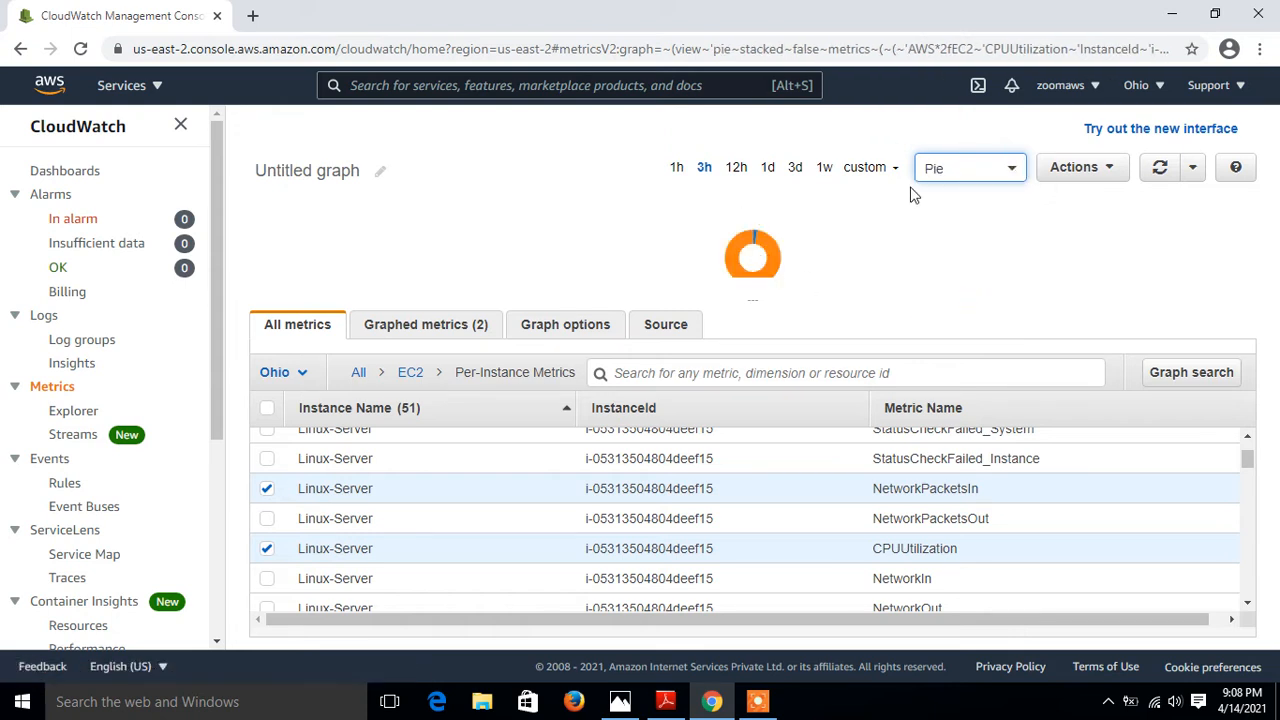
{"action": "left_click", "coordinate": [966, 167]}
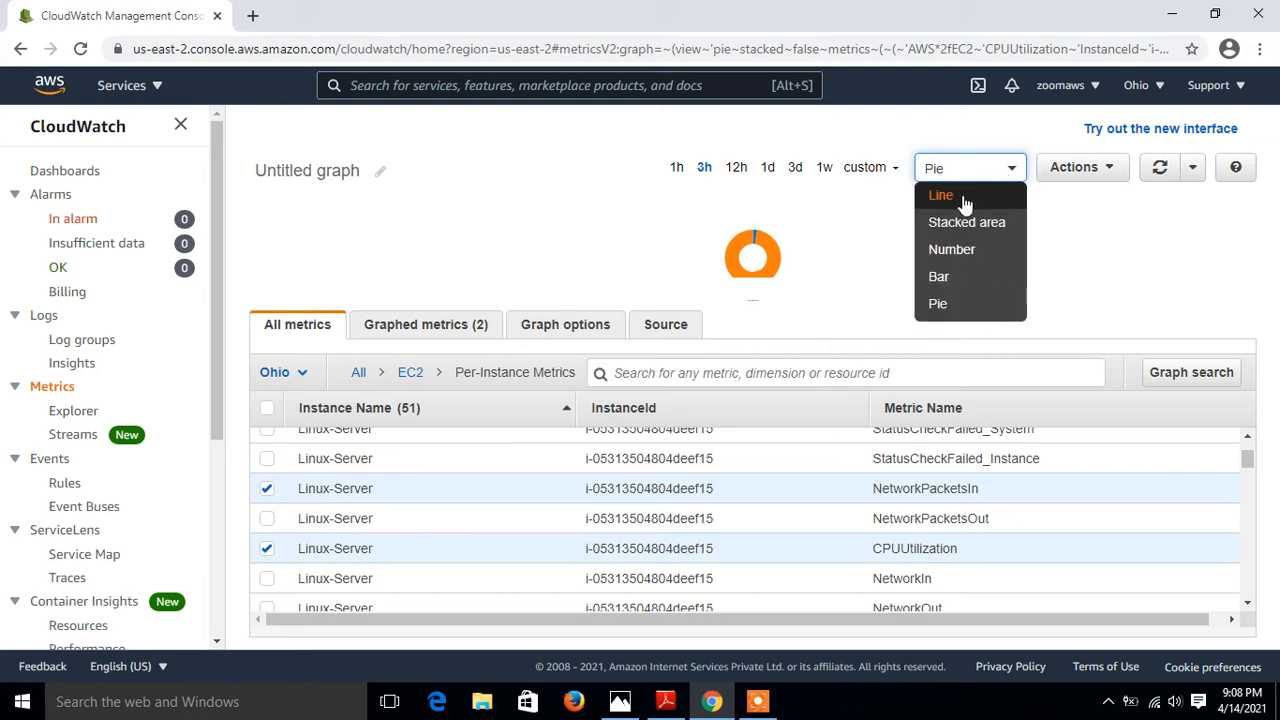
{"action": "left_click", "coordinate": [940, 195]}
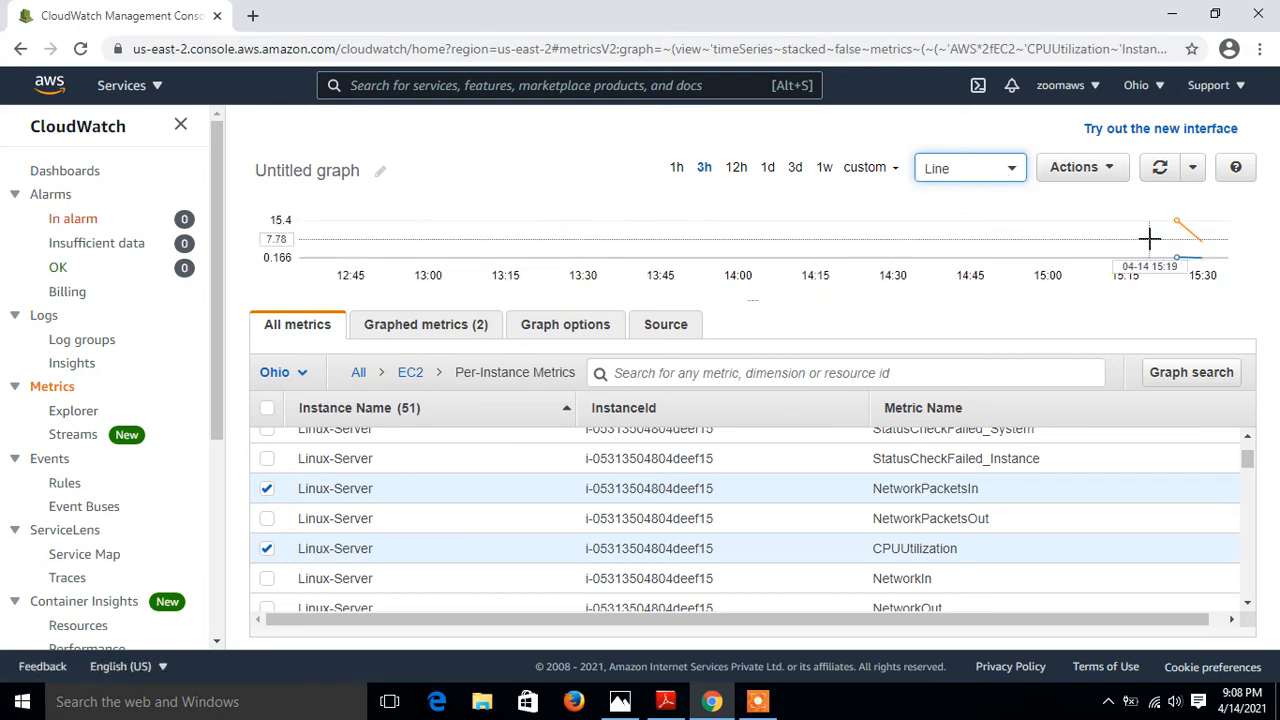
{"action": "mouse_move", "coordinate": [1150, 240]}
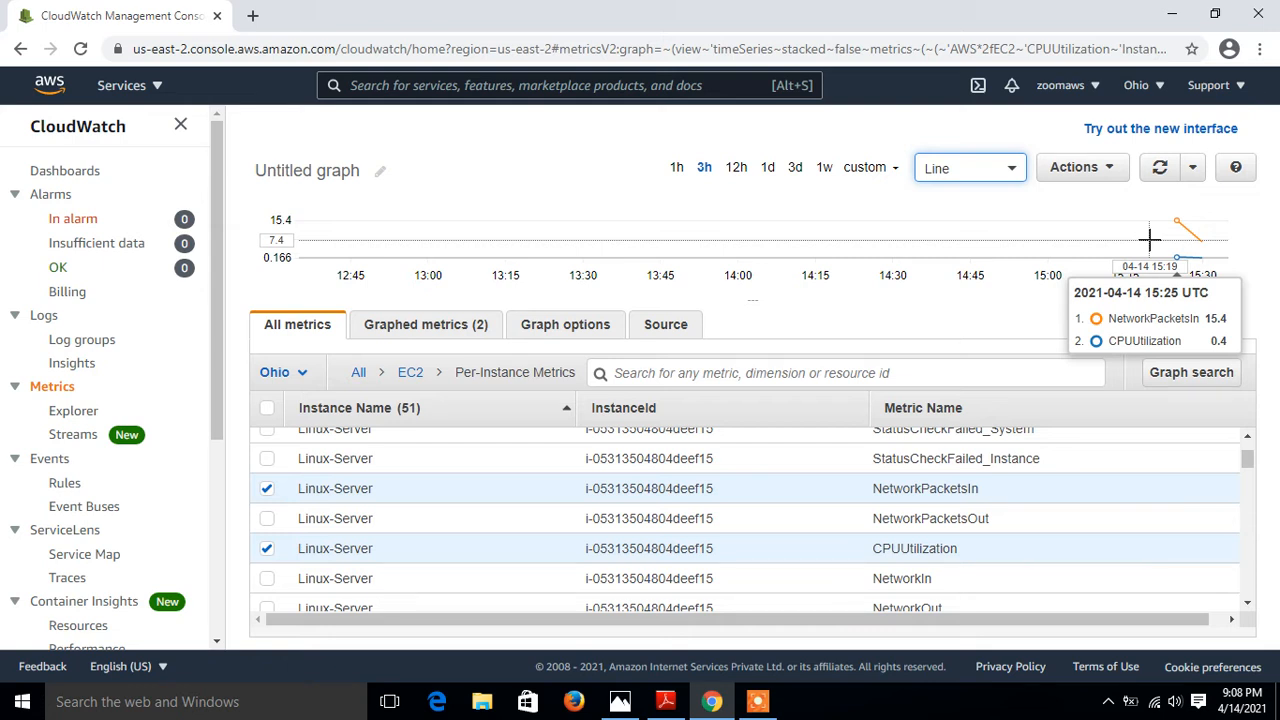
{"action": "mouse_move", "coordinate": [417, 156]}
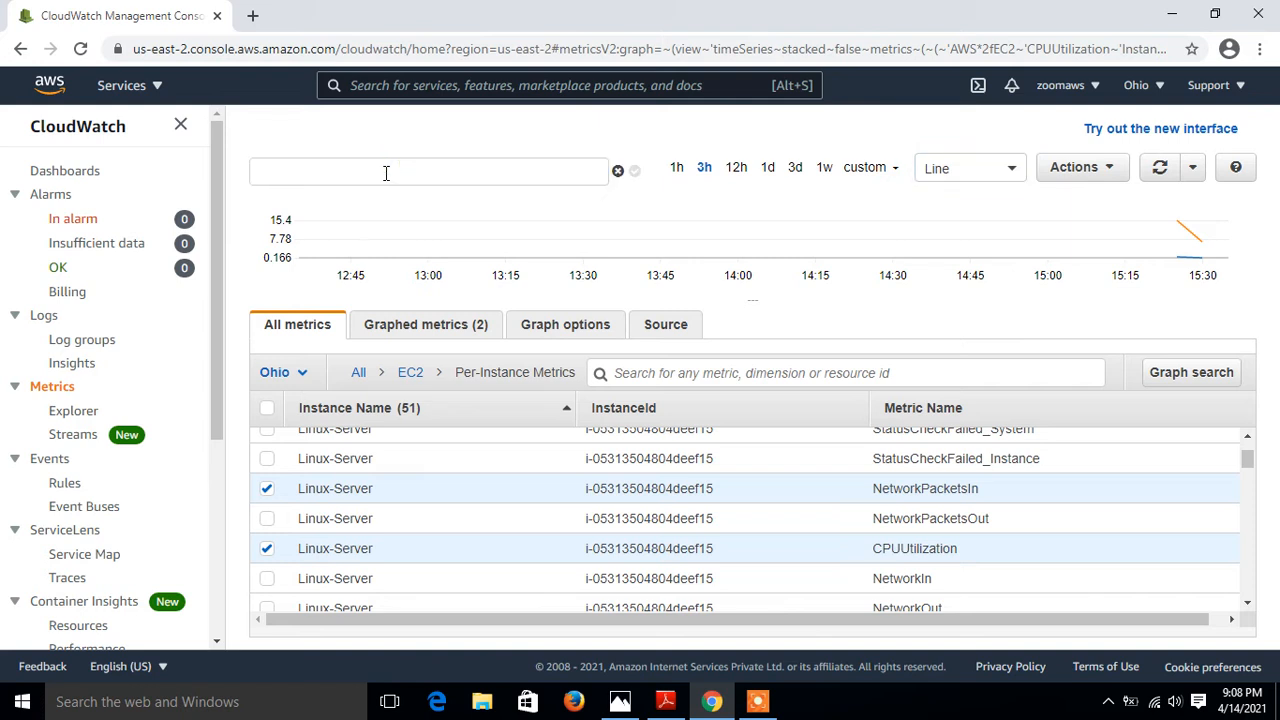
- Retitle the graph 'Testing...' and bring up its Actions list
{"action": "type", "text": "Testing..."}
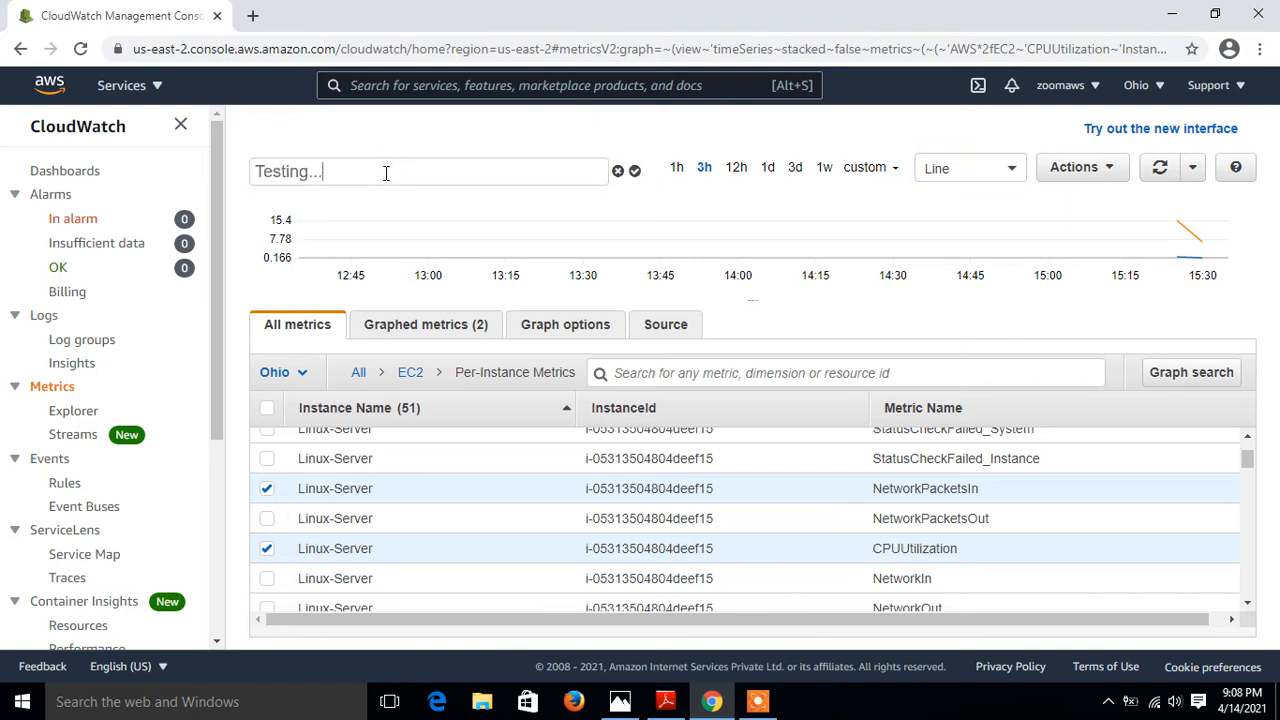
{"action": "mouse_move", "coordinate": [634, 171]}
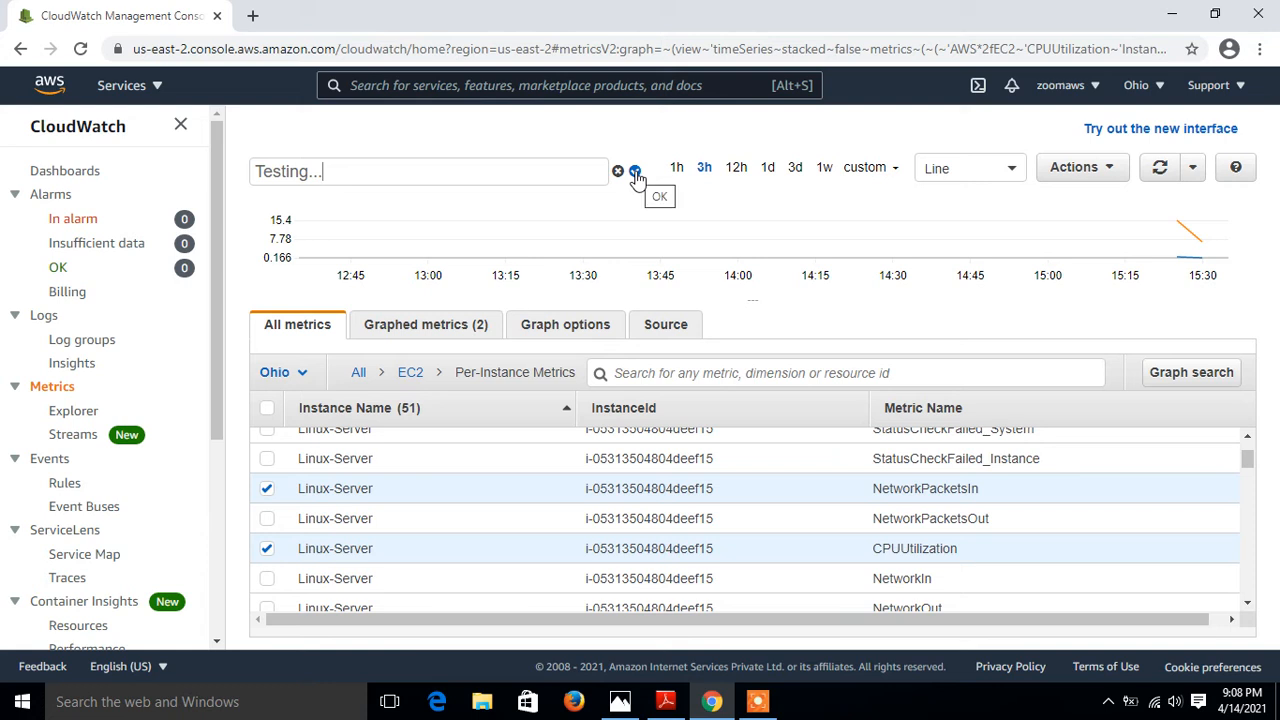
{"action": "left_click", "coordinate": [634, 171]}
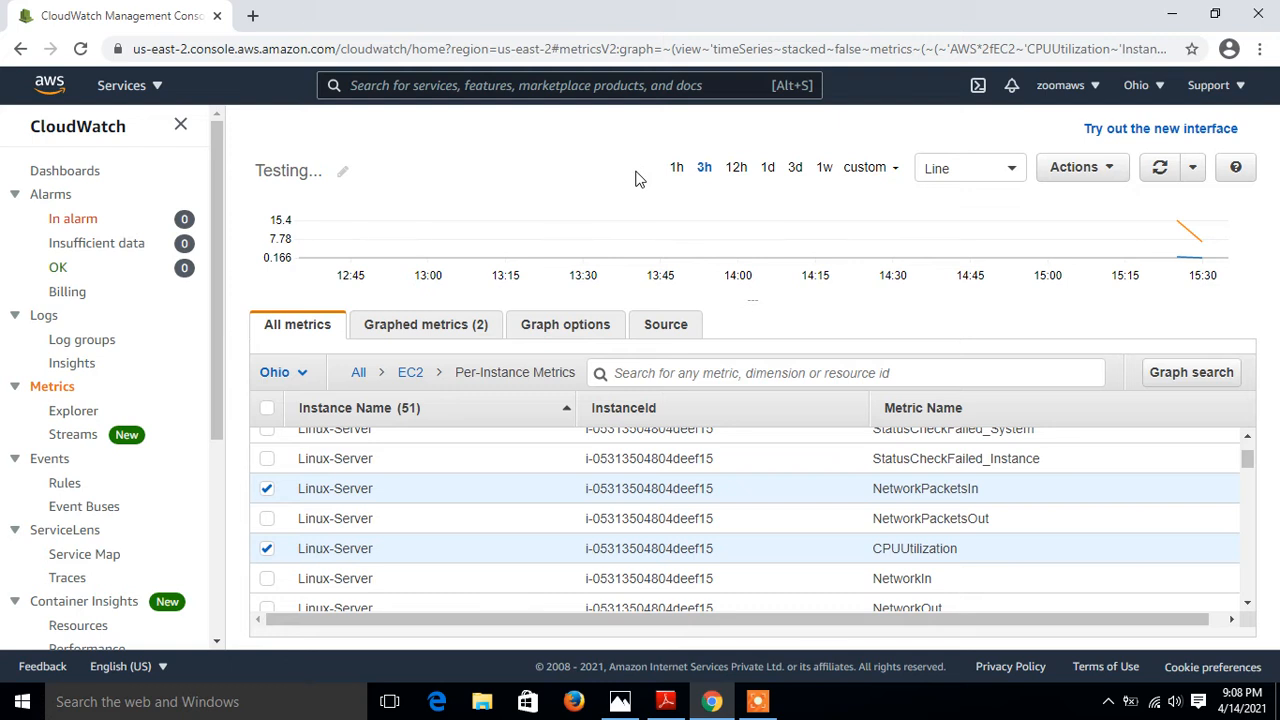
{"action": "mouse_move", "coordinate": [1082, 167]}
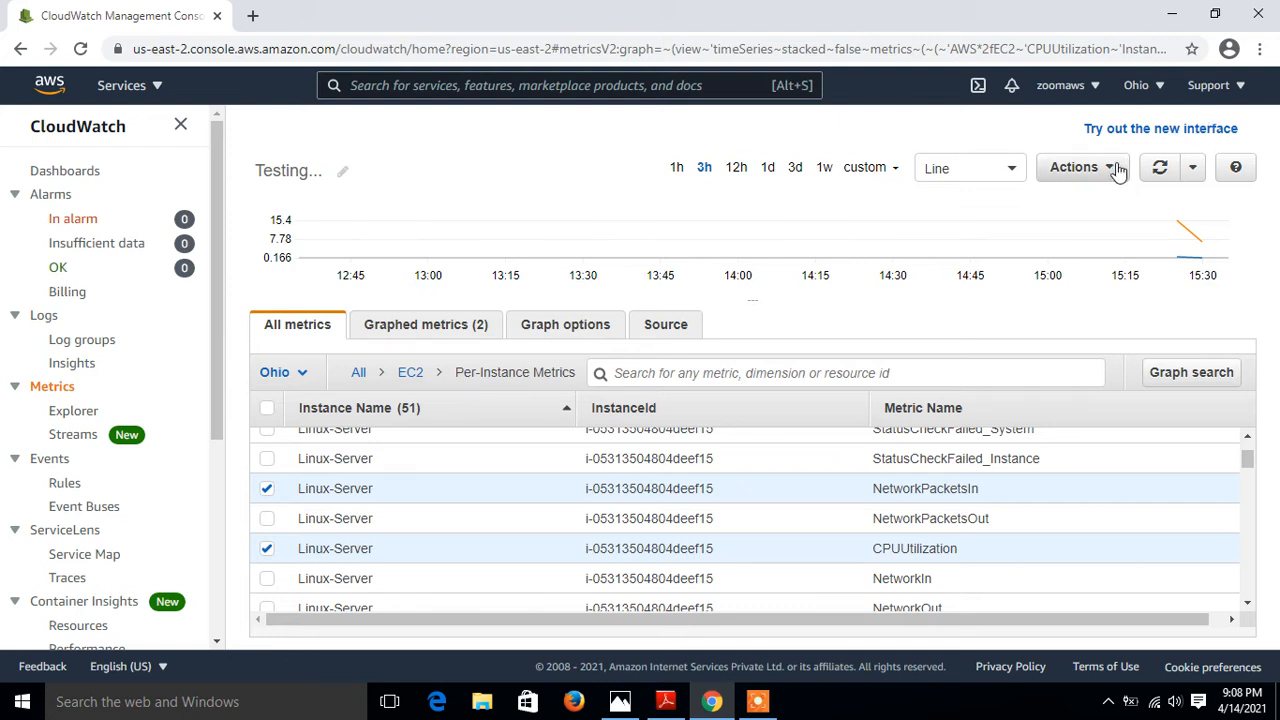
{"action": "left_click", "coordinate": [1080, 167]}
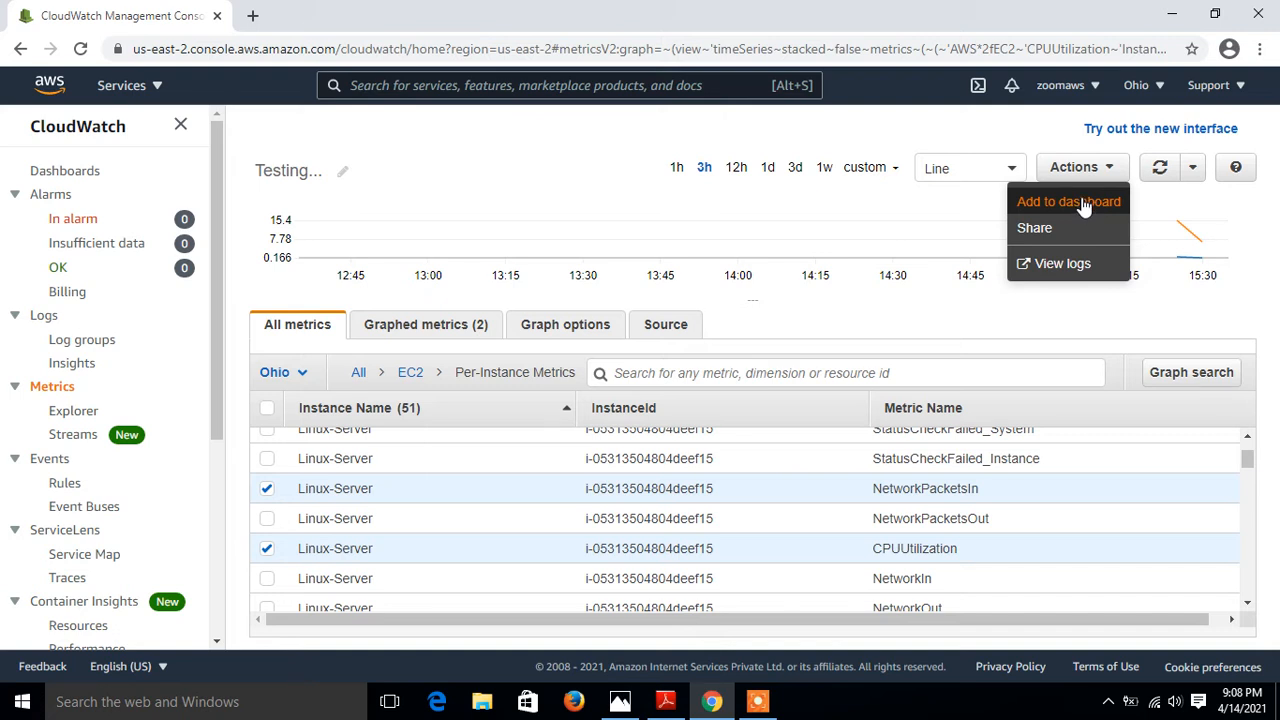
- Add the Testing... graph as a Number widget to a new dashboard 'Daemo-dash'
{"action": "left_click", "coordinate": [1067, 201]}
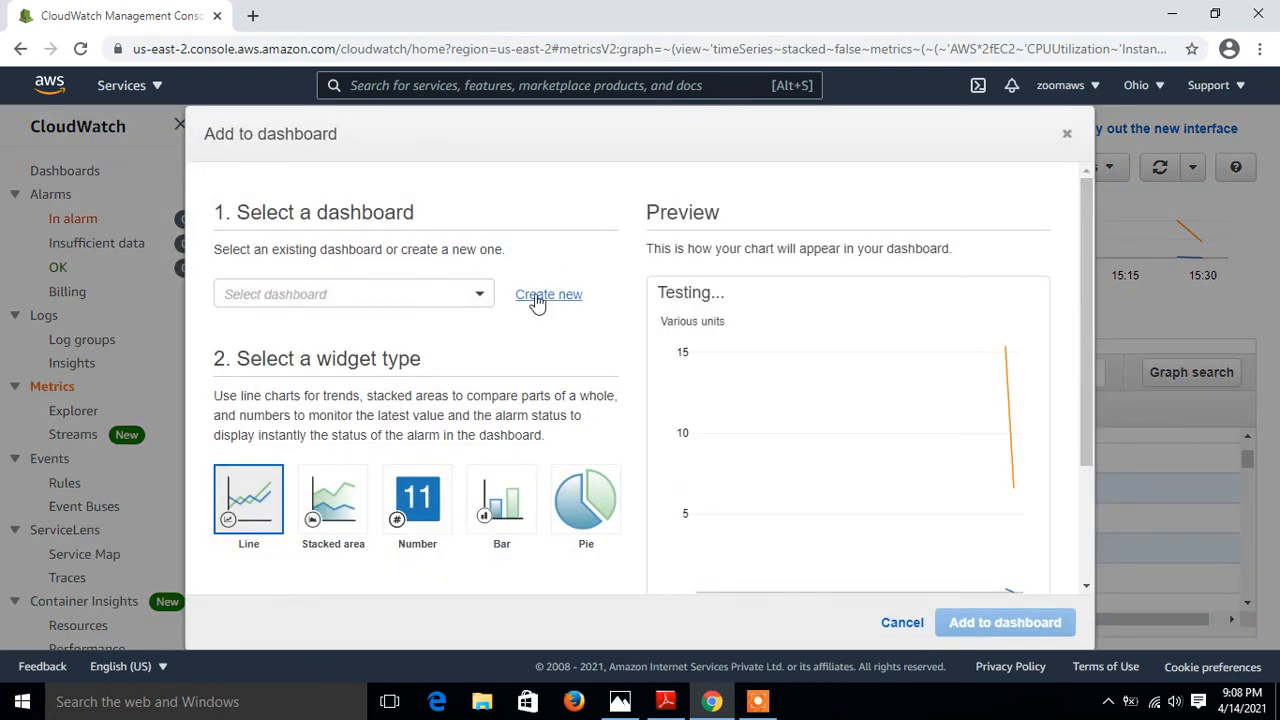
{"action": "left_click", "coordinate": [548, 294]}
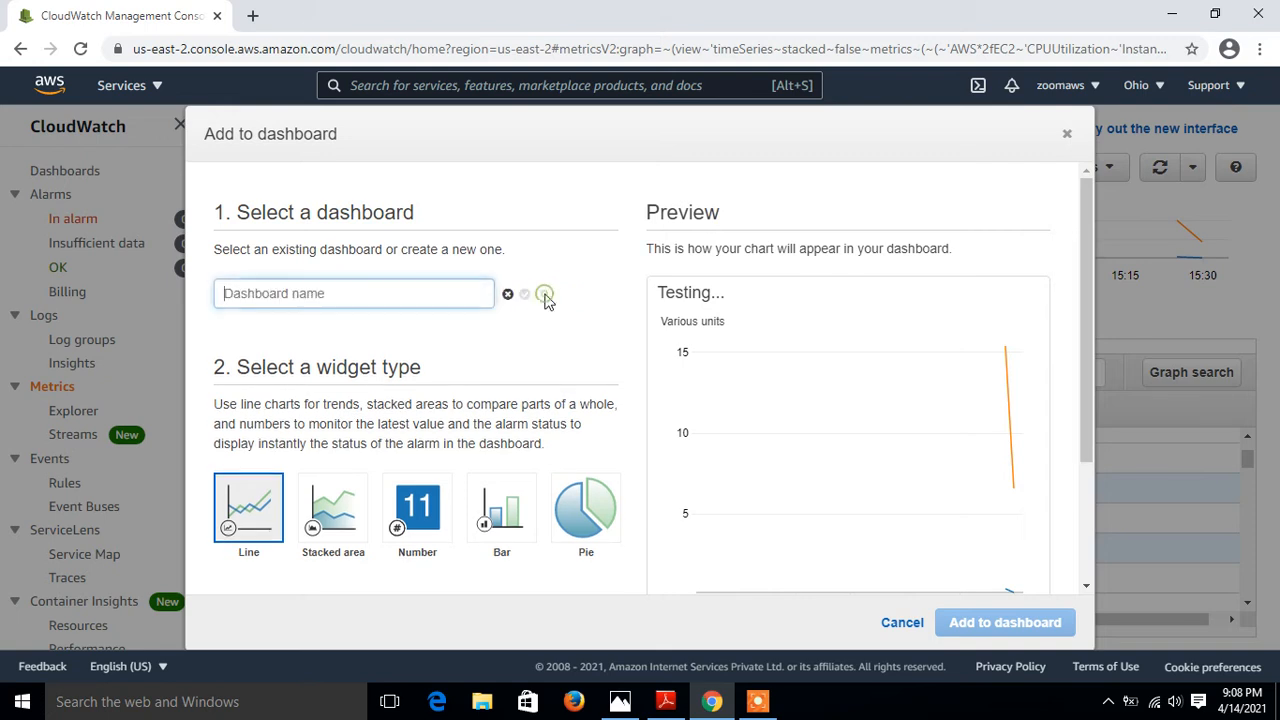
{"action": "type", "text": "Daemo-dash"}
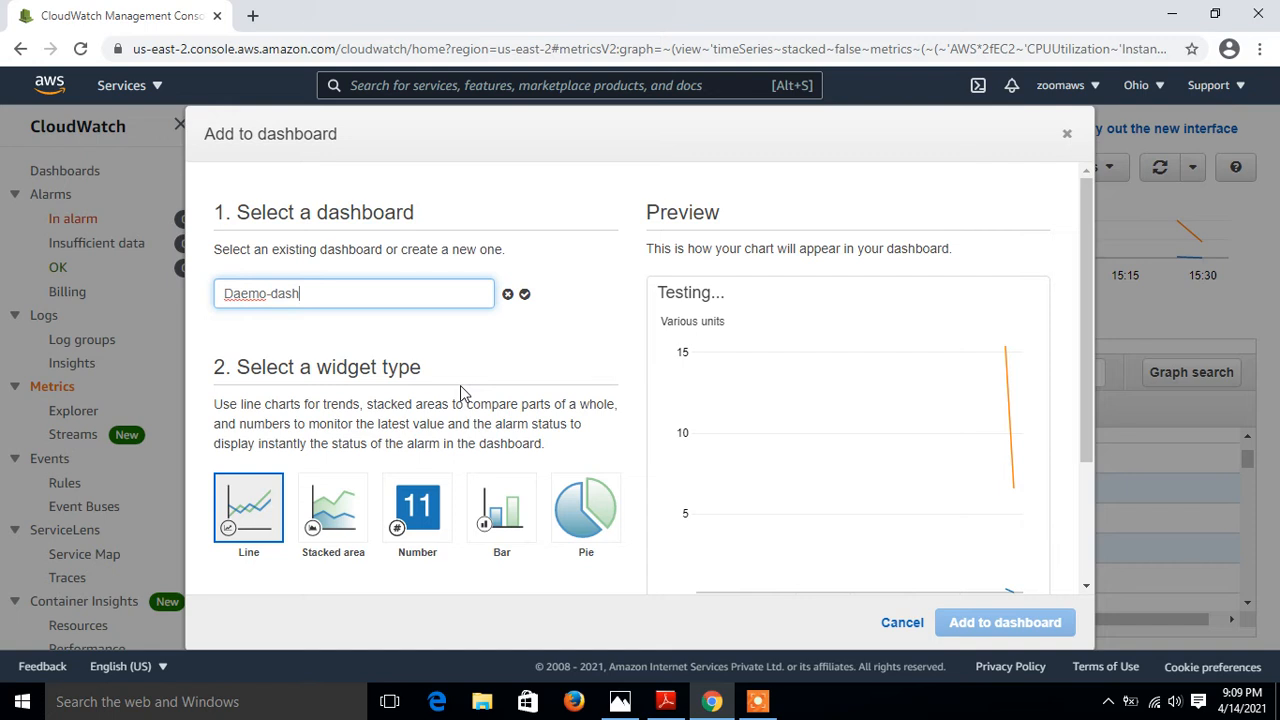
{"action": "mouse_move", "coordinate": [333, 507]}
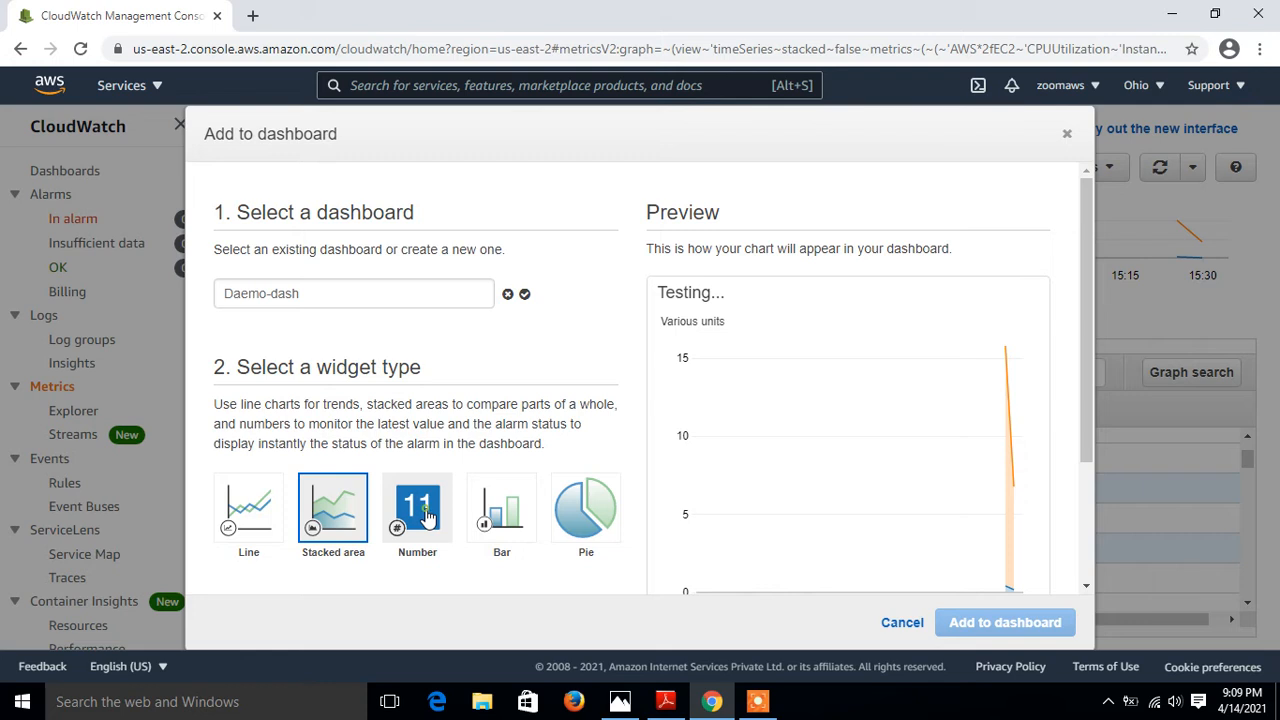
{"action": "left_click", "coordinate": [417, 507]}
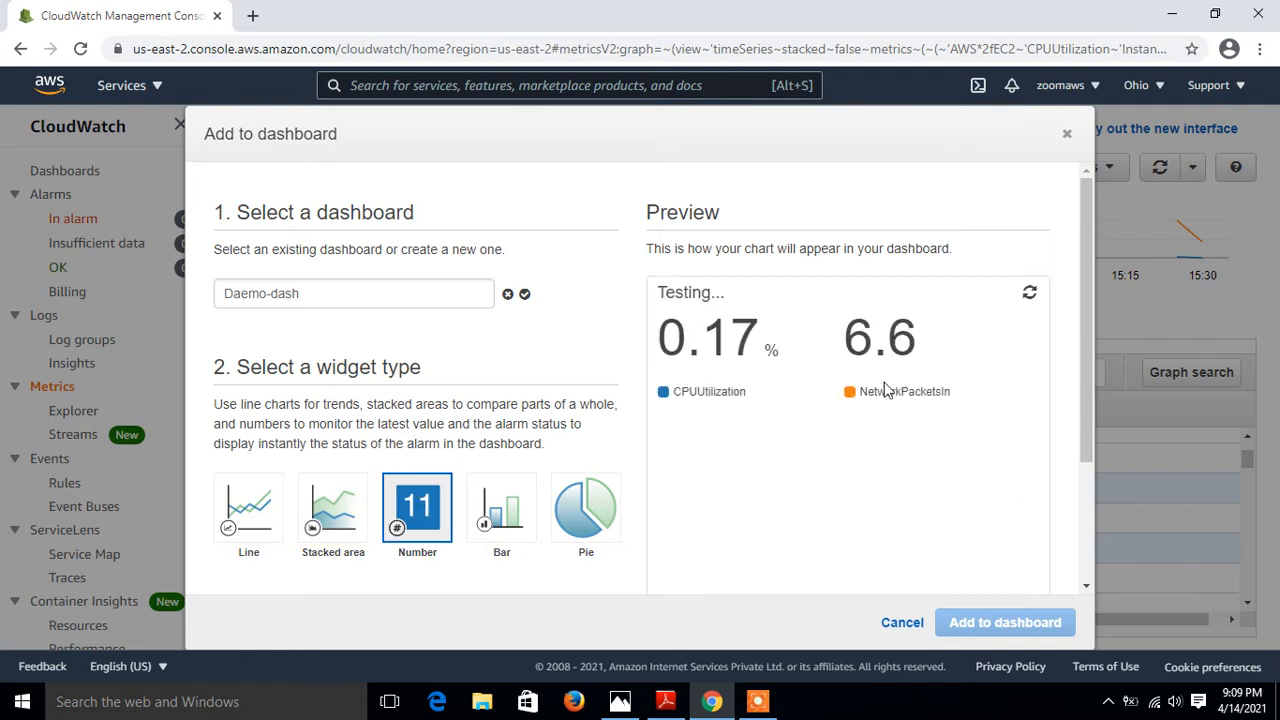
{"action": "mouse_move", "coordinate": [937, 351]}
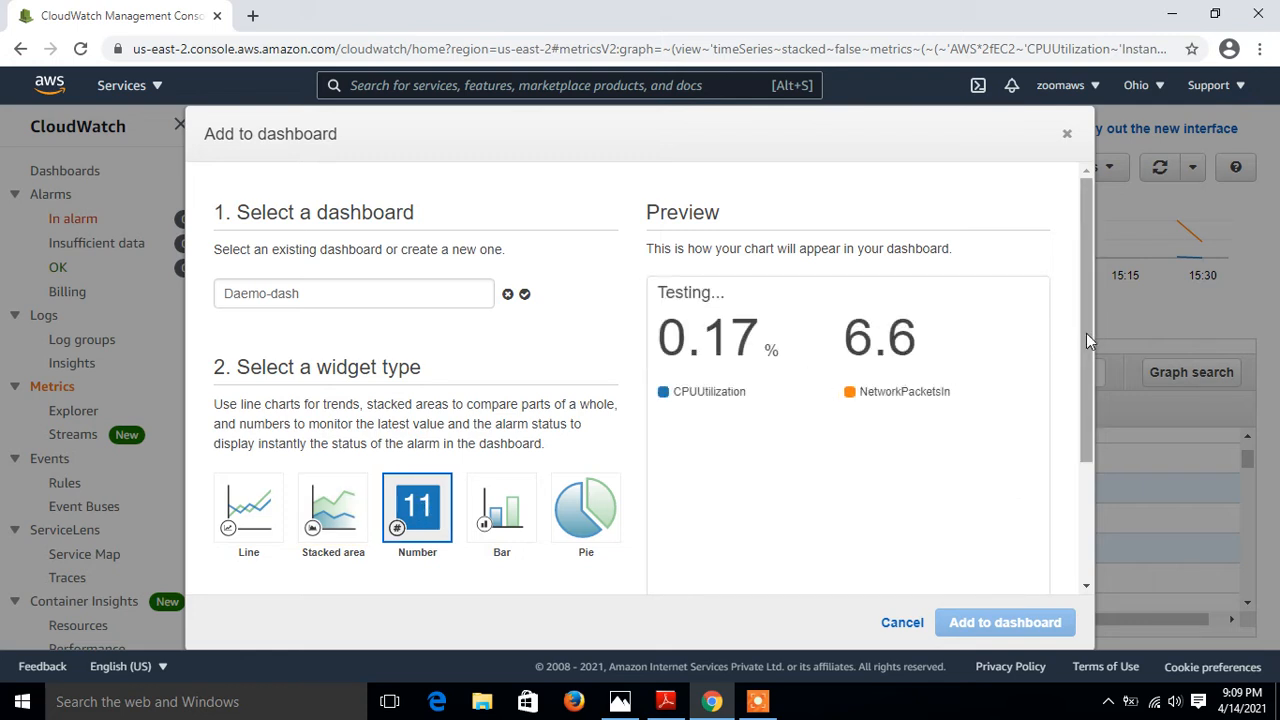
{"action": "scroll", "scroll_direction": "down", "scroll_amount": 3}
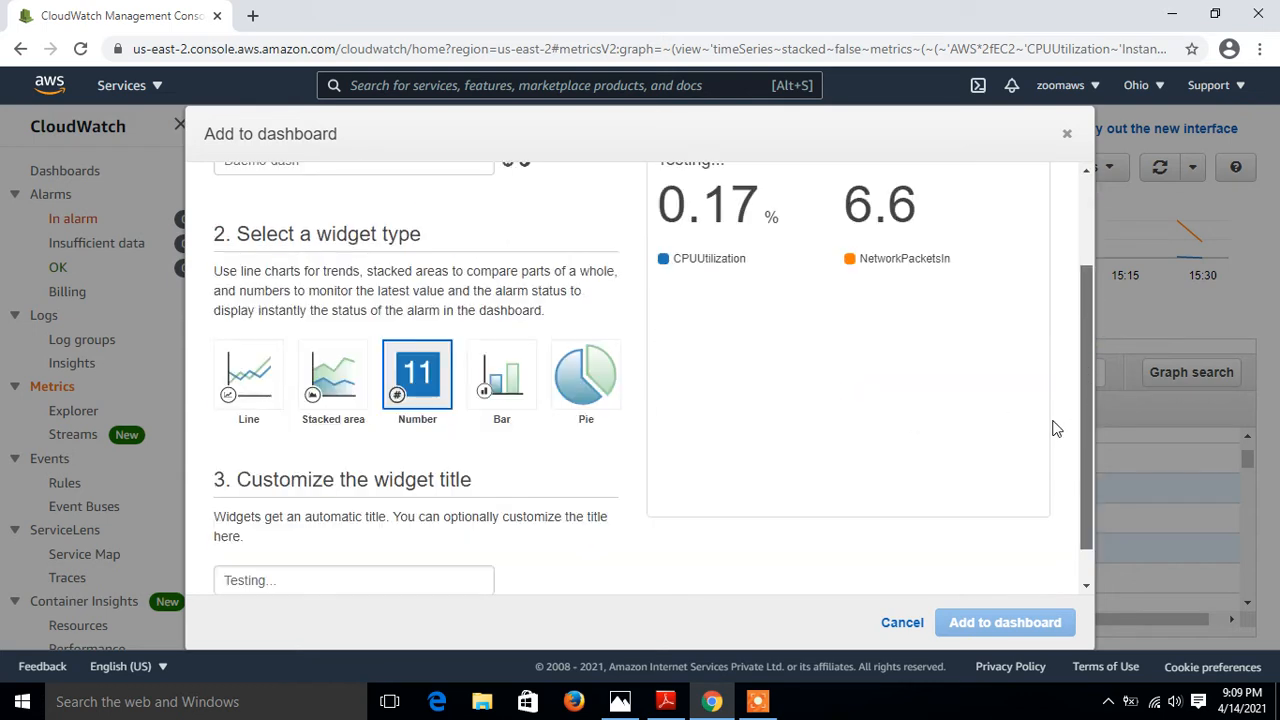
{"action": "scroll", "scroll_direction": "down", "scroll_amount": 3}
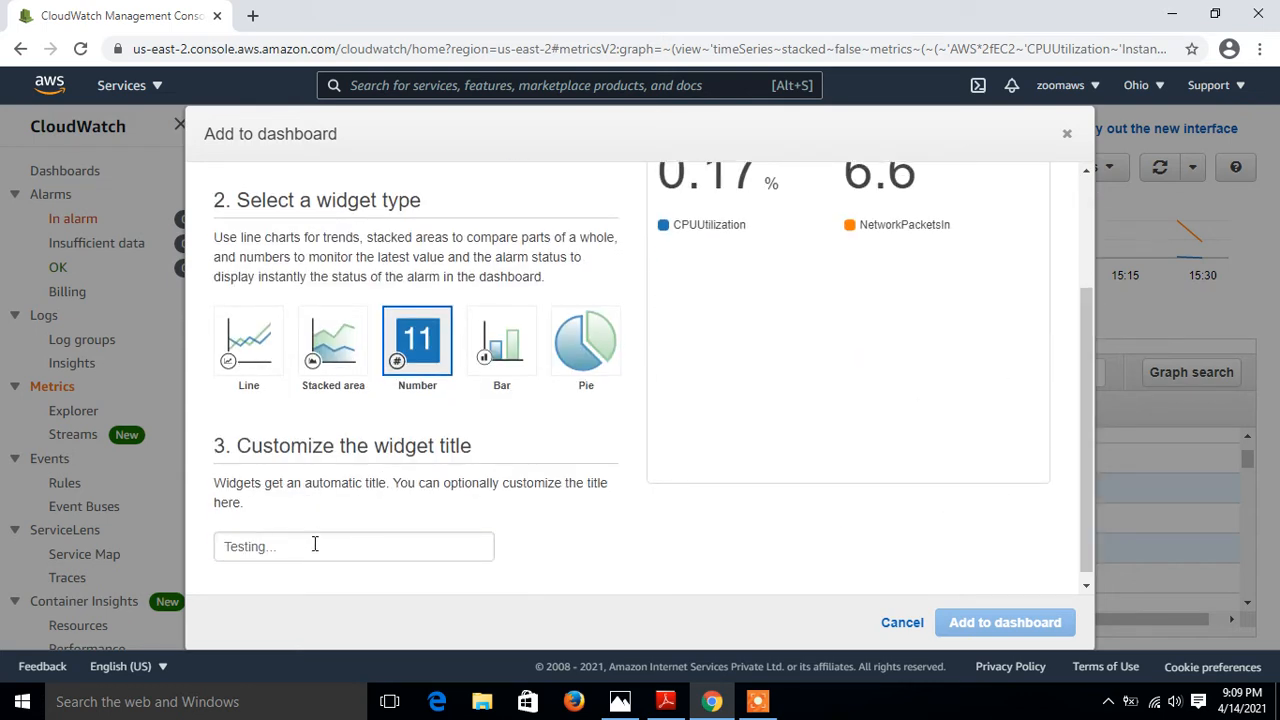
{"action": "mouse_move", "coordinate": [926, 547]}
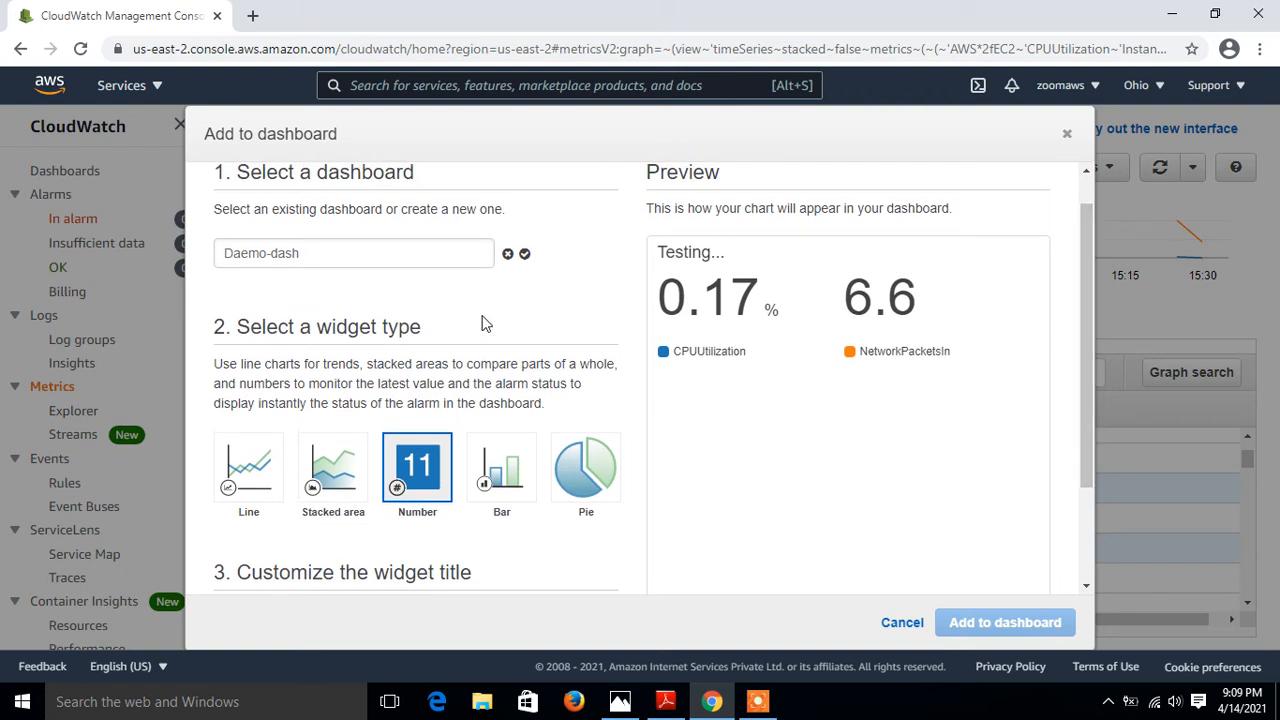
{"action": "left_click", "coordinate": [524, 253]}
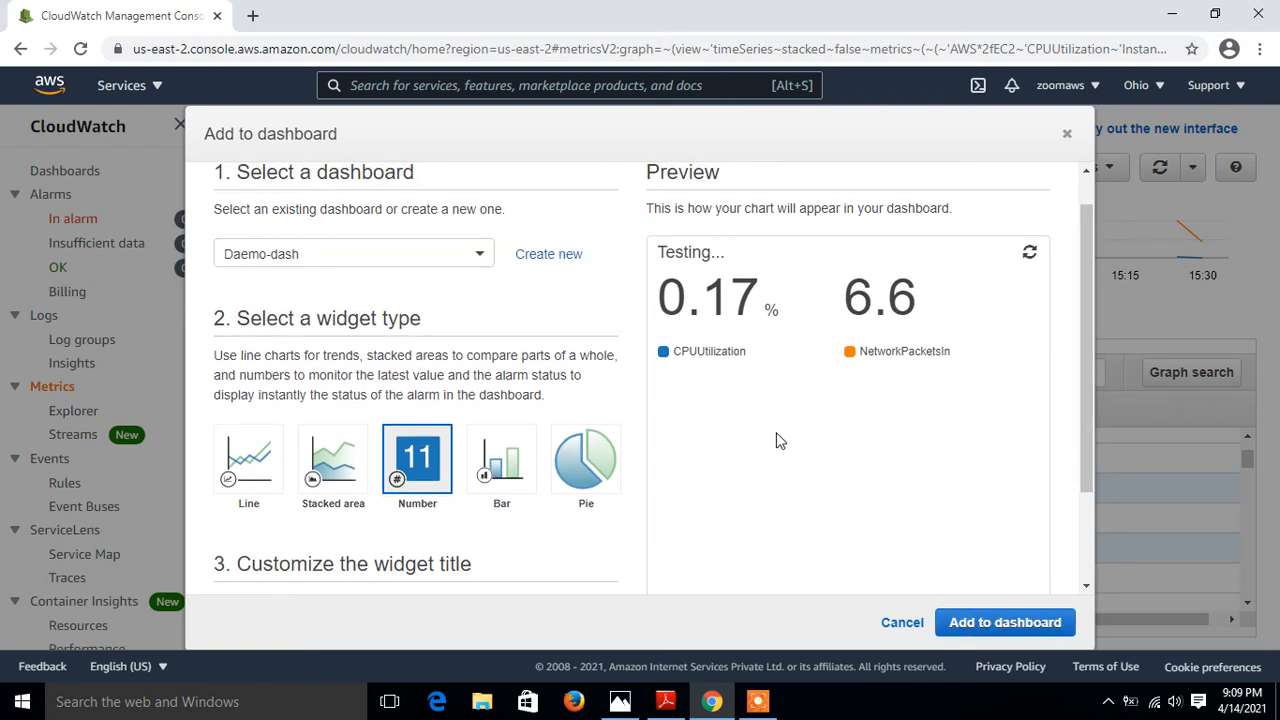
{"action": "left_click", "coordinate": [1005, 622]}
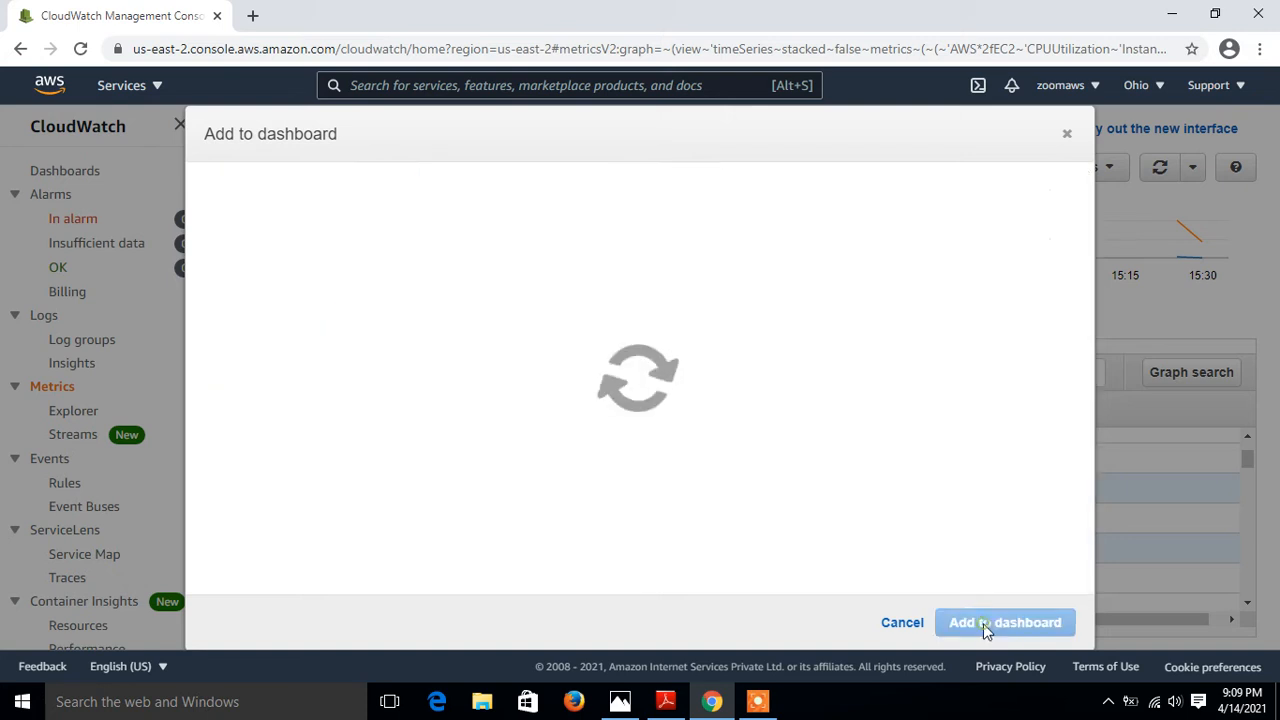
{"action": "left_click", "coordinate": [1004, 622]}
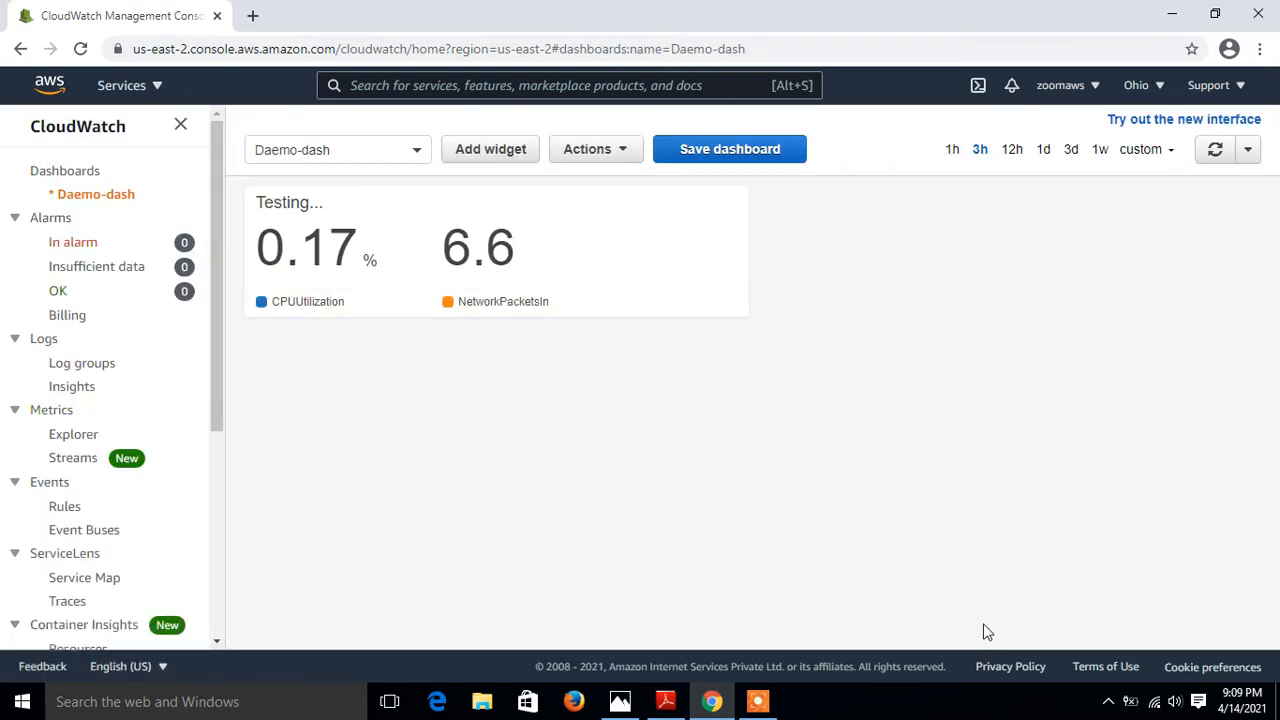
{"action": "mouse_move", "coordinate": [767, 220]}
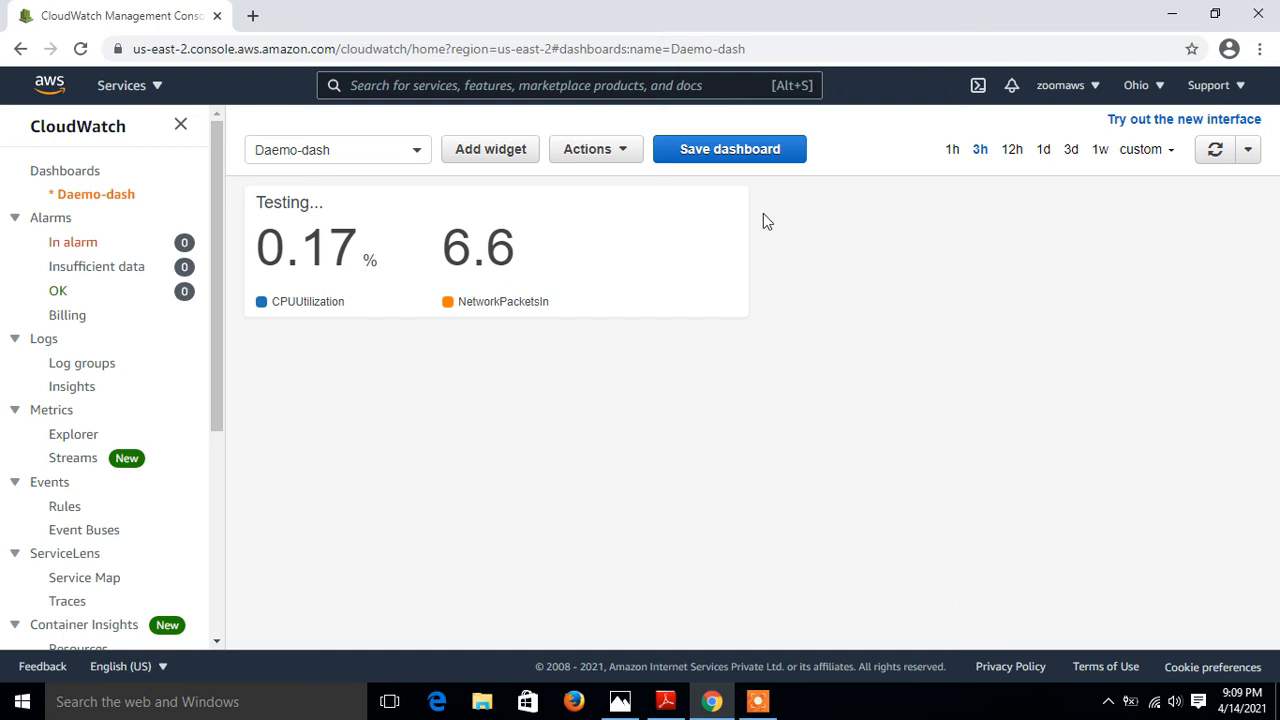
{"action": "left_click", "coordinate": [729, 149]}
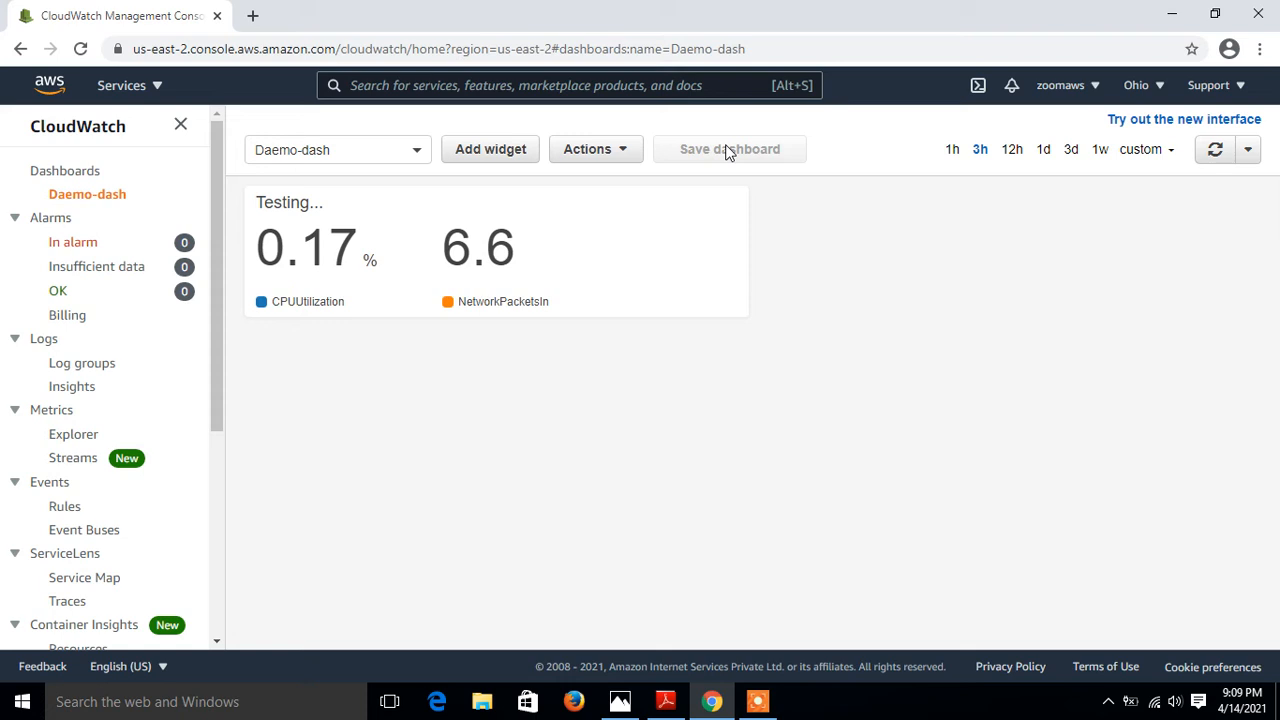
{"action": "mouse_move", "coordinate": [138, 24]}
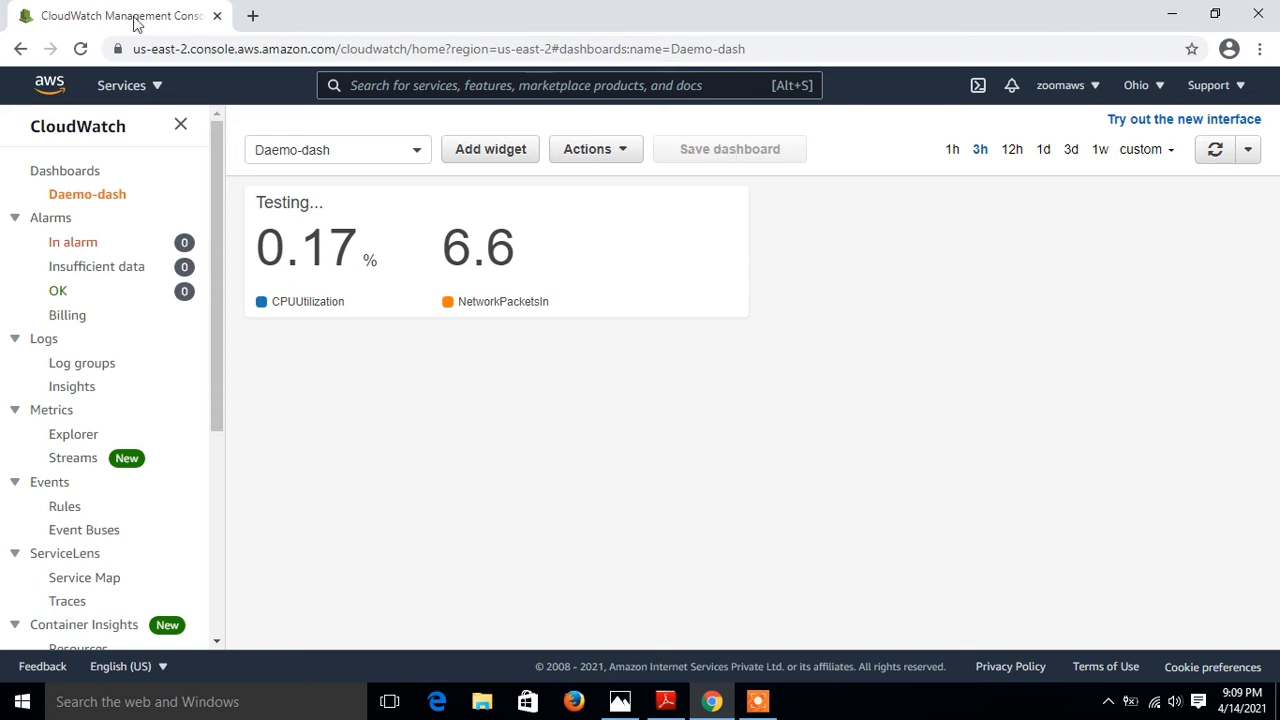
{"action": "left_click", "coordinate": [65, 170]}
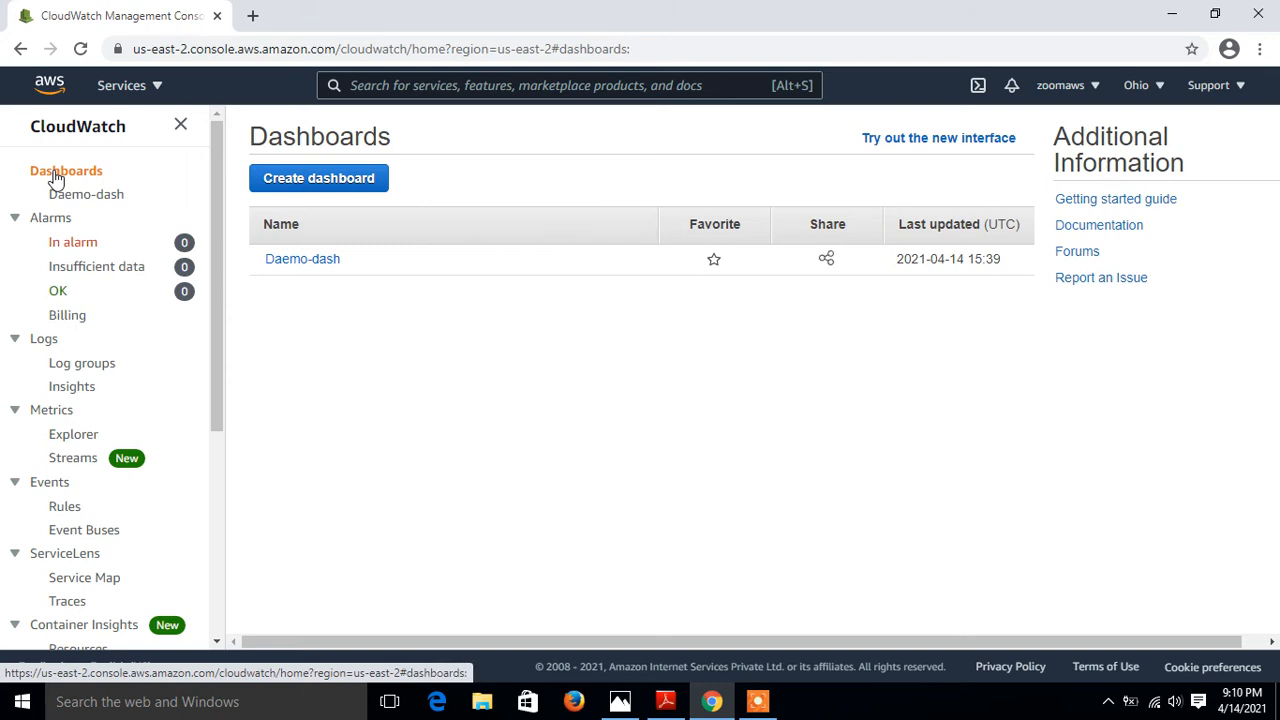
{"action": "mouse_move", "coordinate": [407, 233]}
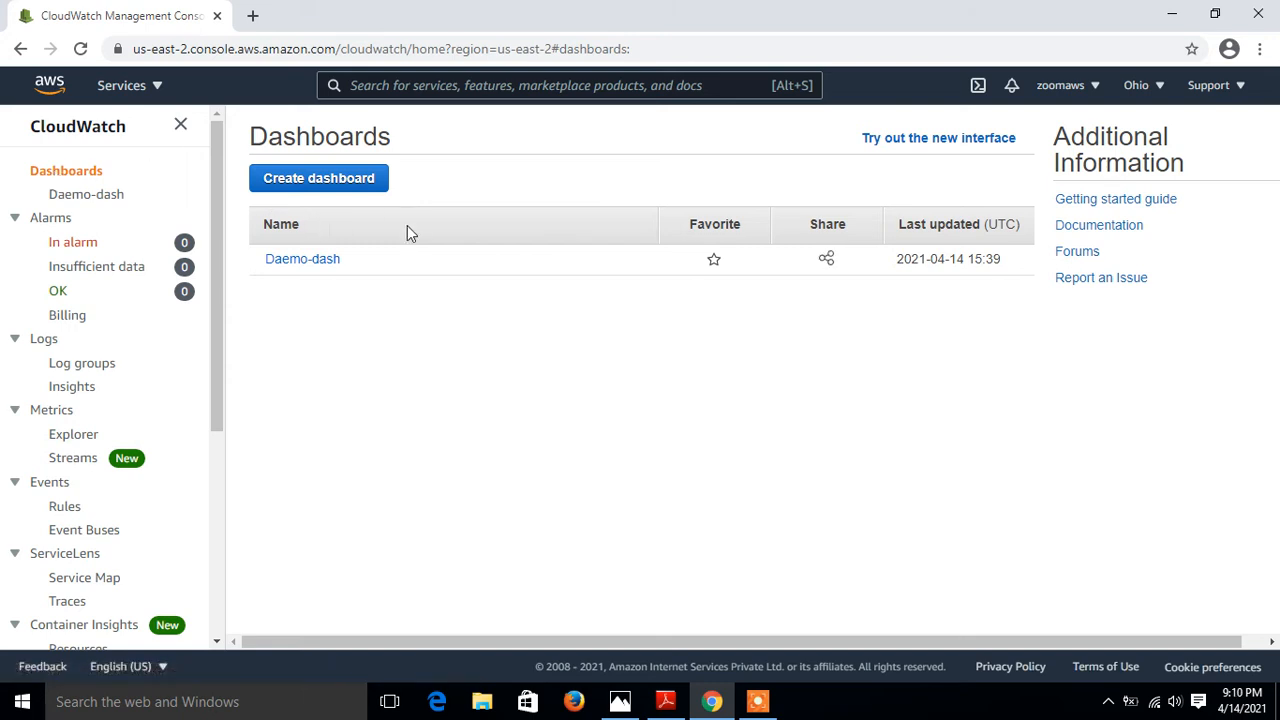
{"action": "left_click", "coordinate": [302, 258]}
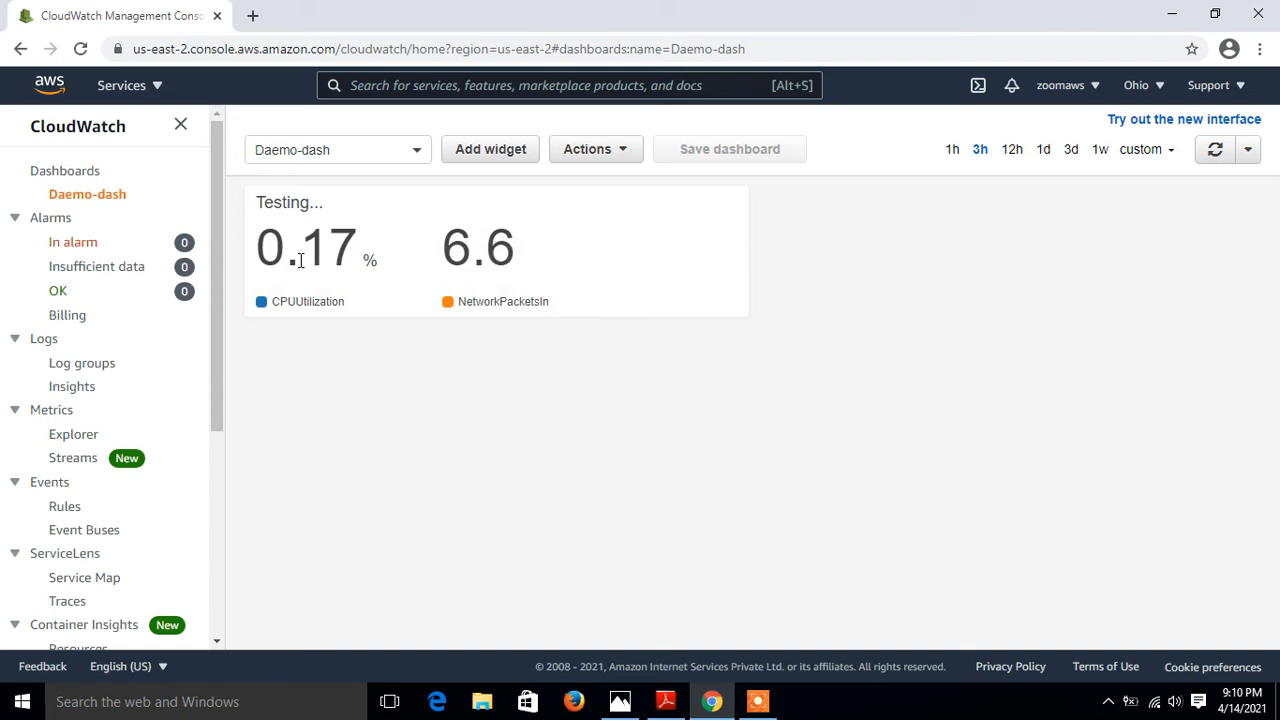
{"action": "mouse_move", "coordinate": [502, 301]}
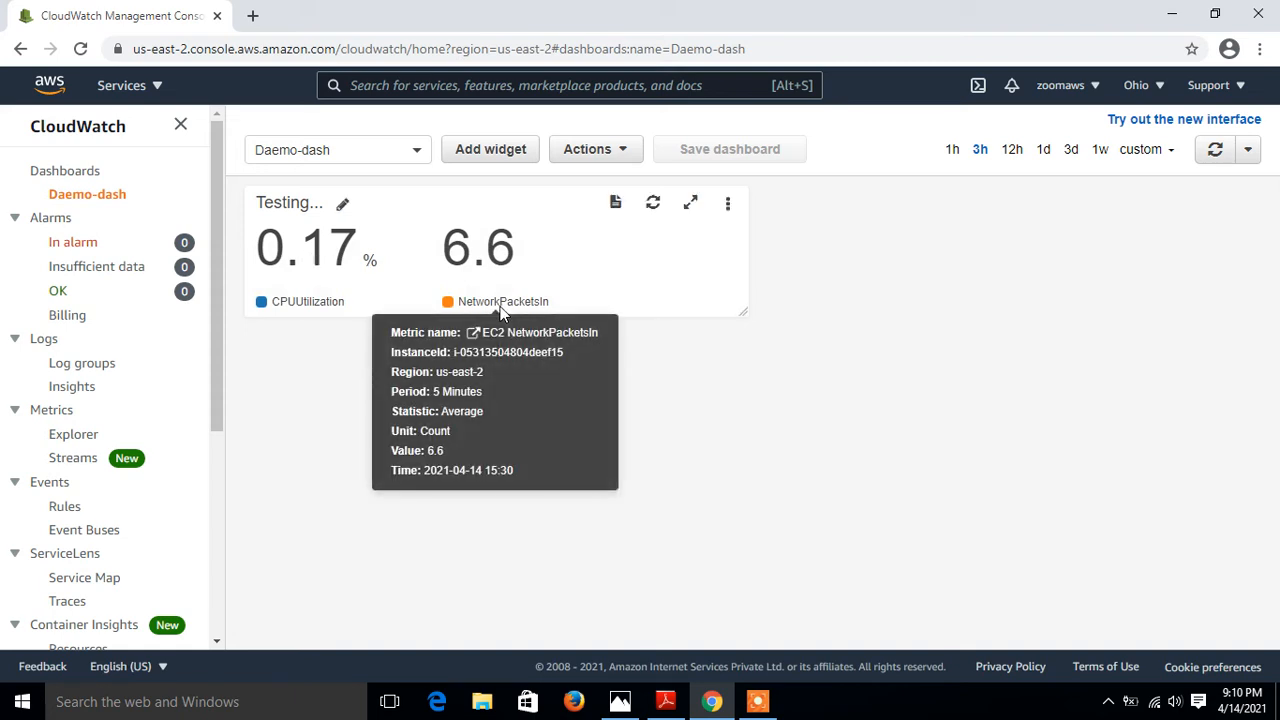
{"action": "mouse_move", "coordinate": [630, 157]}
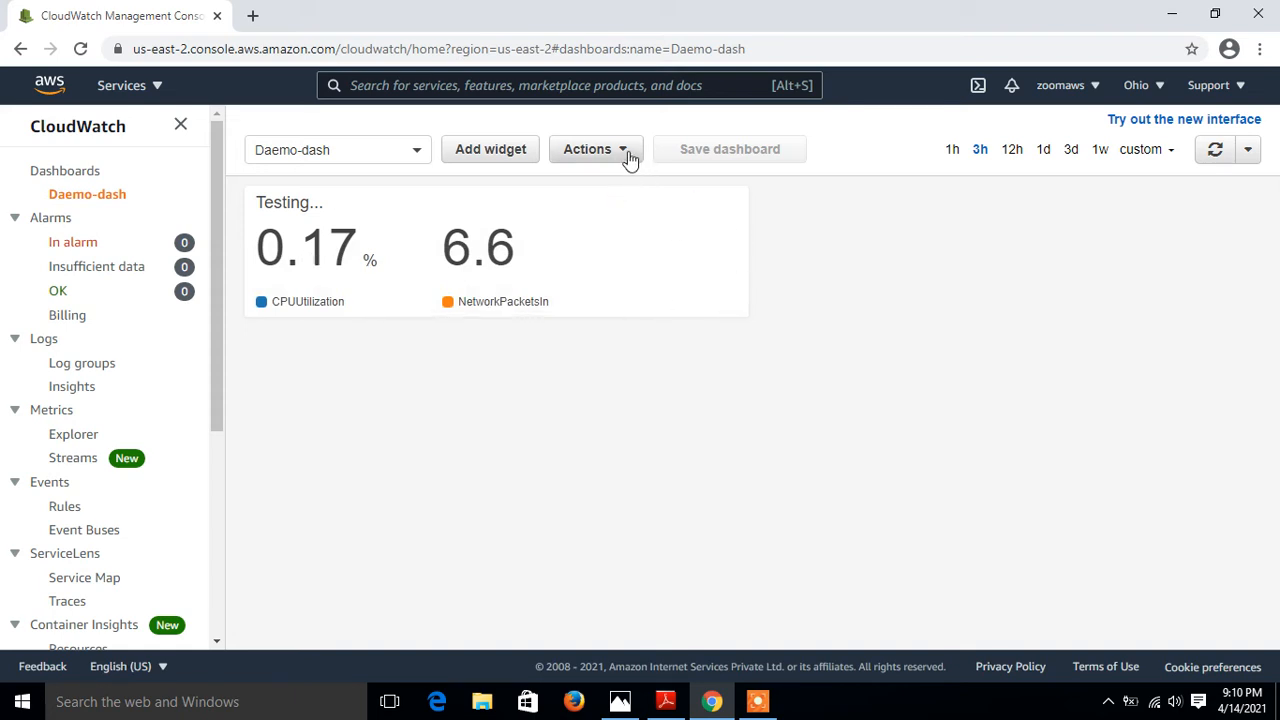
{"action": "left_click", "coordinate": [595, 149]}
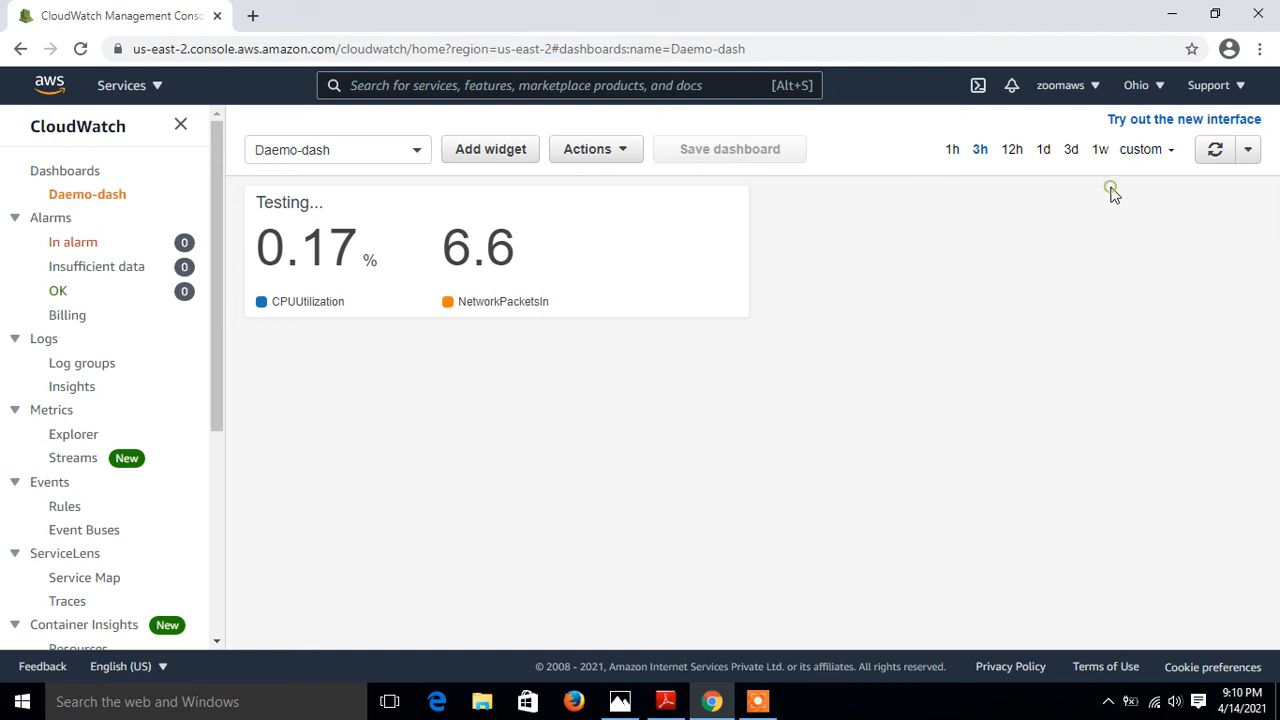
{"action": "mouse_move", "coordinate": [1113, 190]}
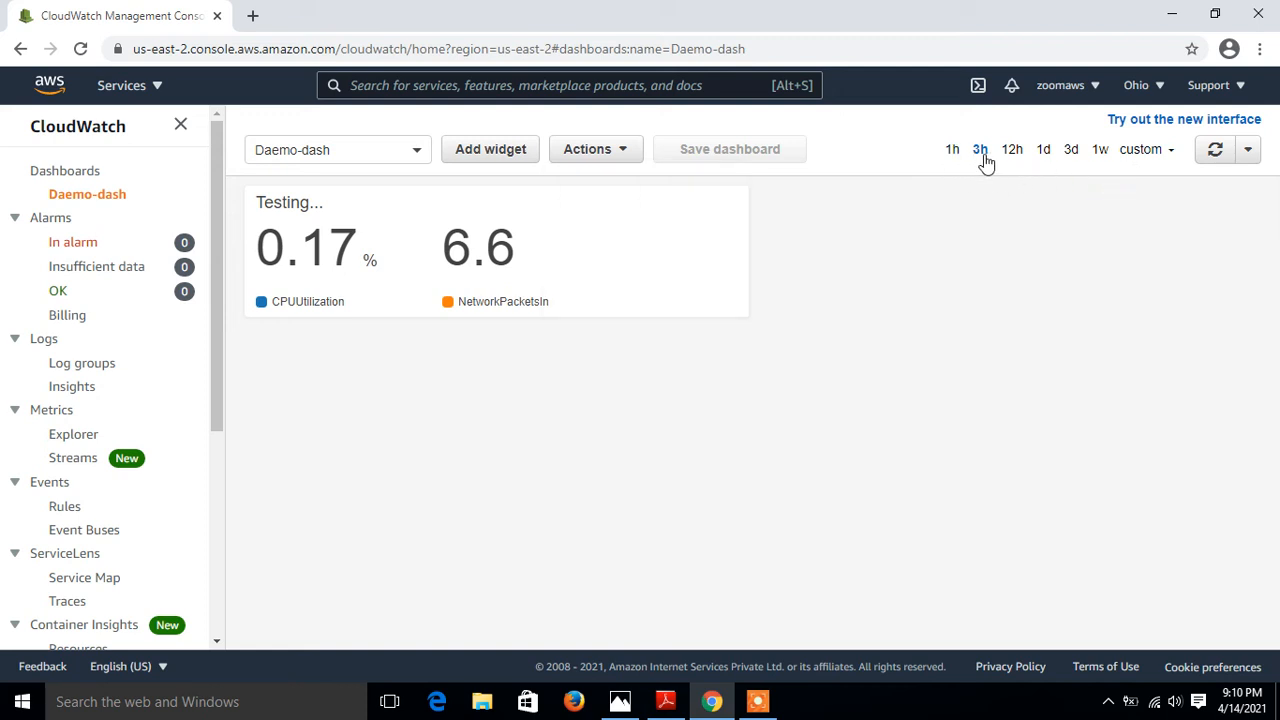
{"action": "mouse_move", "coordinate": [1071, 150]}
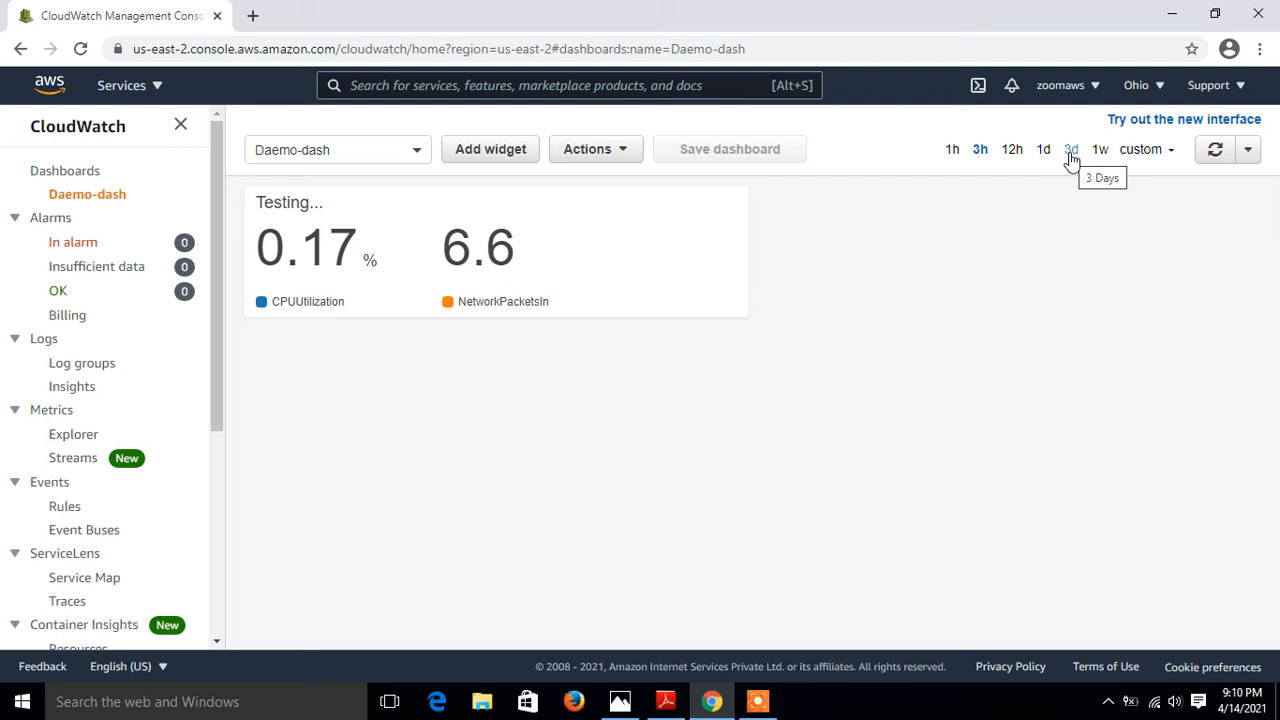
{"action": "mouse_move", "coordinate": [827, 115]}
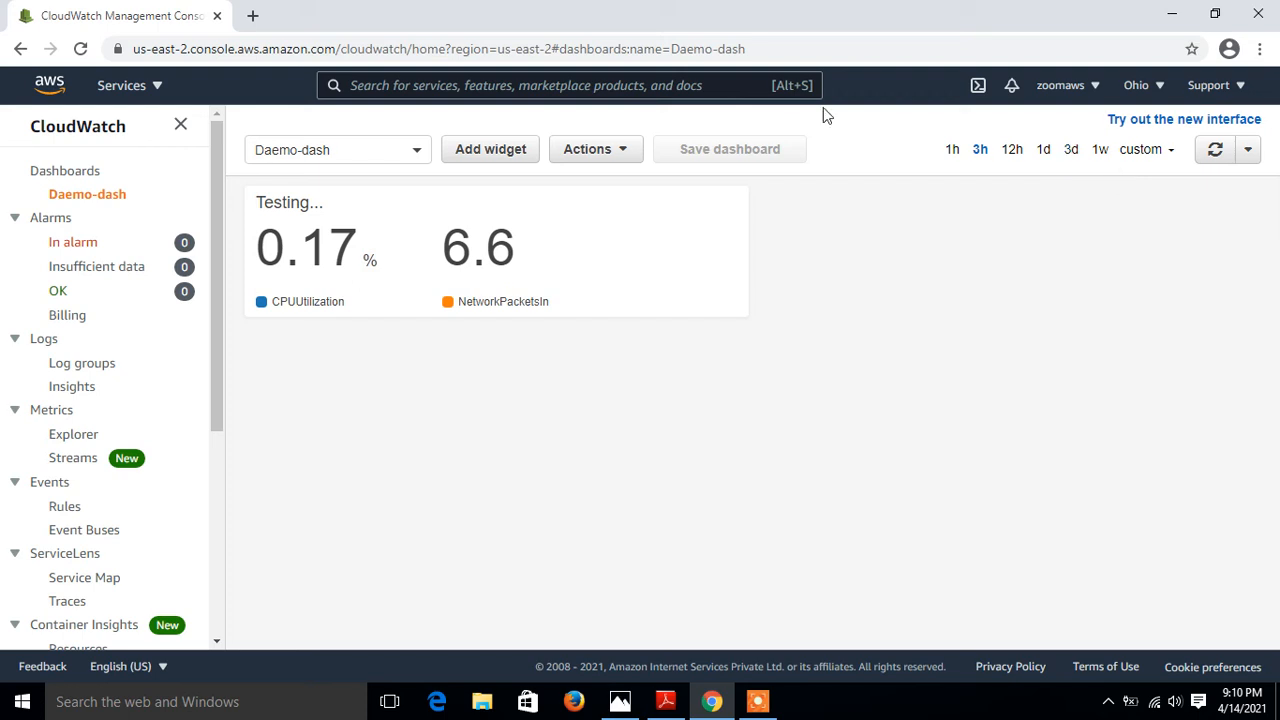
{"action": "left_click", "coordinate": [594, 148]}
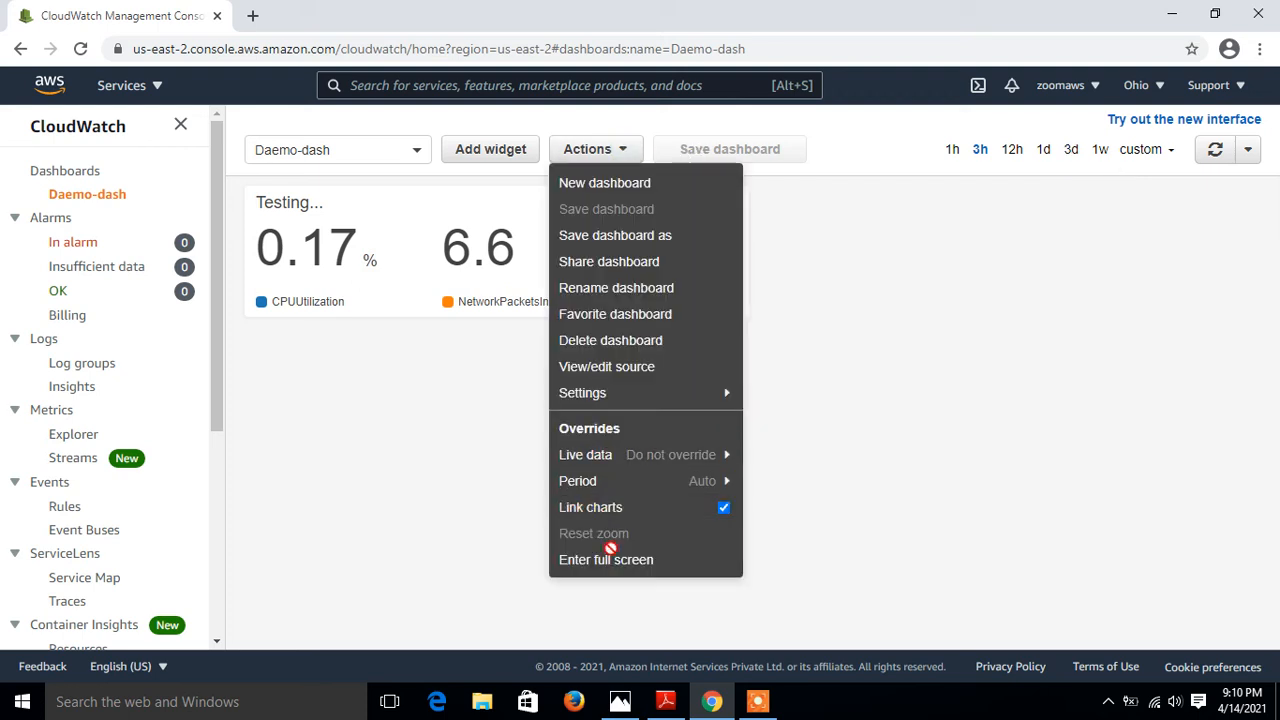
{"action": "left_click", "coordinate": [605, 559]}
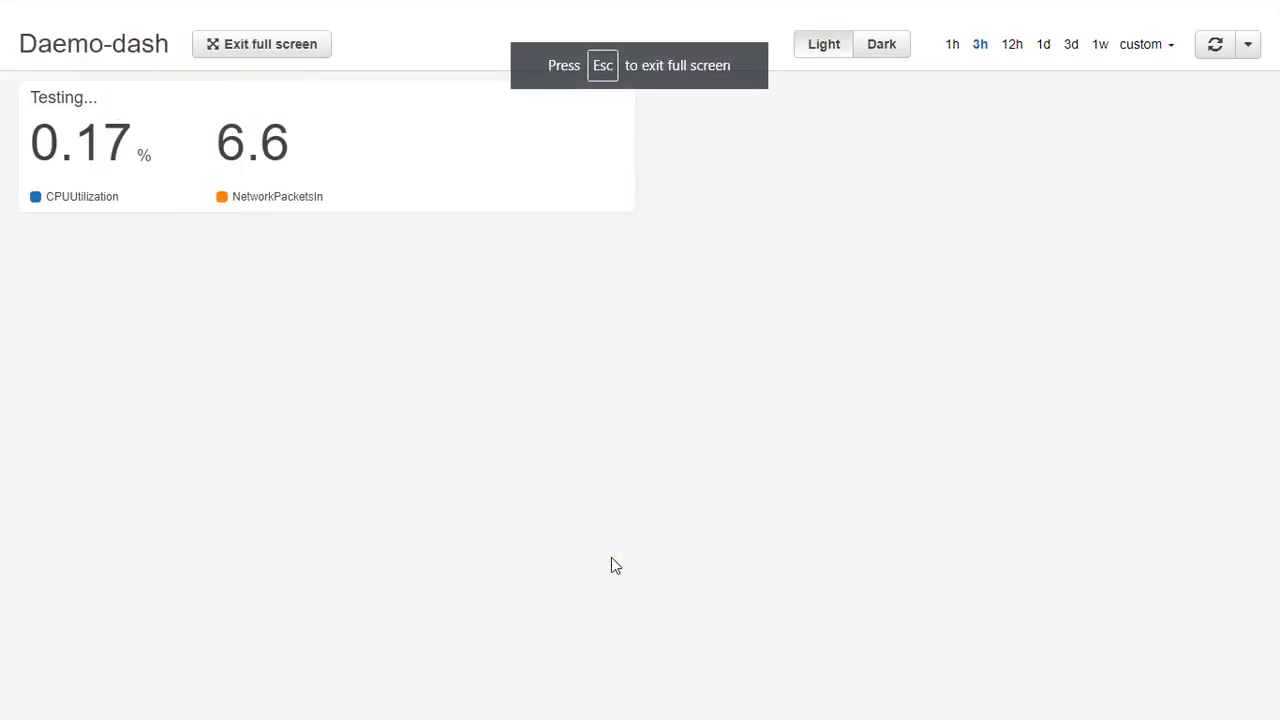
{"action": "left_click", "coordinate": [881, 43]}
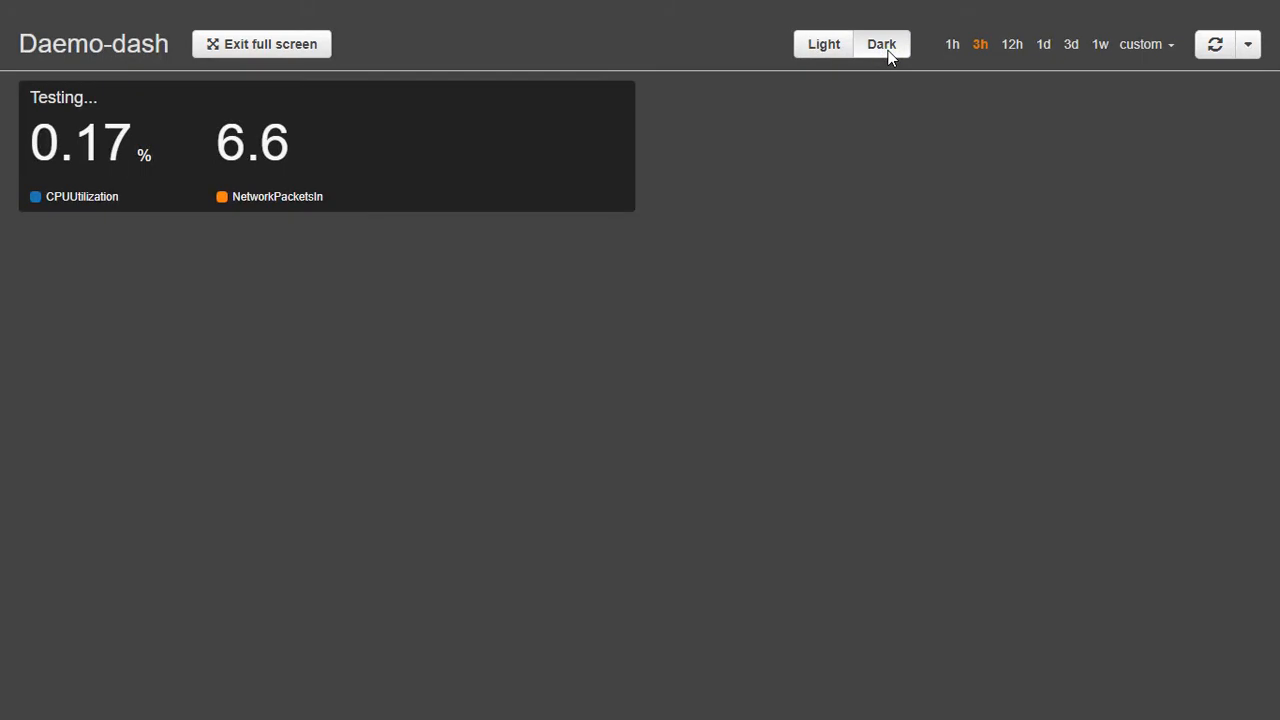
{"action": "mouse_move", "coordinate": [261, 44]}
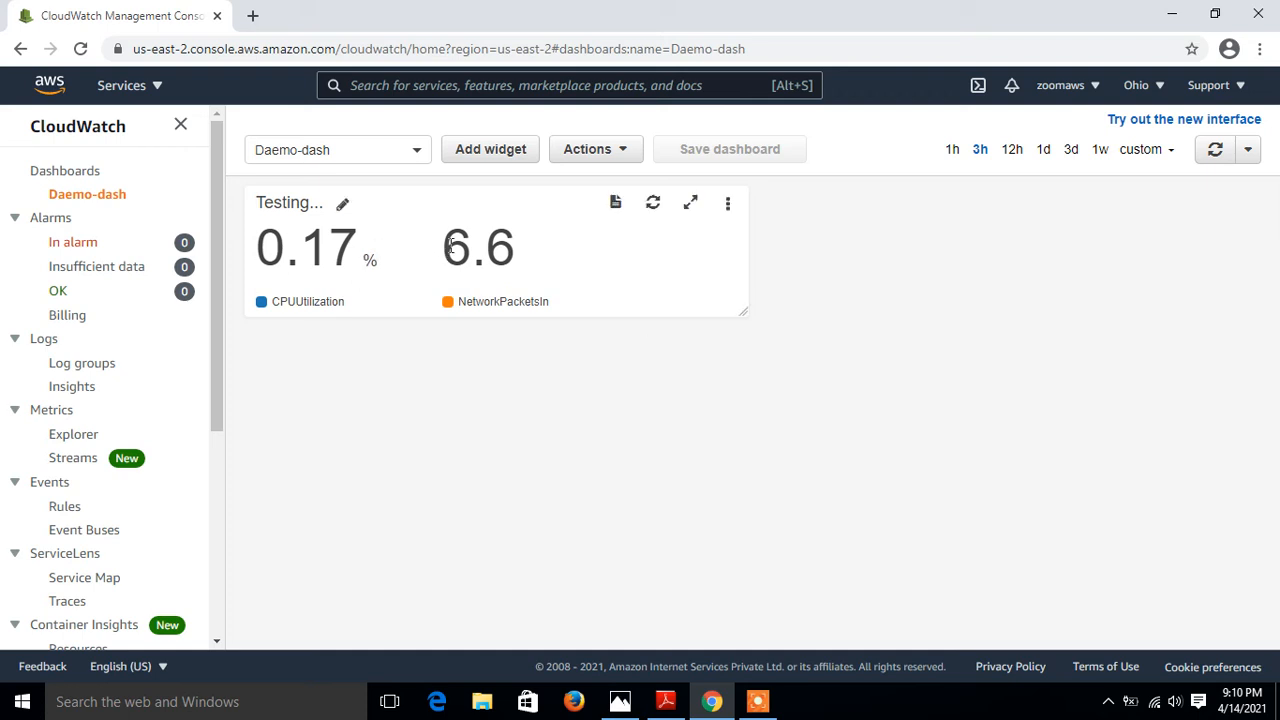
{"action": "mouse_move", "coordinate": [623, 155]}
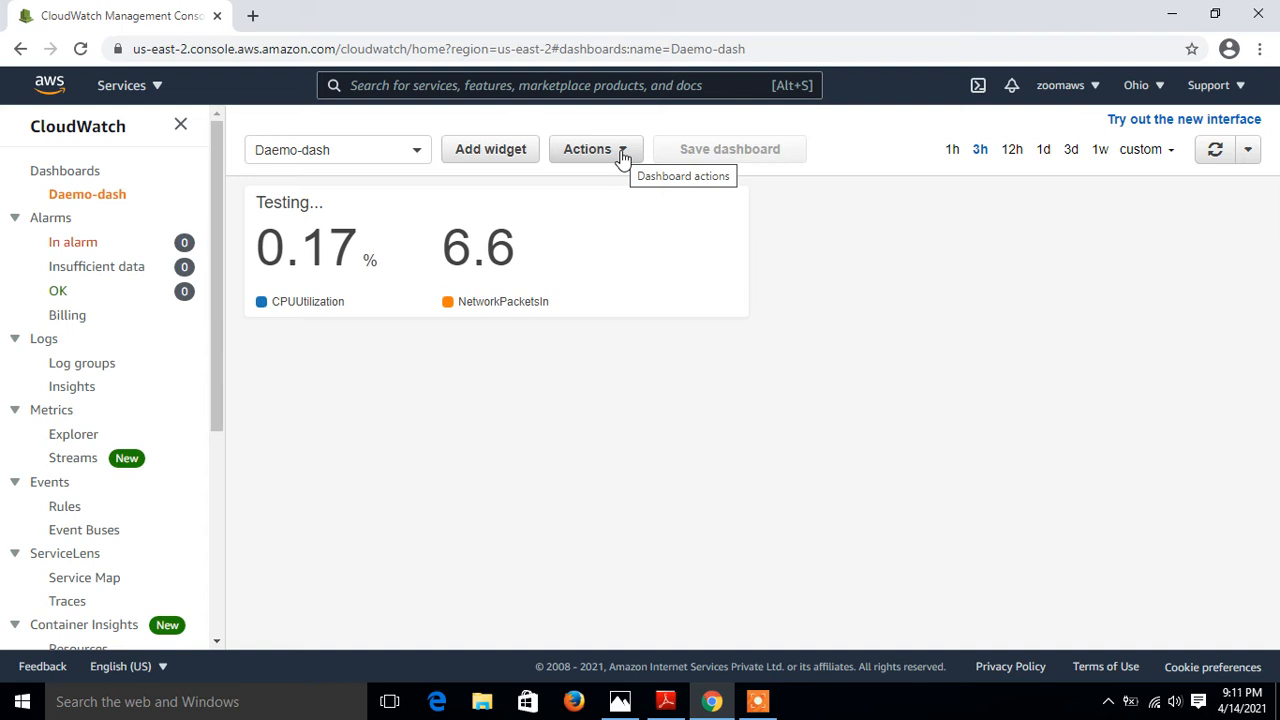
{"action": "mouse_move", "coordinate": [500, 155]}
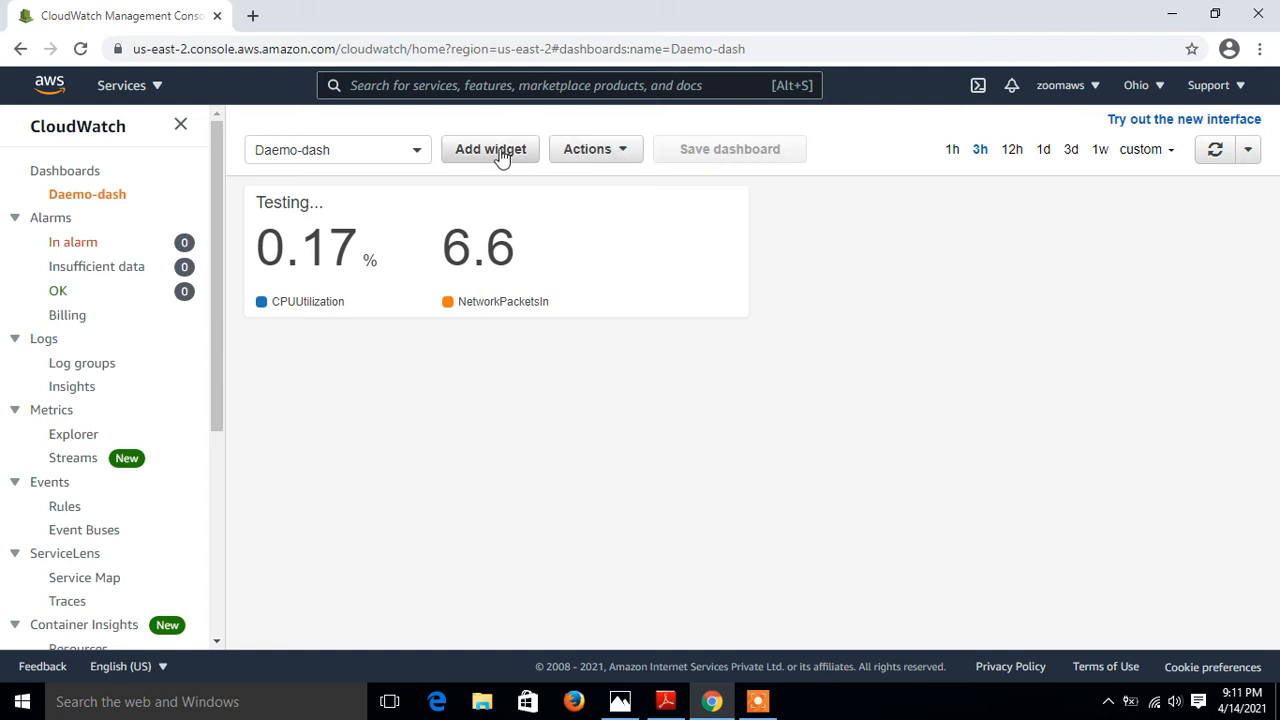
- Start a metrics-based Line widget for Daemo-dash and list EBS Per-Volume Metrics
{"action": "left_click", "coordinate": [490, 148]}
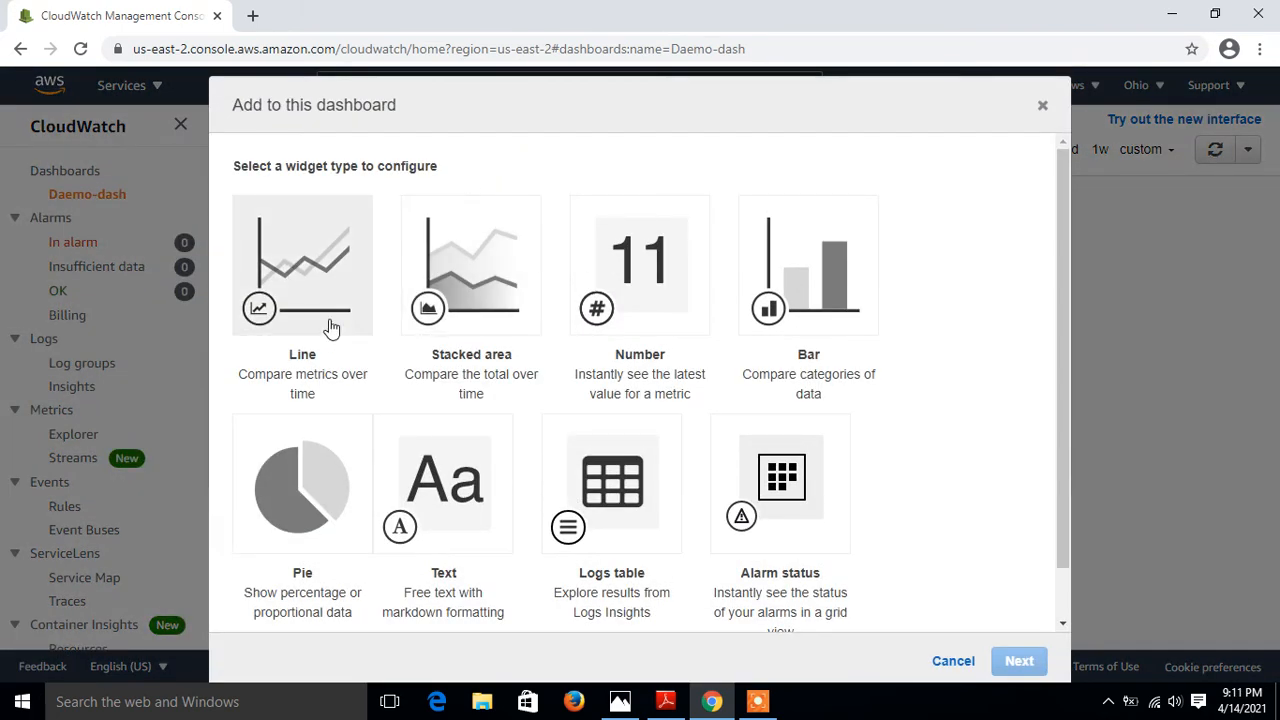
{"action": "left_click", "coordinate": [302, 265]}
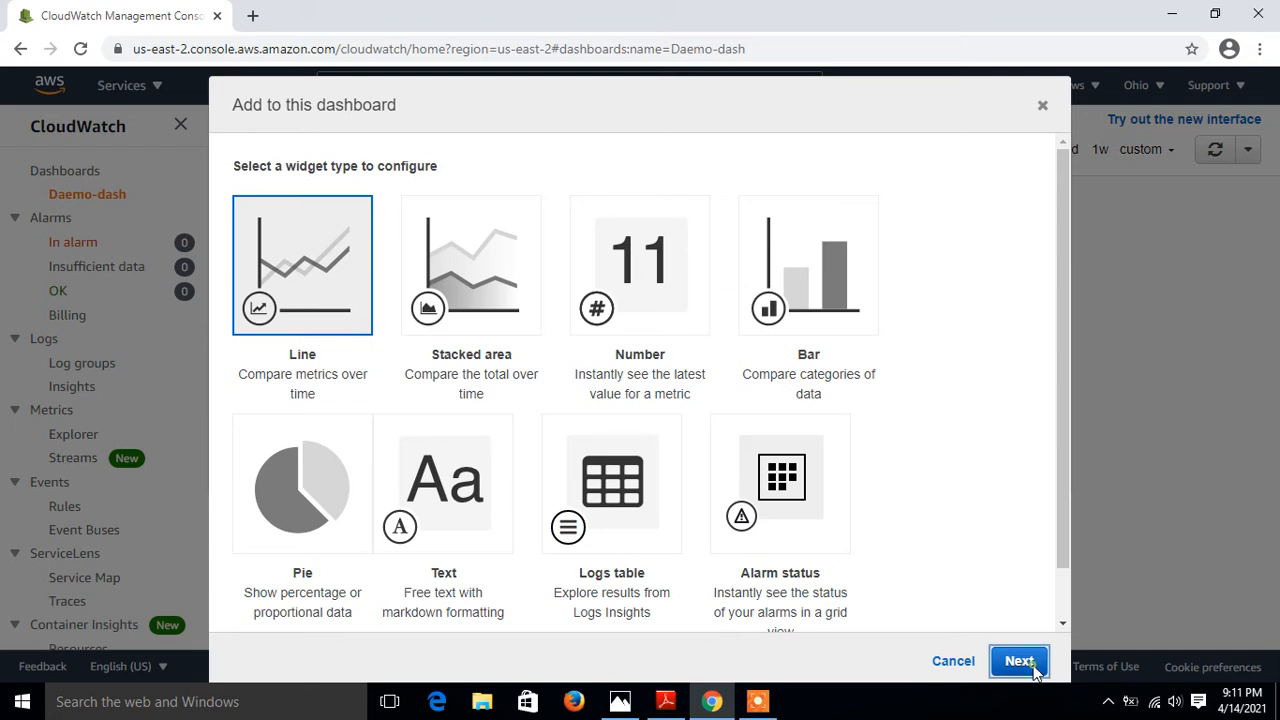
{"action": "left_click", "coordinate": [1019, 661]}
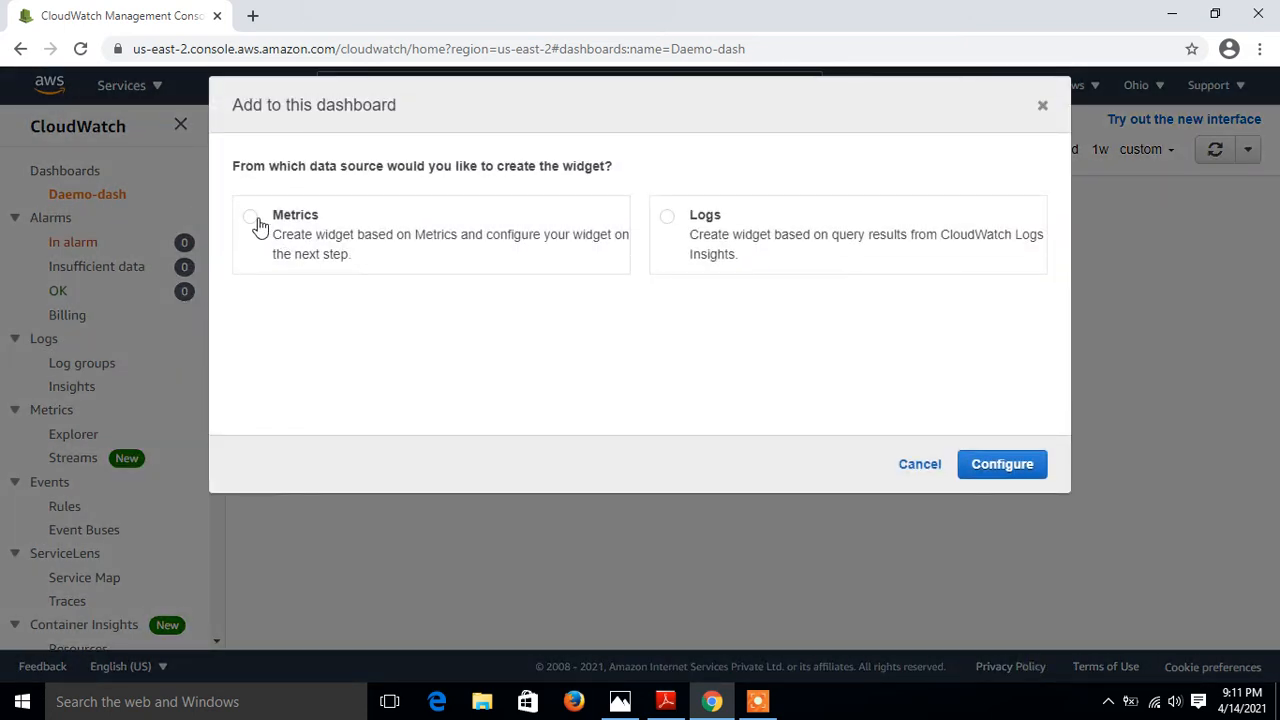
{"action": "left_click", "coordinate": [250, 216]}
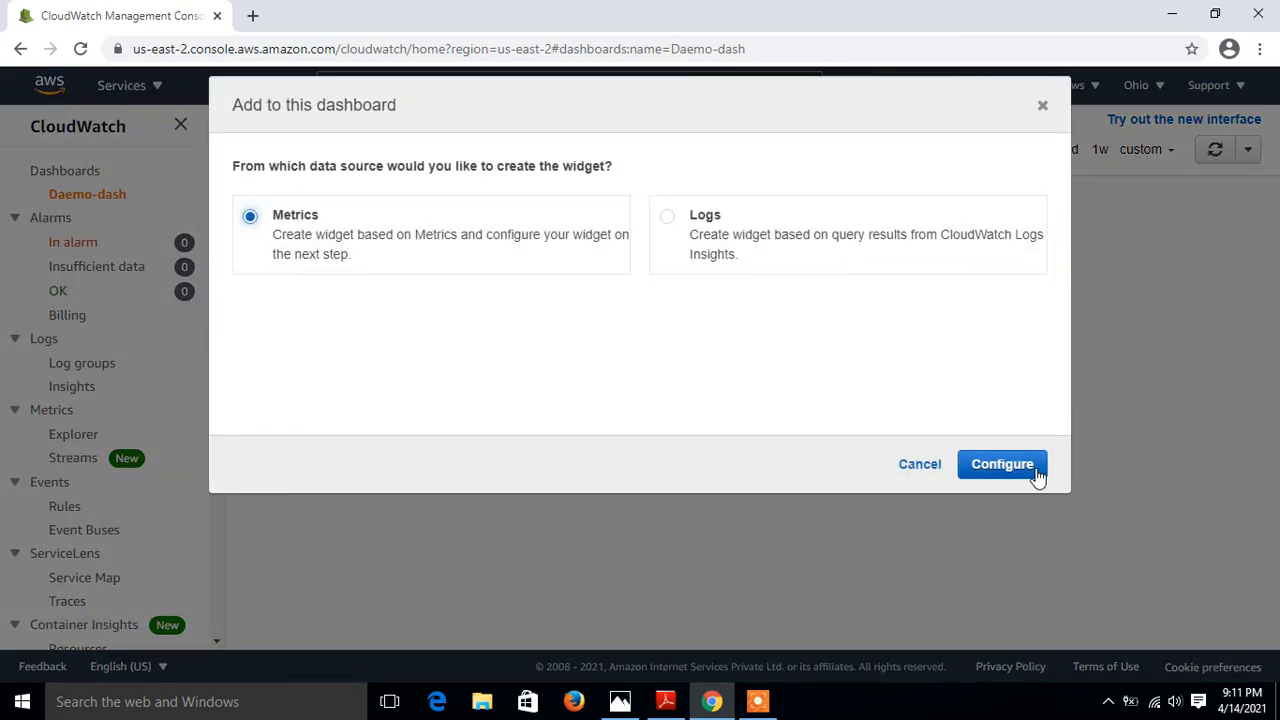
{"action": "left_click", "coordinate": [1001, 463]}
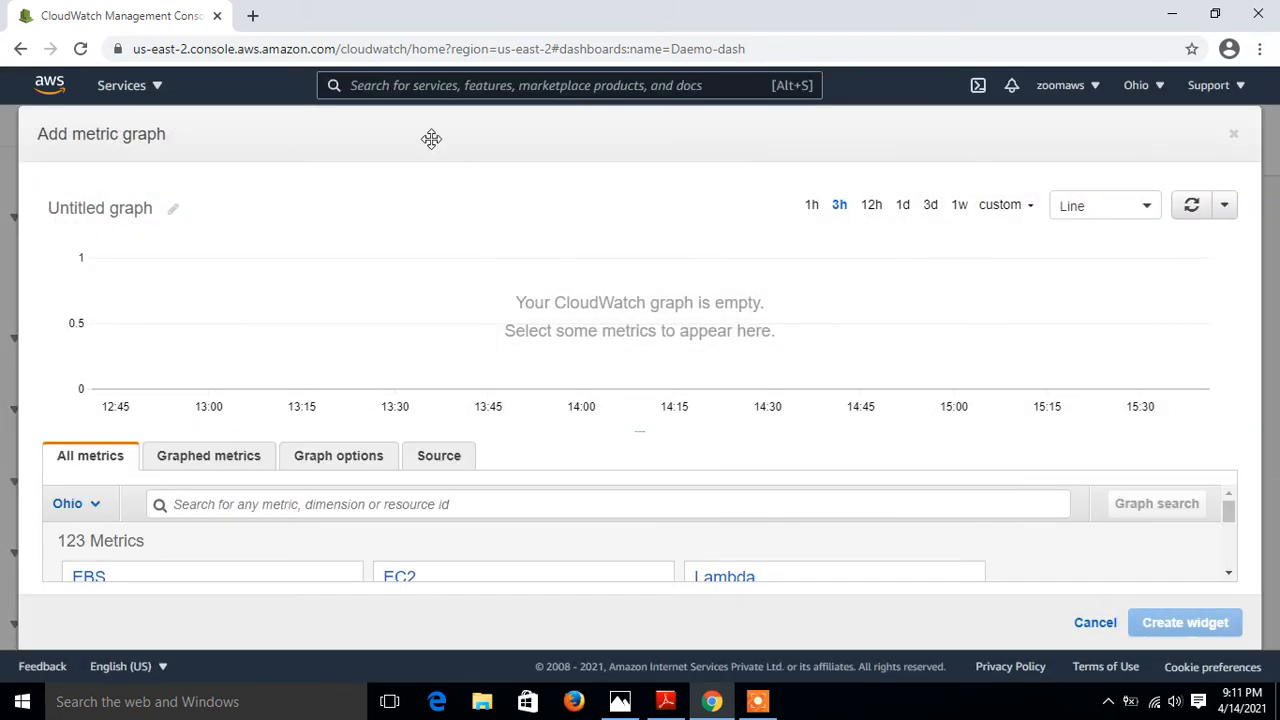
{"action": "mouse_move", "coordinate": [448, 412]}
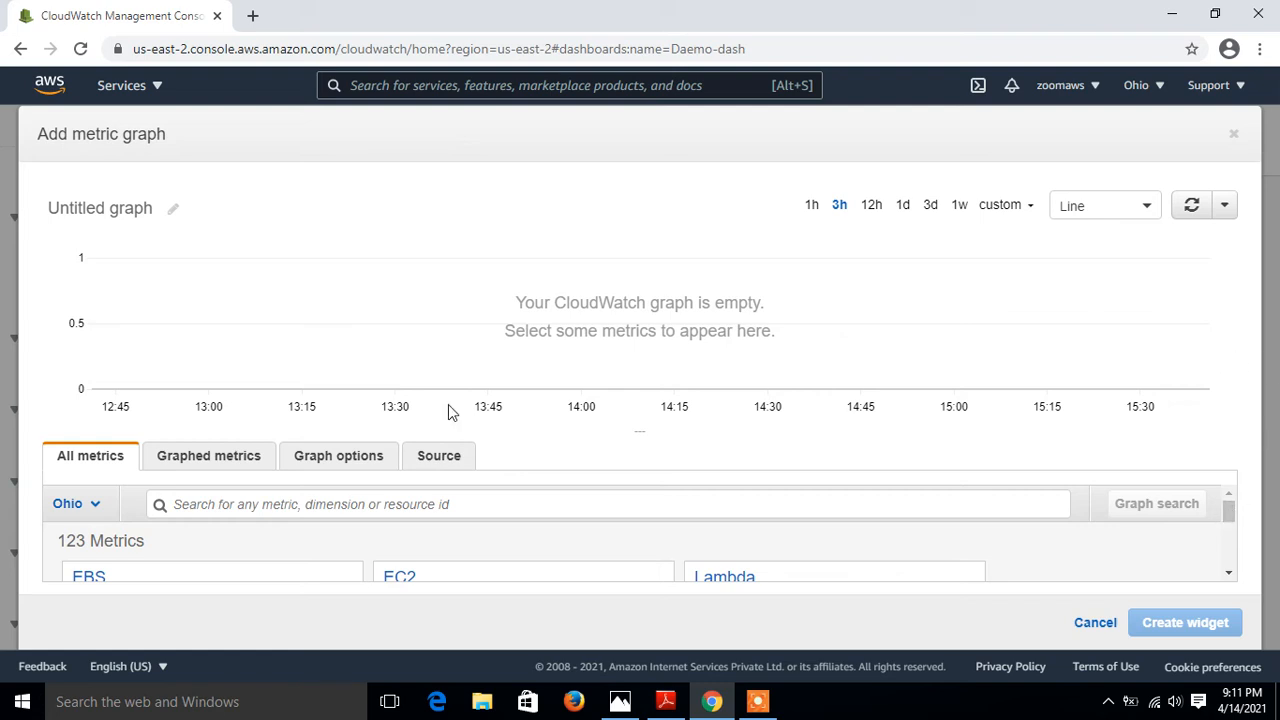
{"action": "mouse_move", "coordinate": [643, 431]}
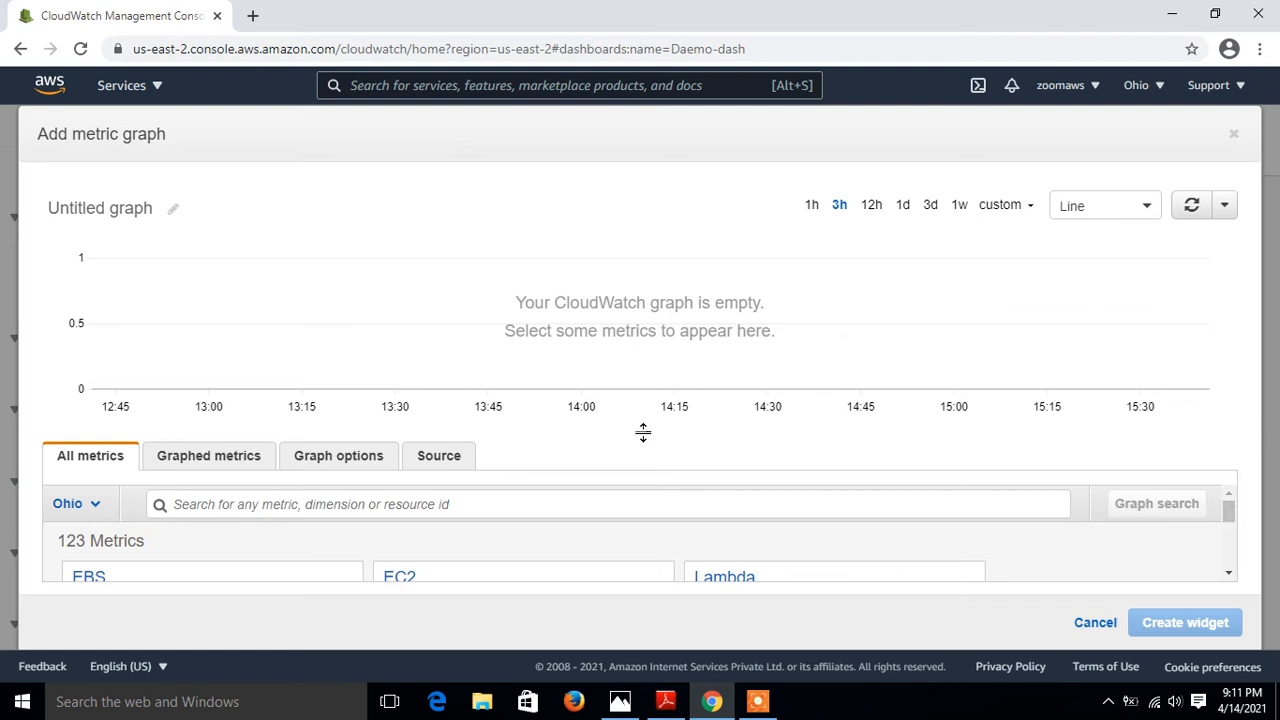
{"action": "left_click_drag", "start_coordinate": [643, 432], "coordinate": [619, 290]}
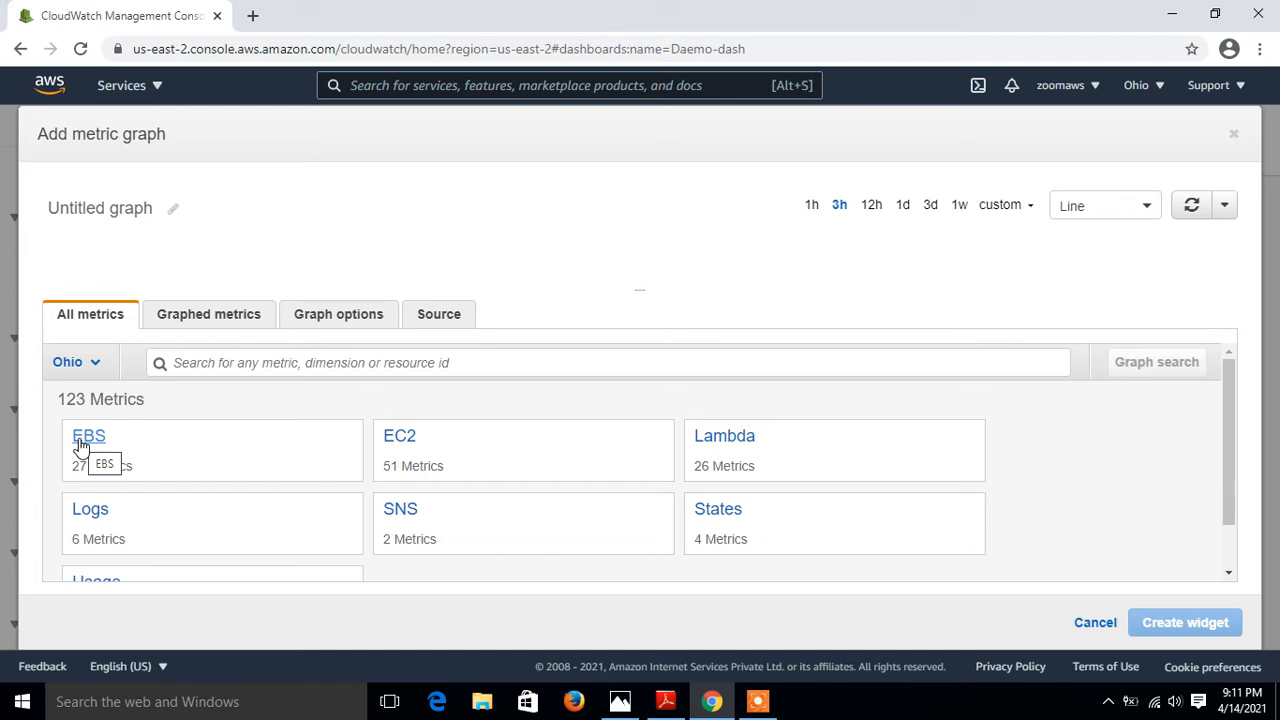
{"action": "left_click", "coordinate": [89, 435]}
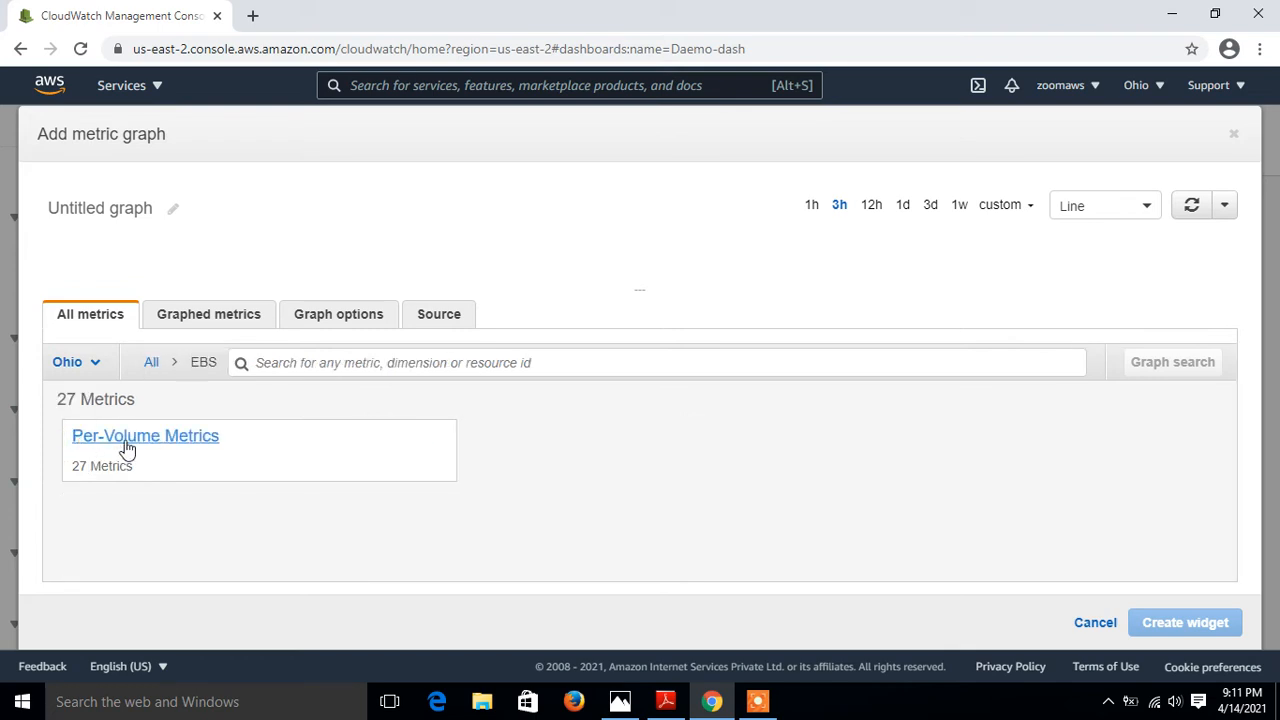
{"action": "left_click", "coordinate": [145, 435]}
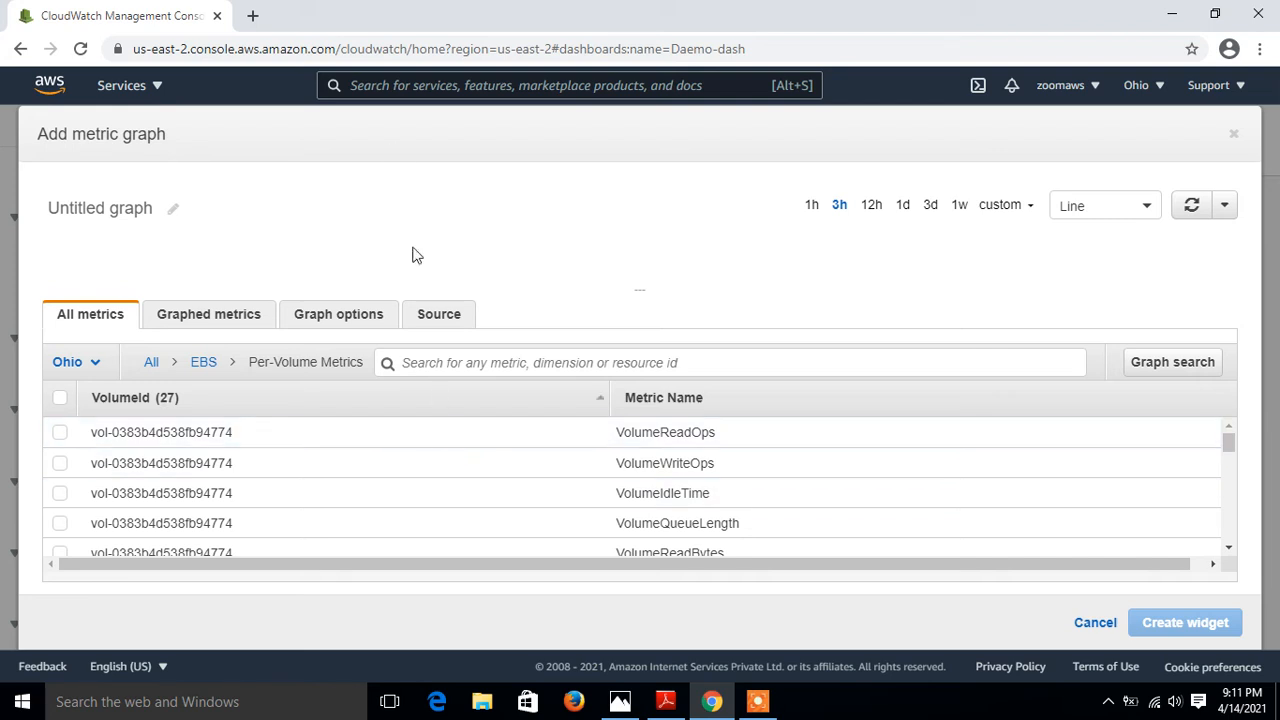
- Look up Linux-Server's volume in a new EC2 tab and copy its volume ID
{"action": "type", "text": "ec2"}
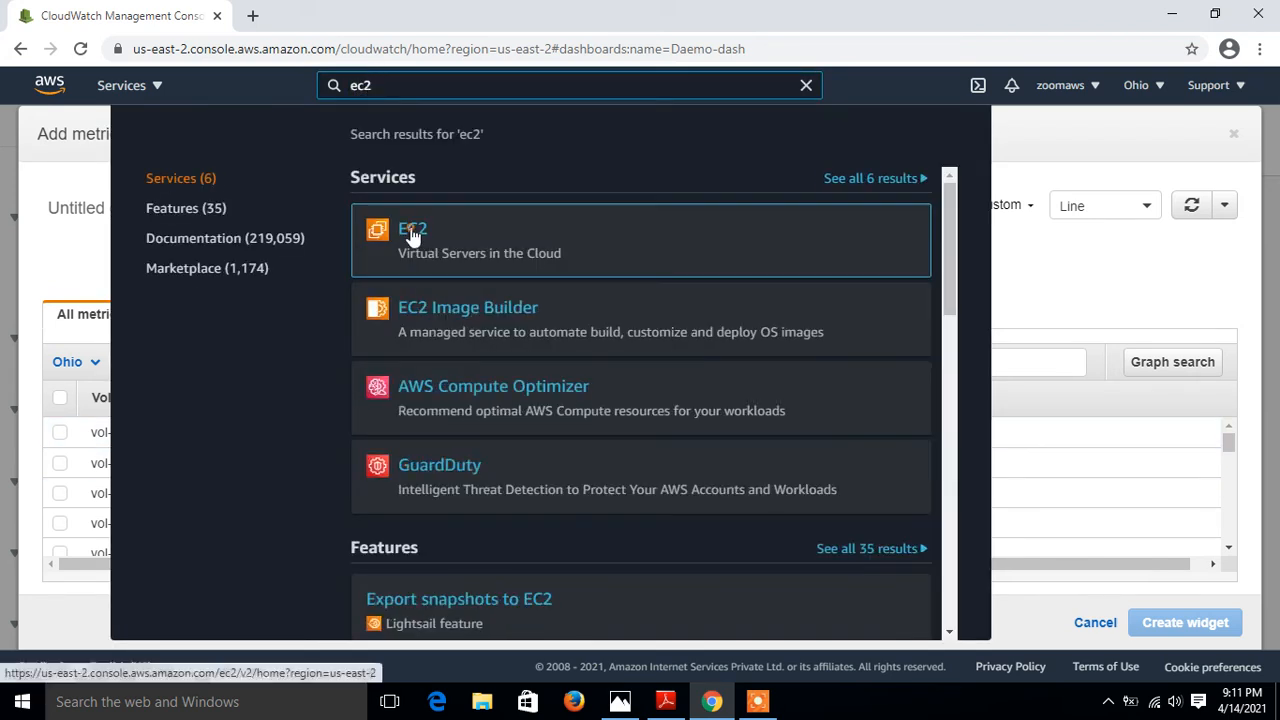
{"action": "left_click", "coordinate": [412, 228]}
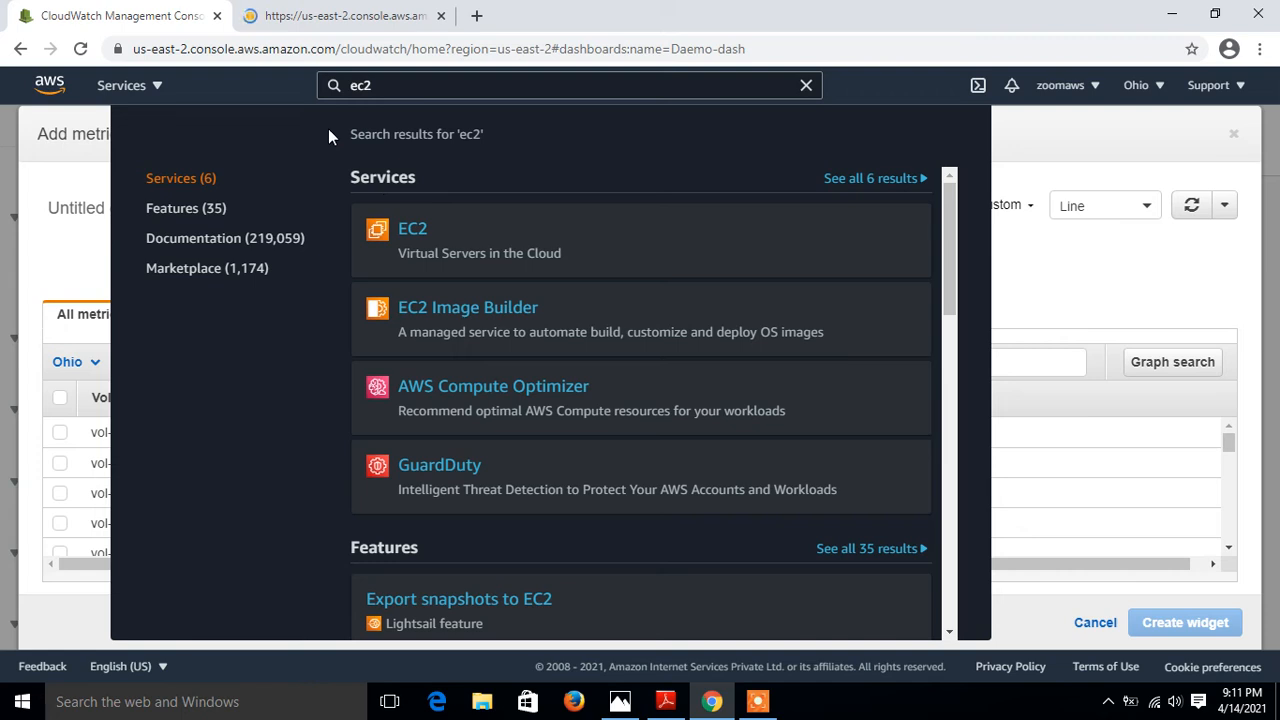
{"action": "left_click", "coordinate": [412, 228]}
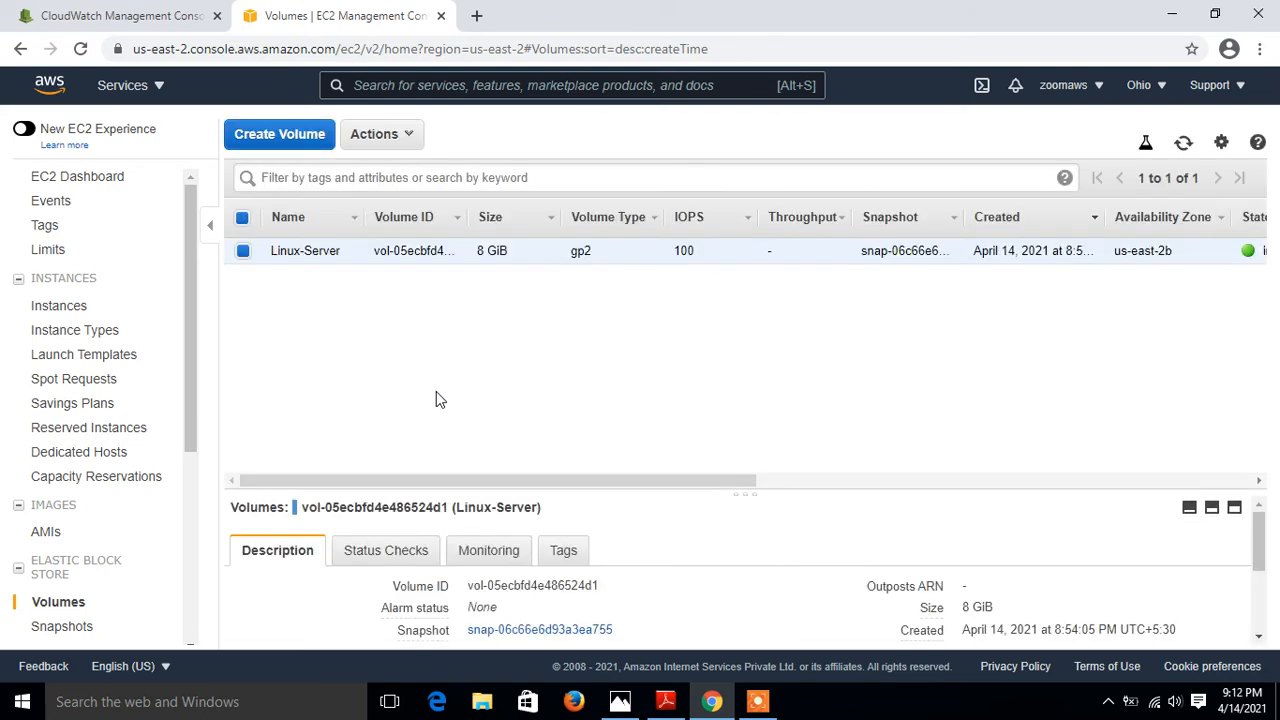
{"action": "mouse_move", "coordinate": [615, 588]}
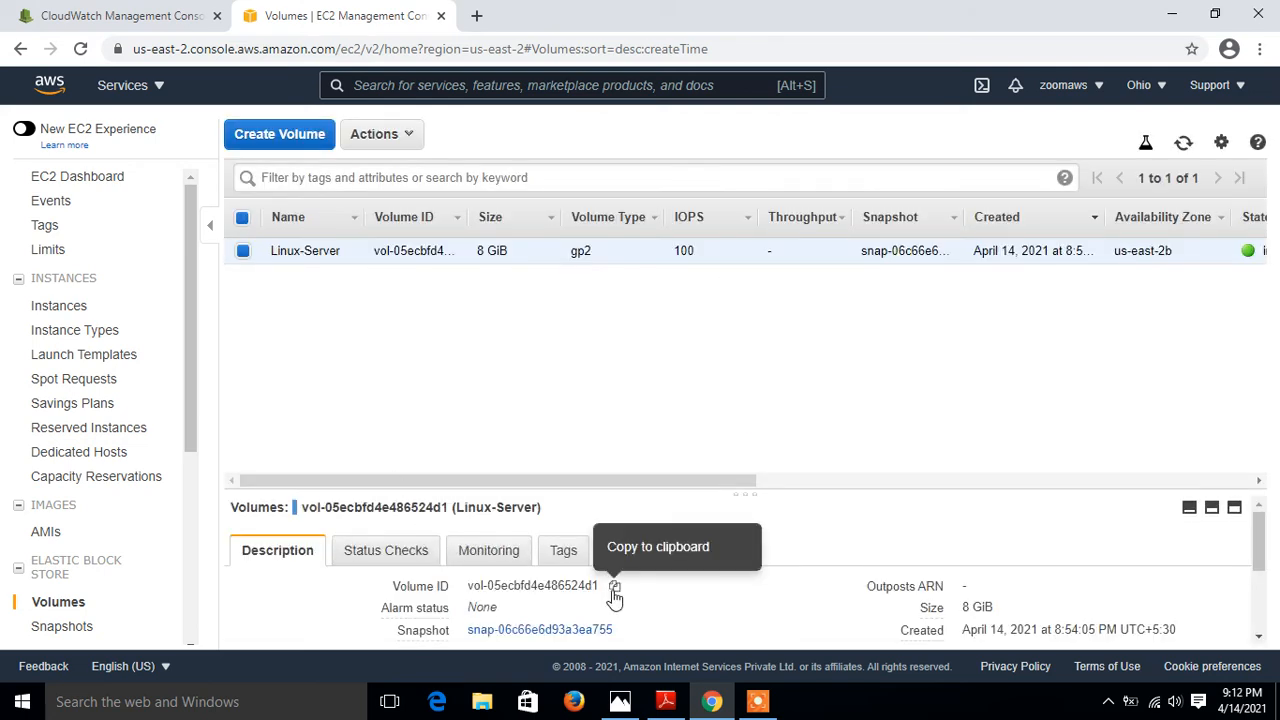
{"action": "left_click", "coordinate": [115, 15]}
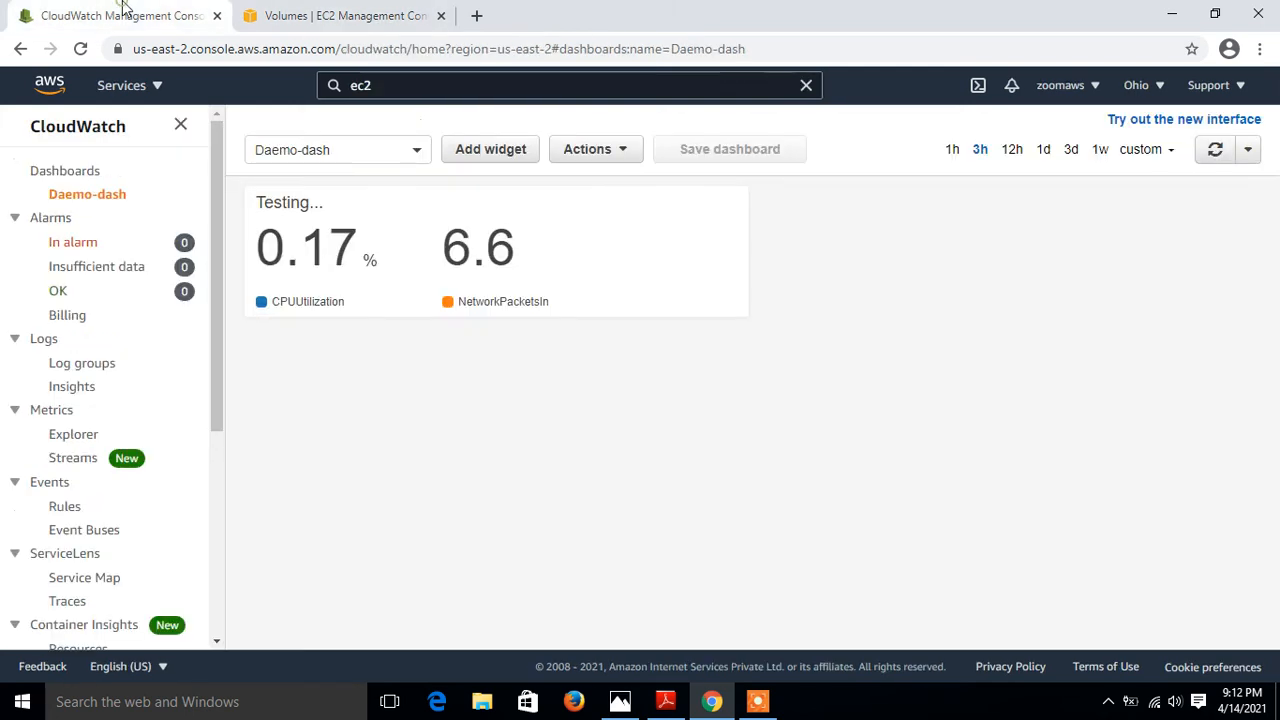
{"action": "mouse_move", "coordinate": [490, 149]}
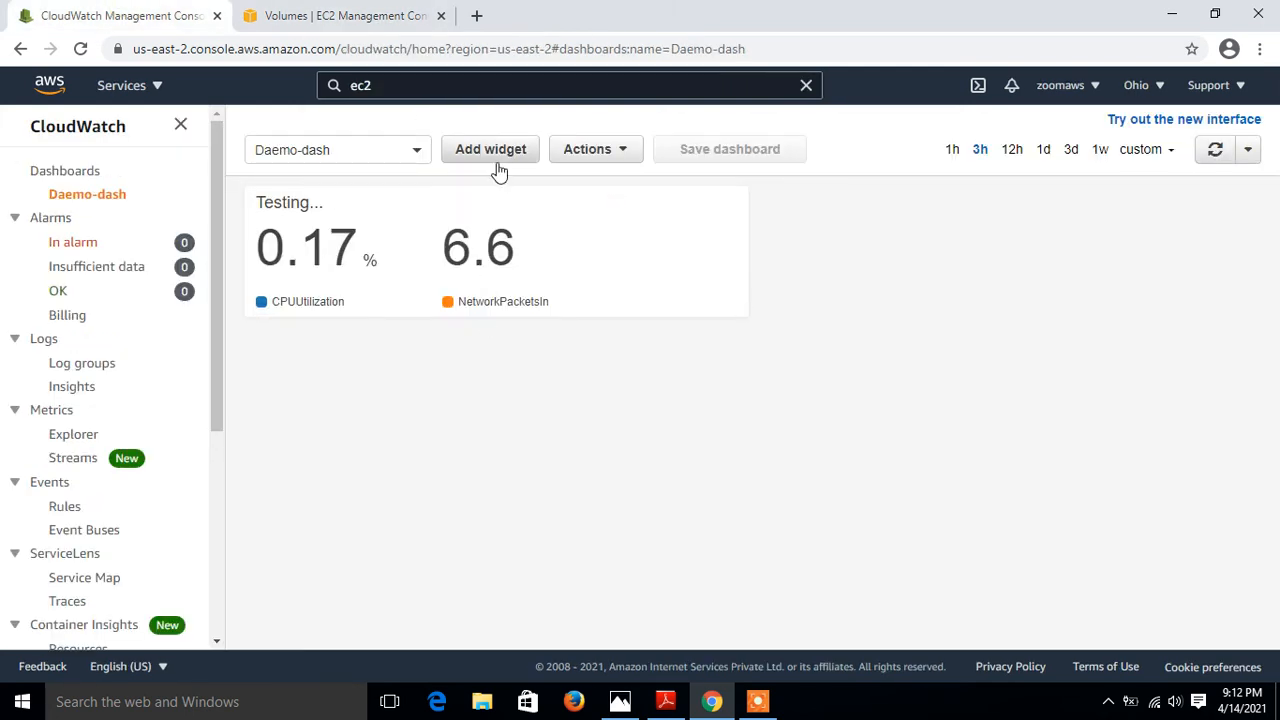
- Begin another metrics Line widget and browse EBS Per-Volume Metrics
{"action": "left_click", "coordinate": [490, 149]}
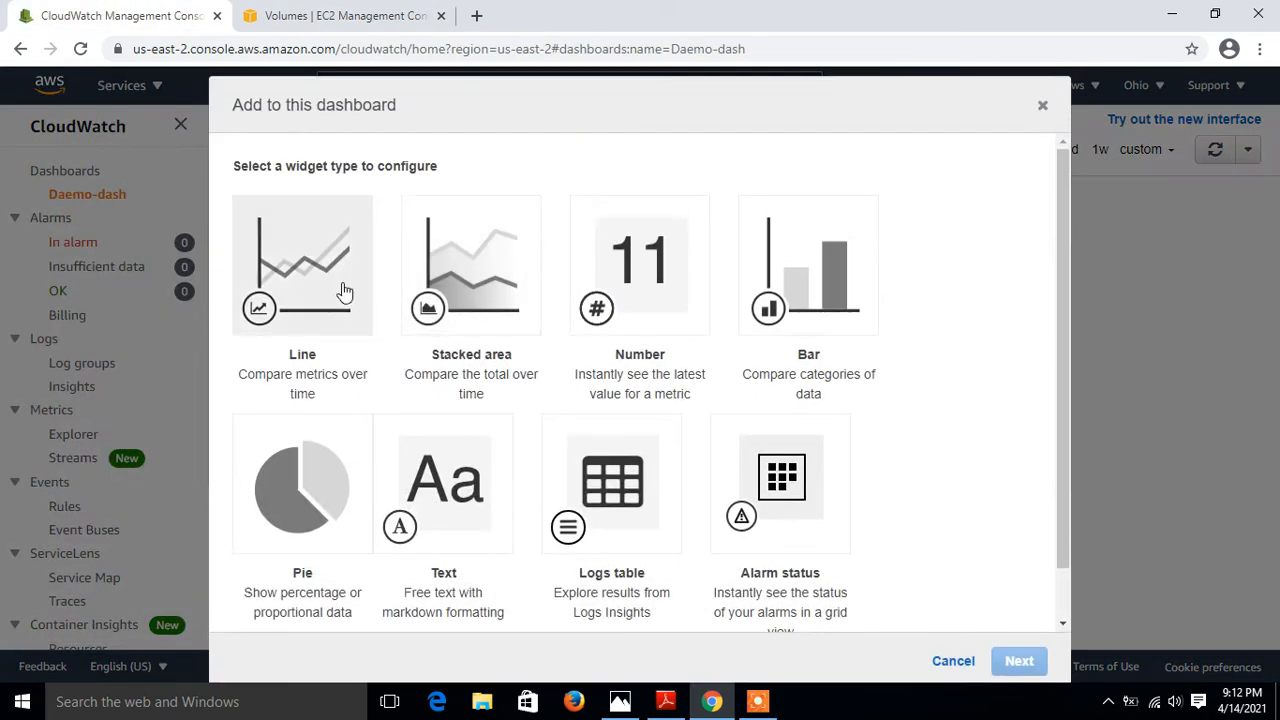
{"action": "left_click", "coordinate": [302, 265]}
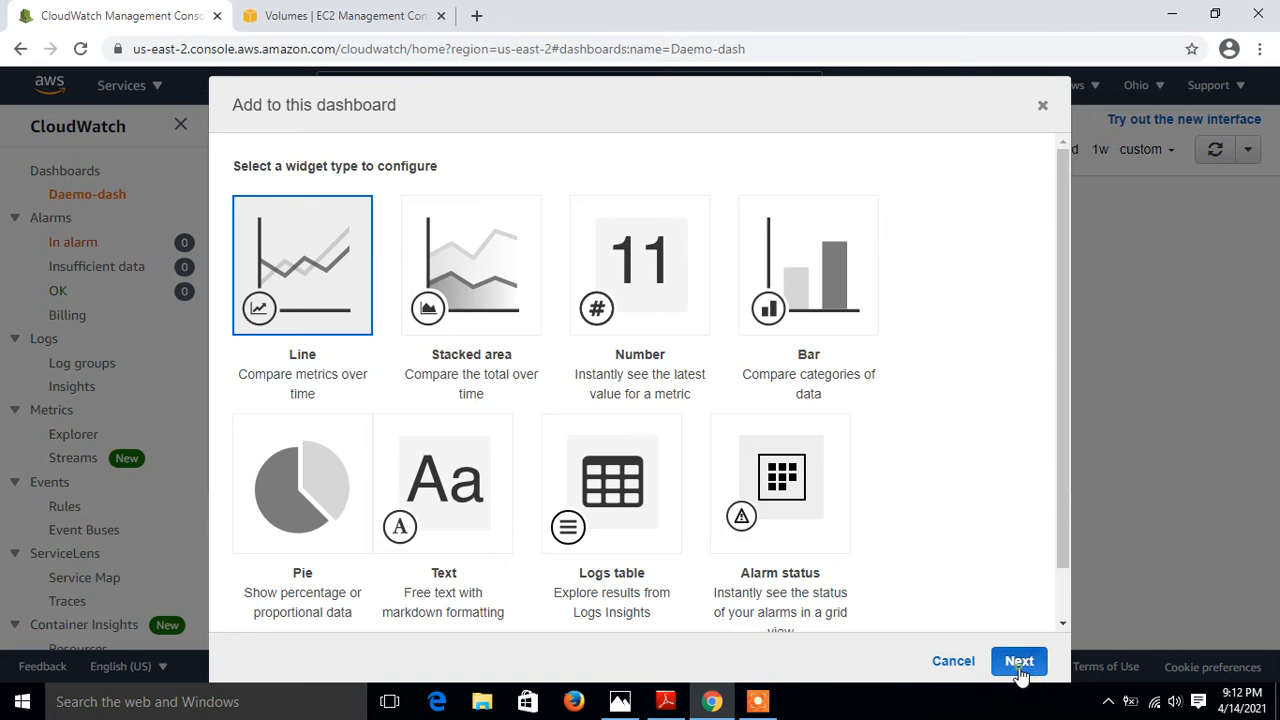
{"action": "left_click", "coordinate": [1018, 661]}
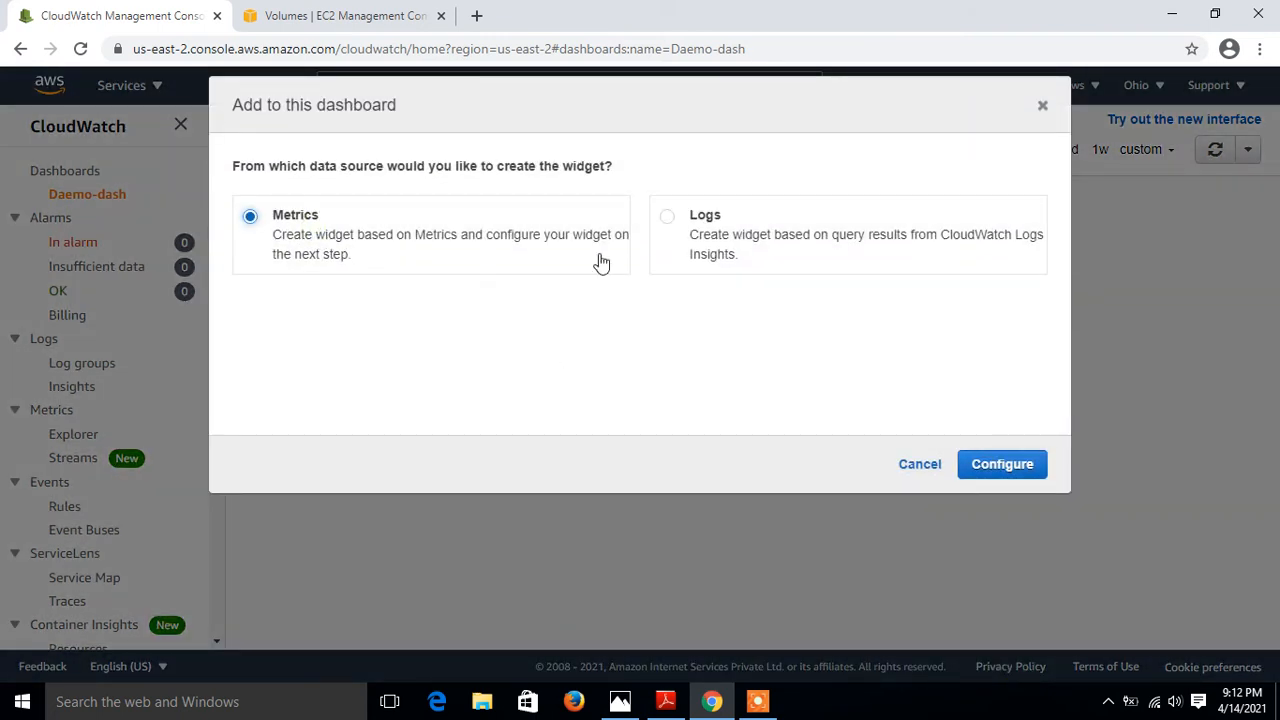
{"action": "left_click", "coordinate": [1001, 463]}
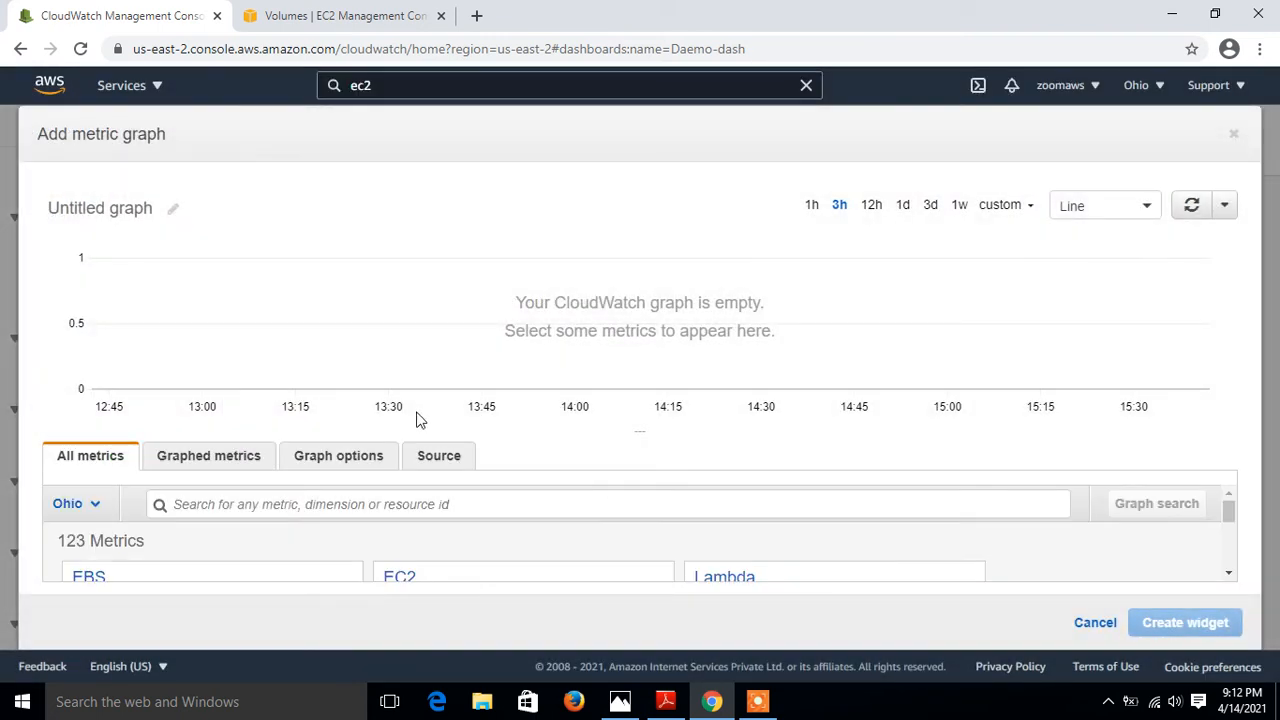
{"action": "left_click", "coordinate": [88, 576]}
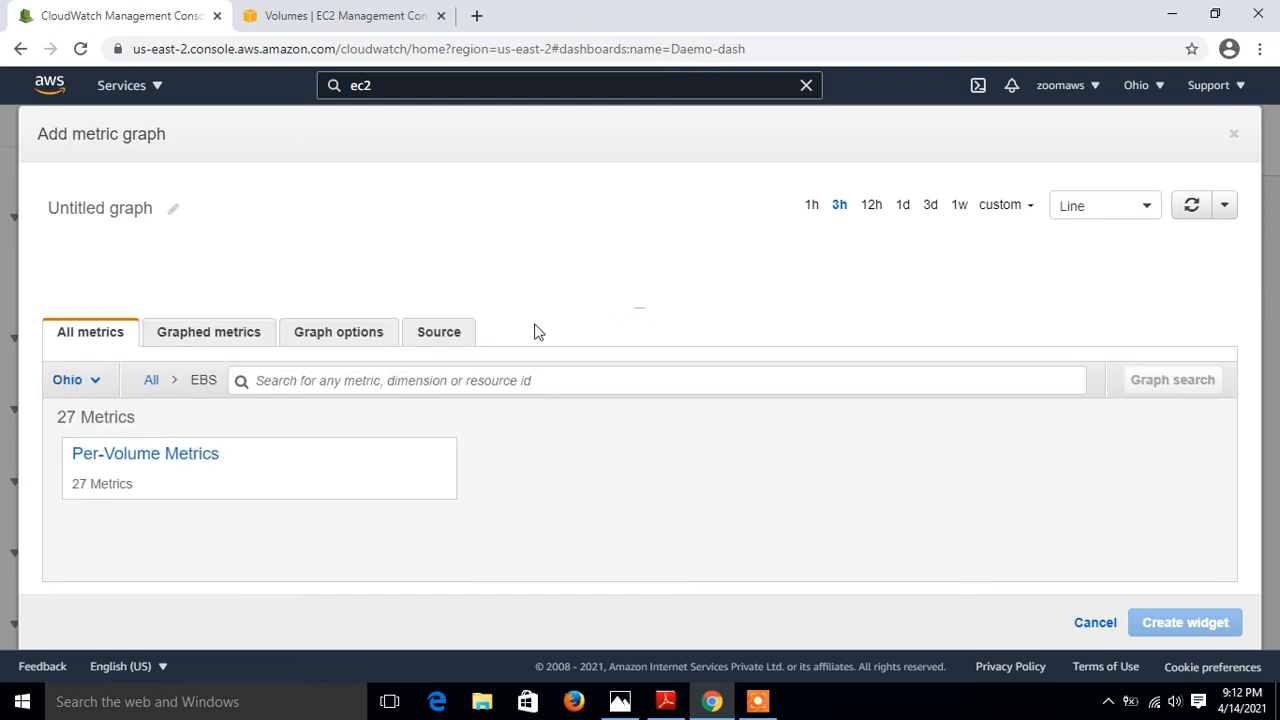
{"action": "left_click", "coordinate": [145, 453]}
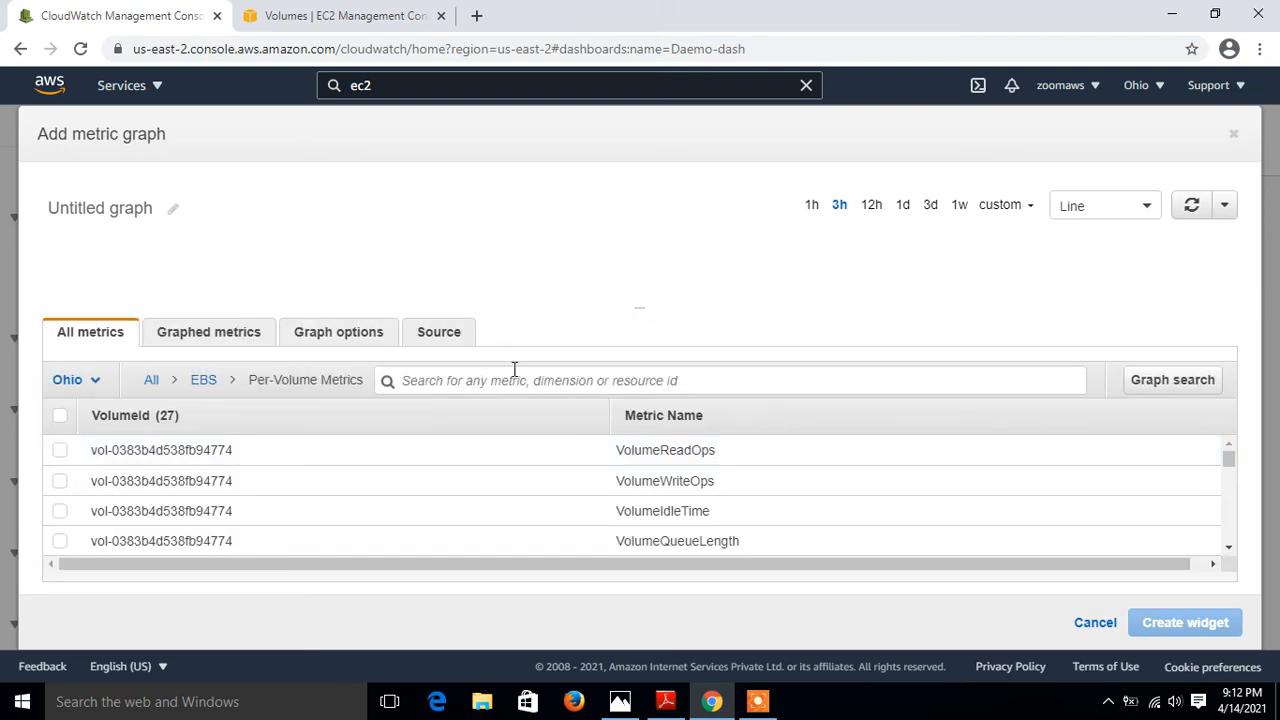
- Filter by pasted volume vol-05ecbfd4e486524d1, select VolumeQueueLength, and create the widget
{"action": "right_click", "coordinate": [530, 380]}
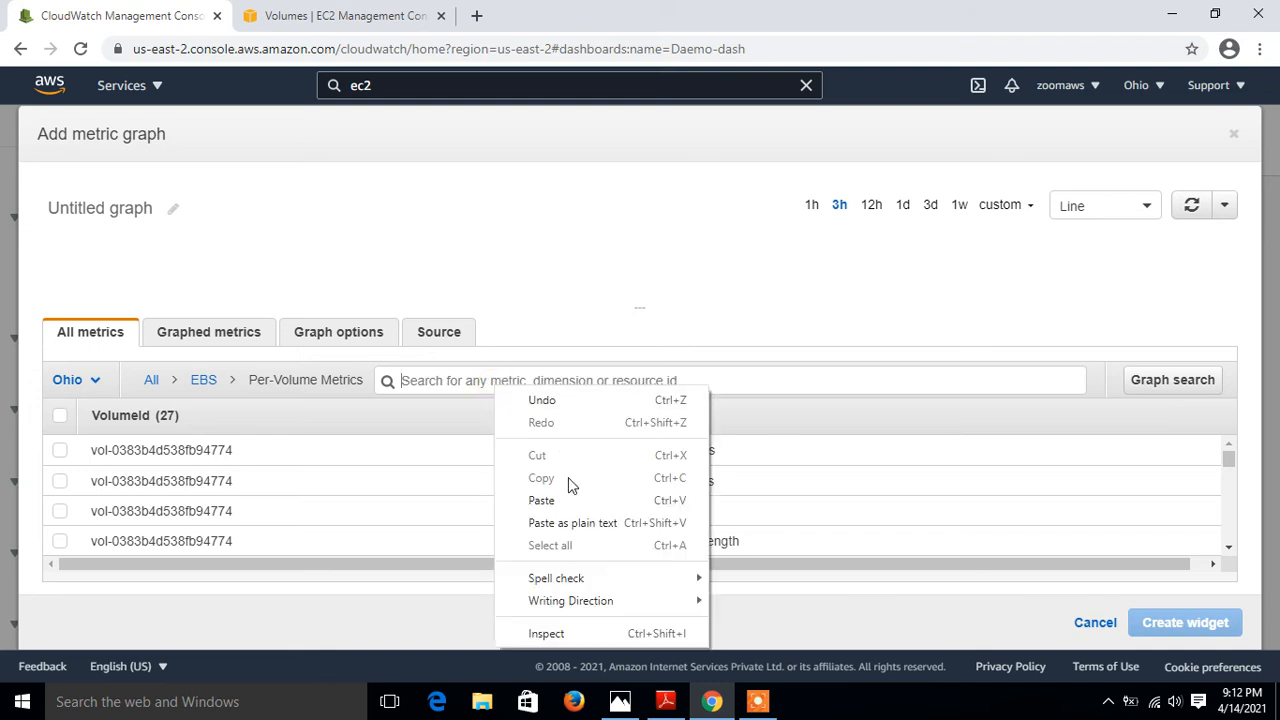
{"action": "left_click", "coordinate": [541, 500]}
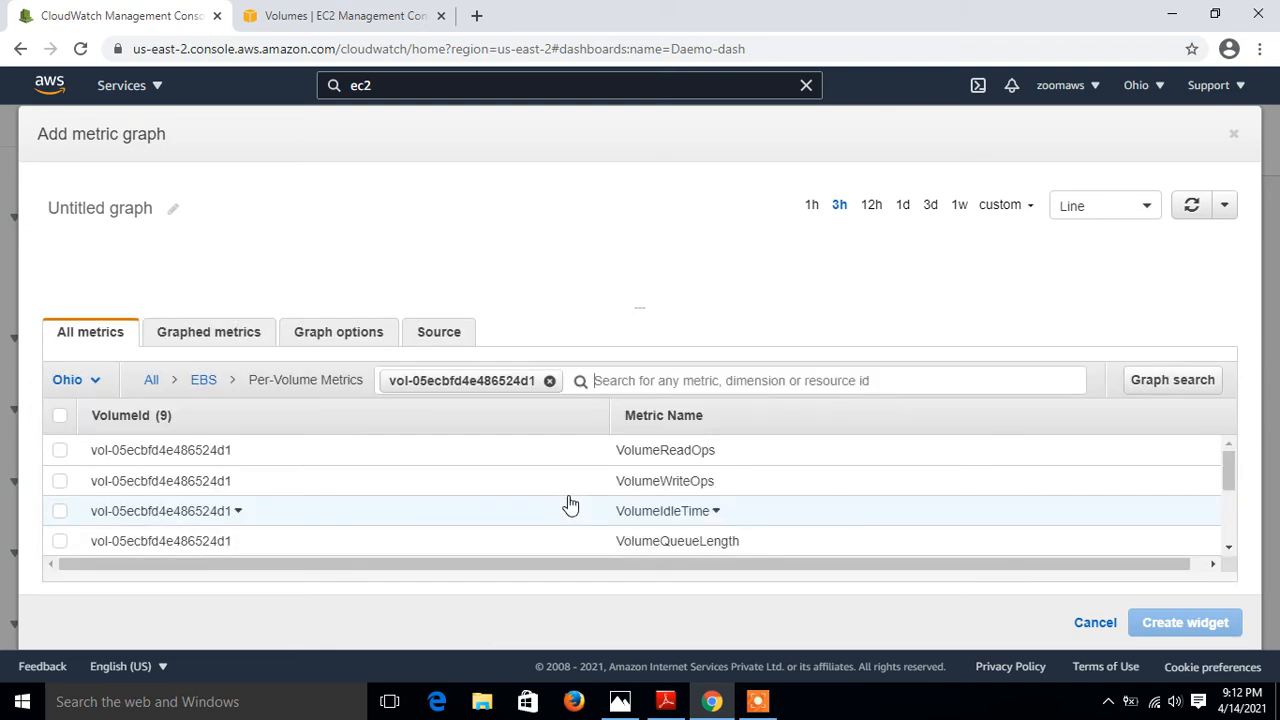
{"action": "mouse_move", "coordinate": [65, 548]}
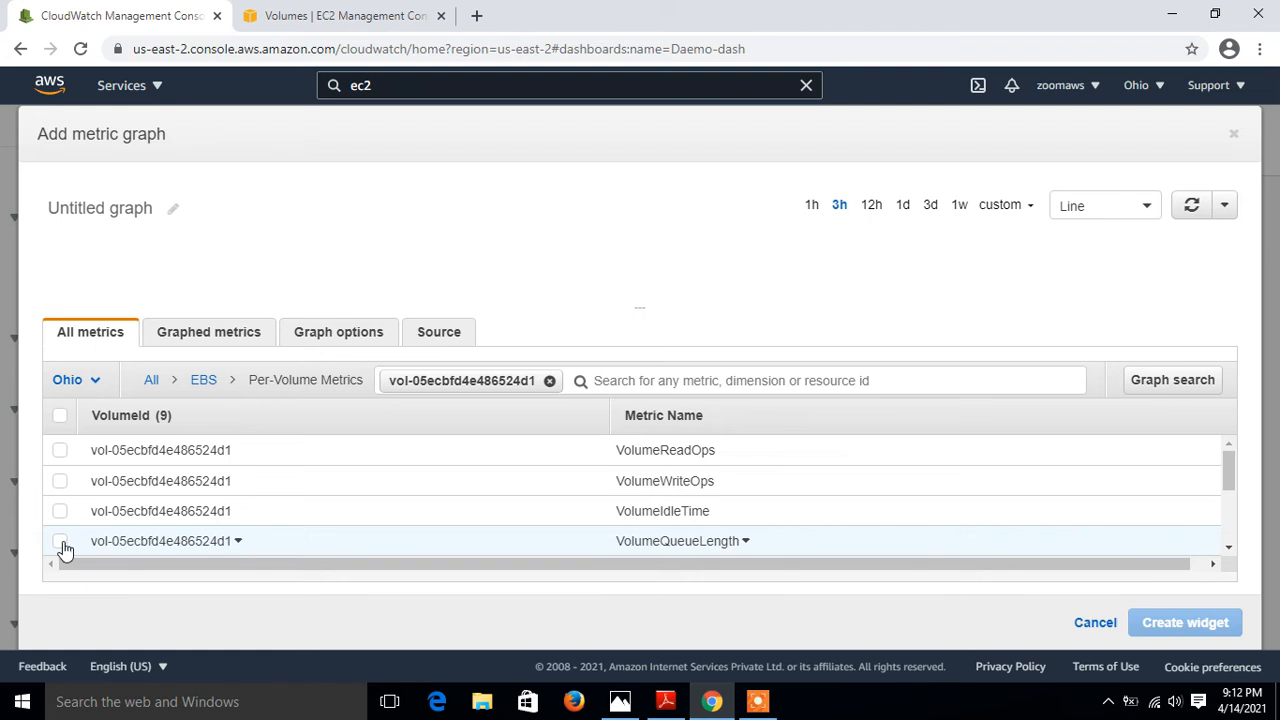
{"action": "left_click", "coordinate": [59, 541]}
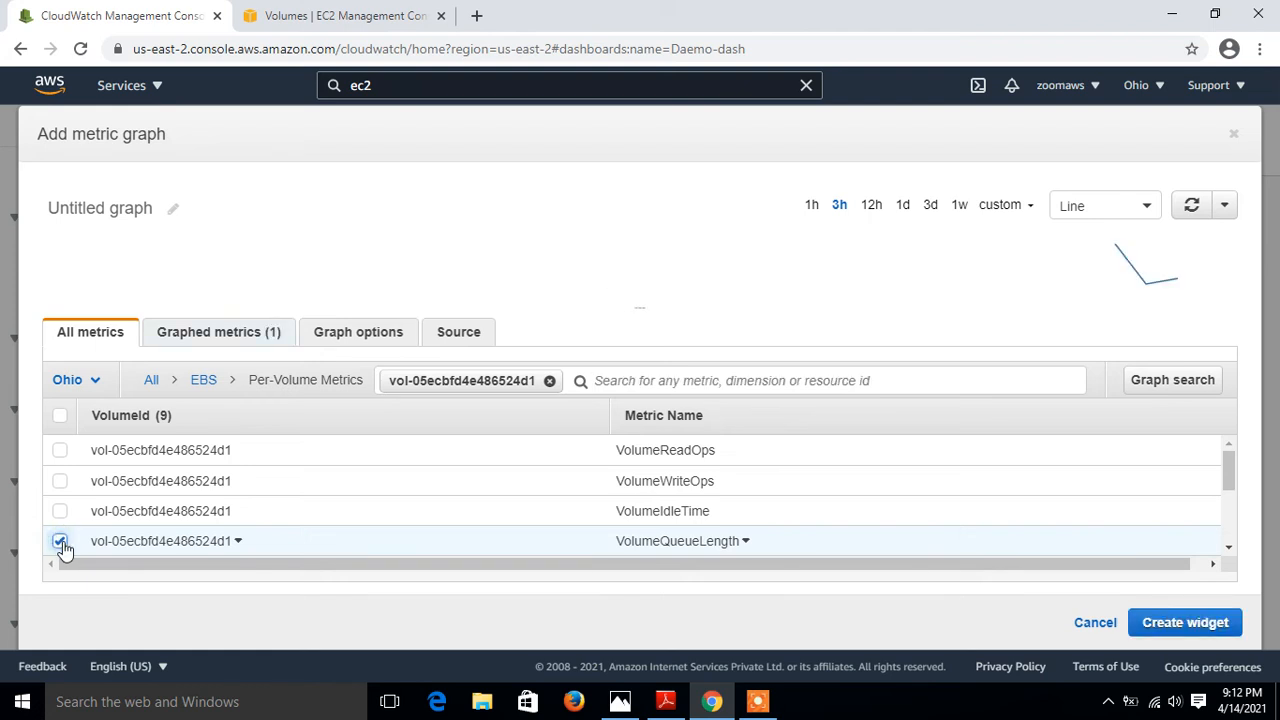
{"action": "left_click", "coordinate": [59, 541]}
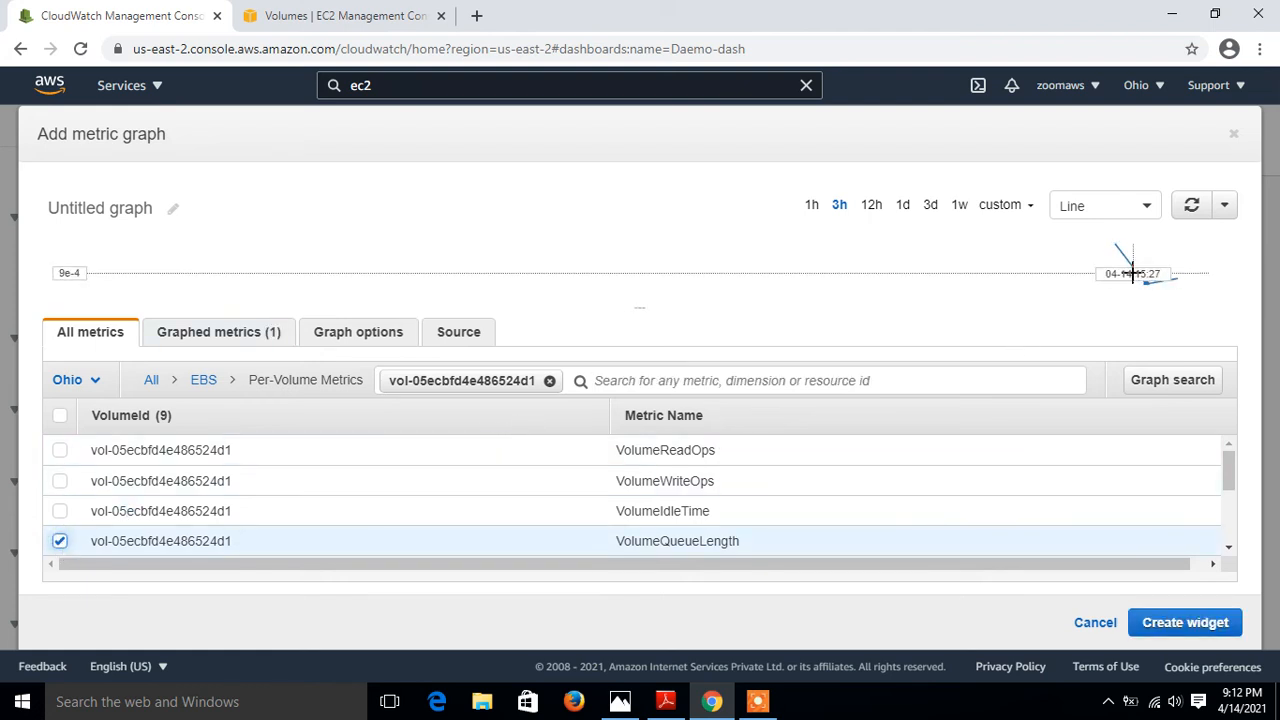
{"action": "mouse_move", "coordinate": [1133, 273]}
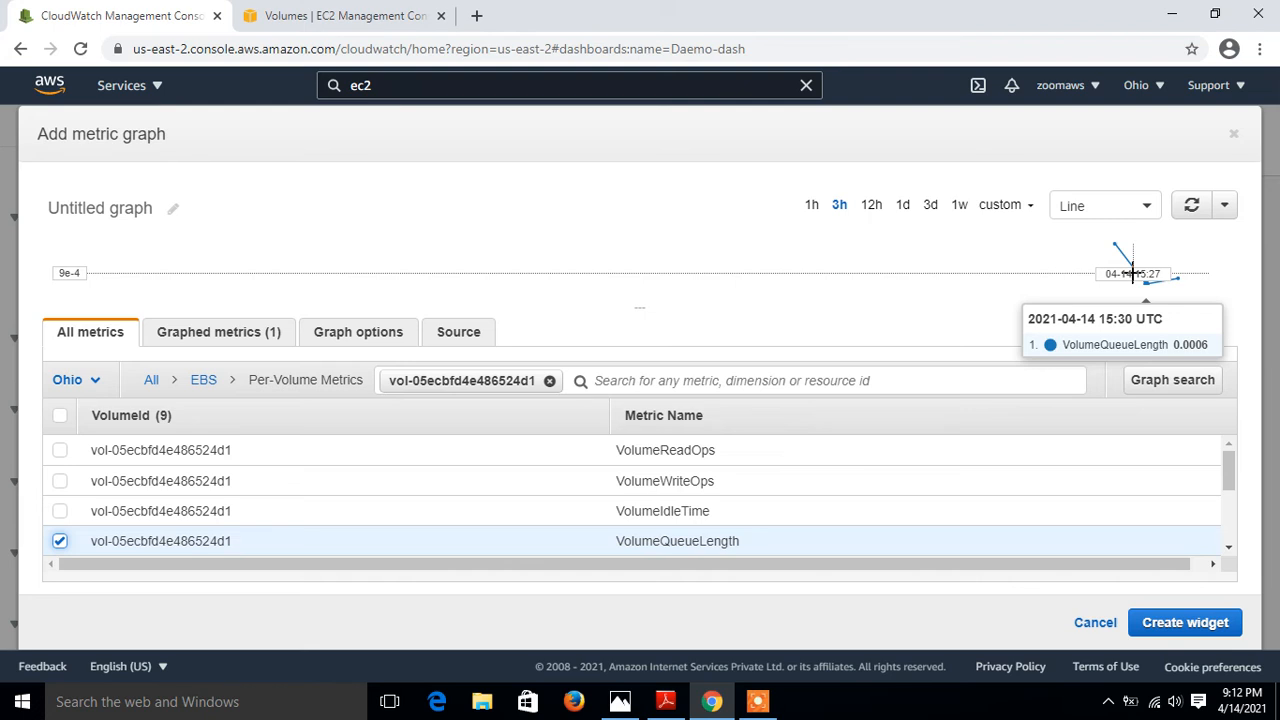
{"action": "mouse_move", "coordinate": [1180, 647]}
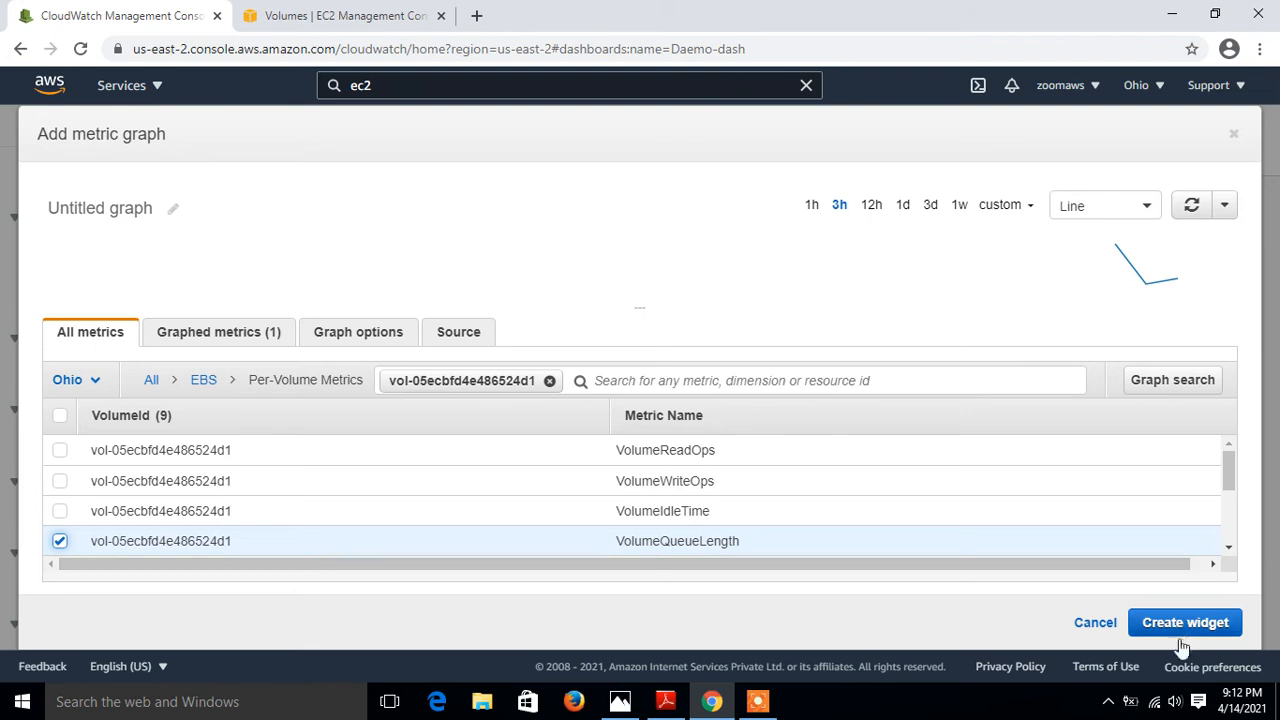
{"action": "left_click", "coordinate": [1185, 622]}
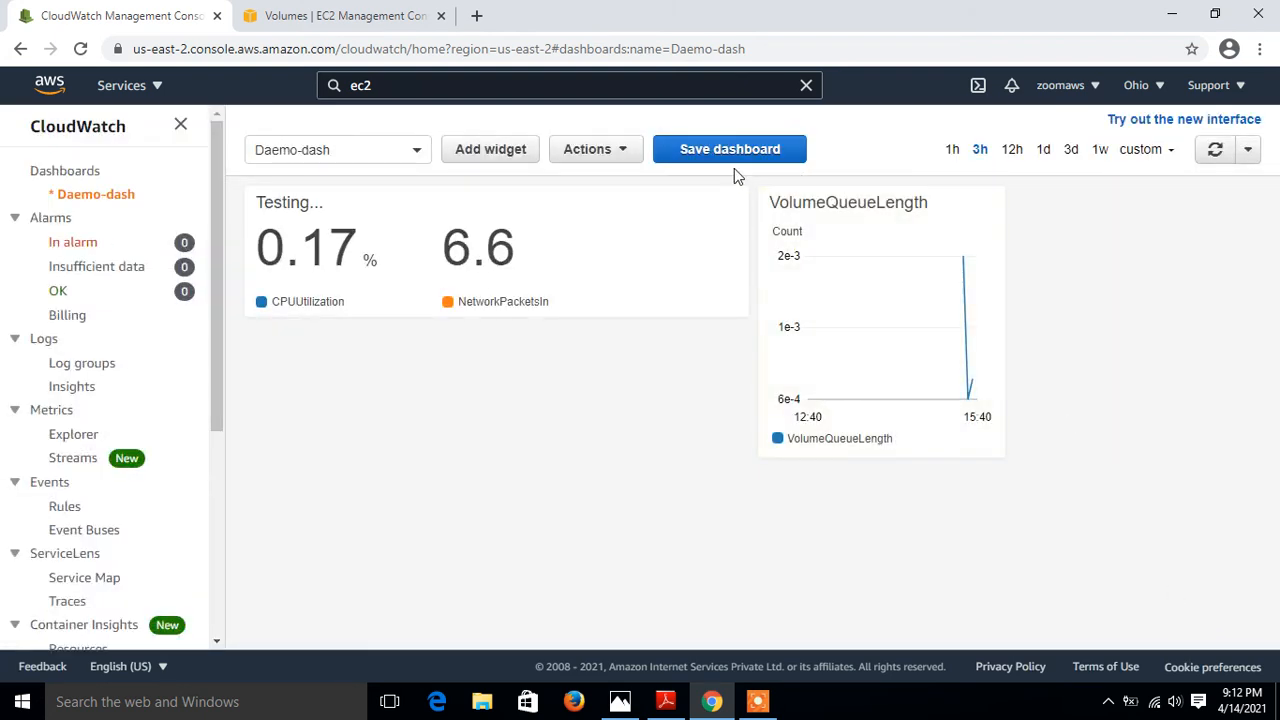
- Save Daemo-dash with the Testing... and VolumeQueueLength widgets
{"action": "left_click", "coordinate": [729, 149]}
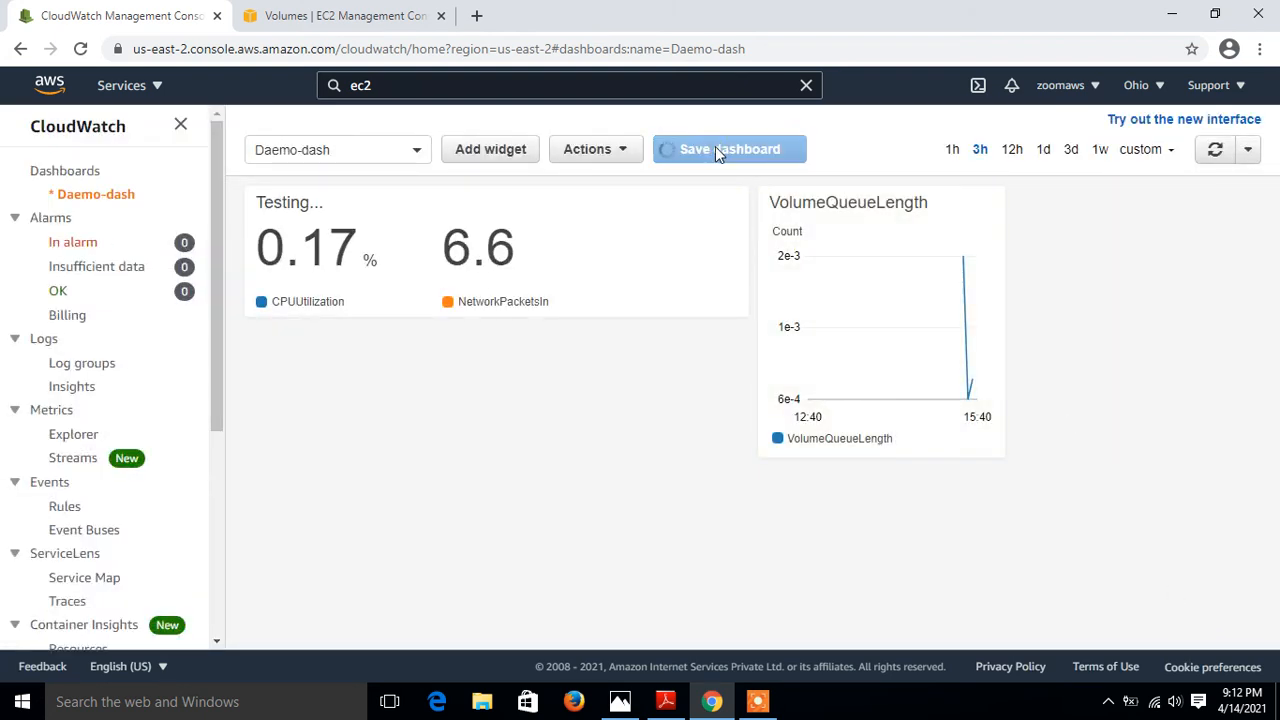
{"action": "left_click", "coordinate": [729, 148]}
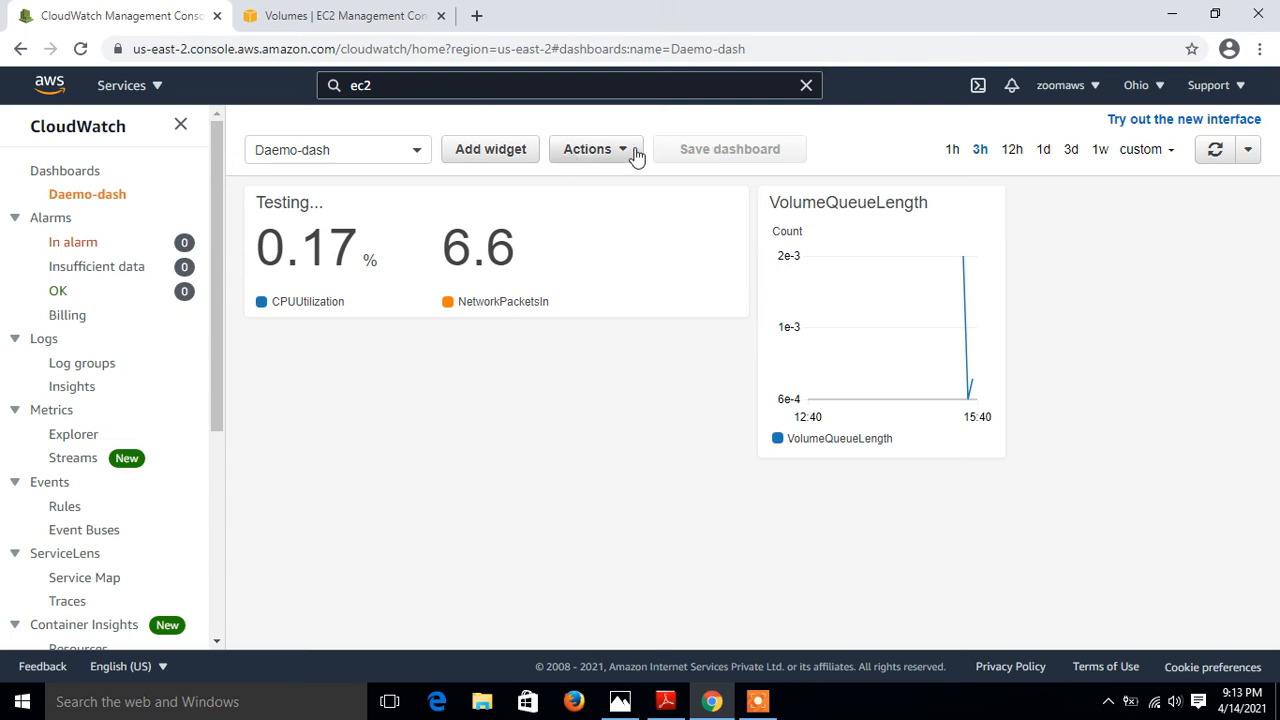
- From the Daemo-dash Actions menu, start sharing the dashboard publicly via link
{"action": "left_click", "coordinate": [595, 149]}
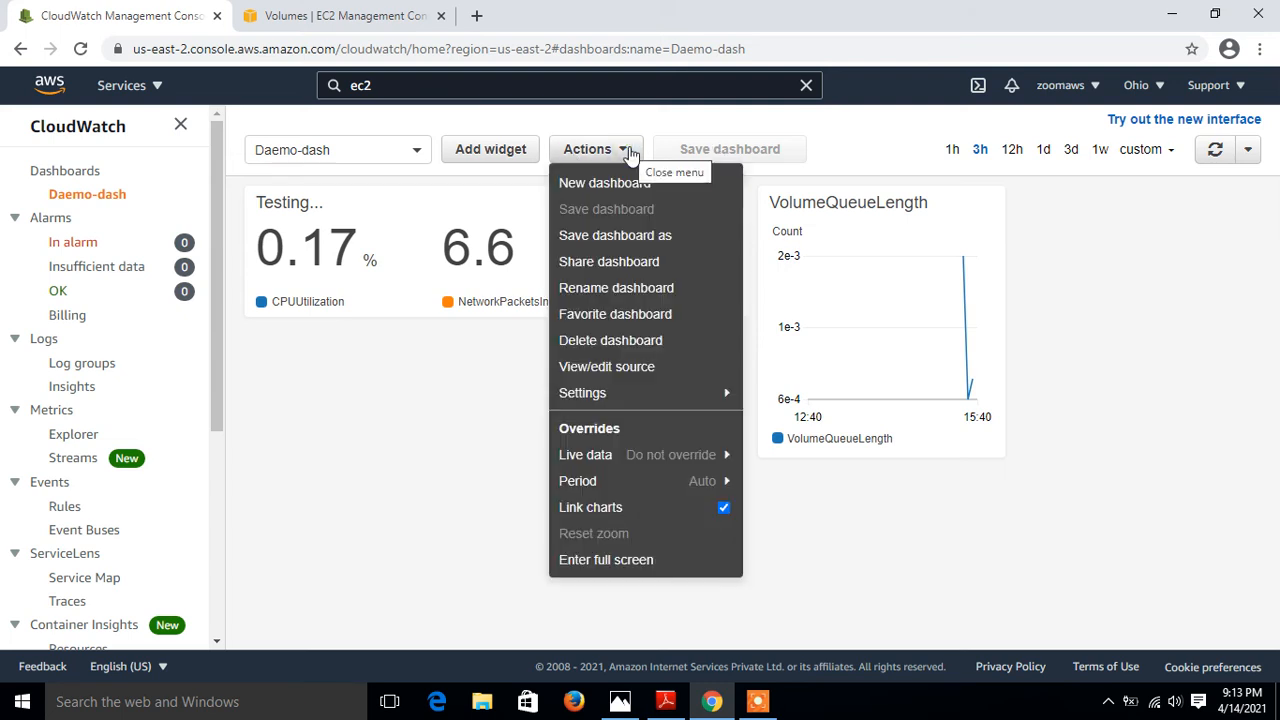
{"action": "mouse_move", "coordinate": [609, 261]}
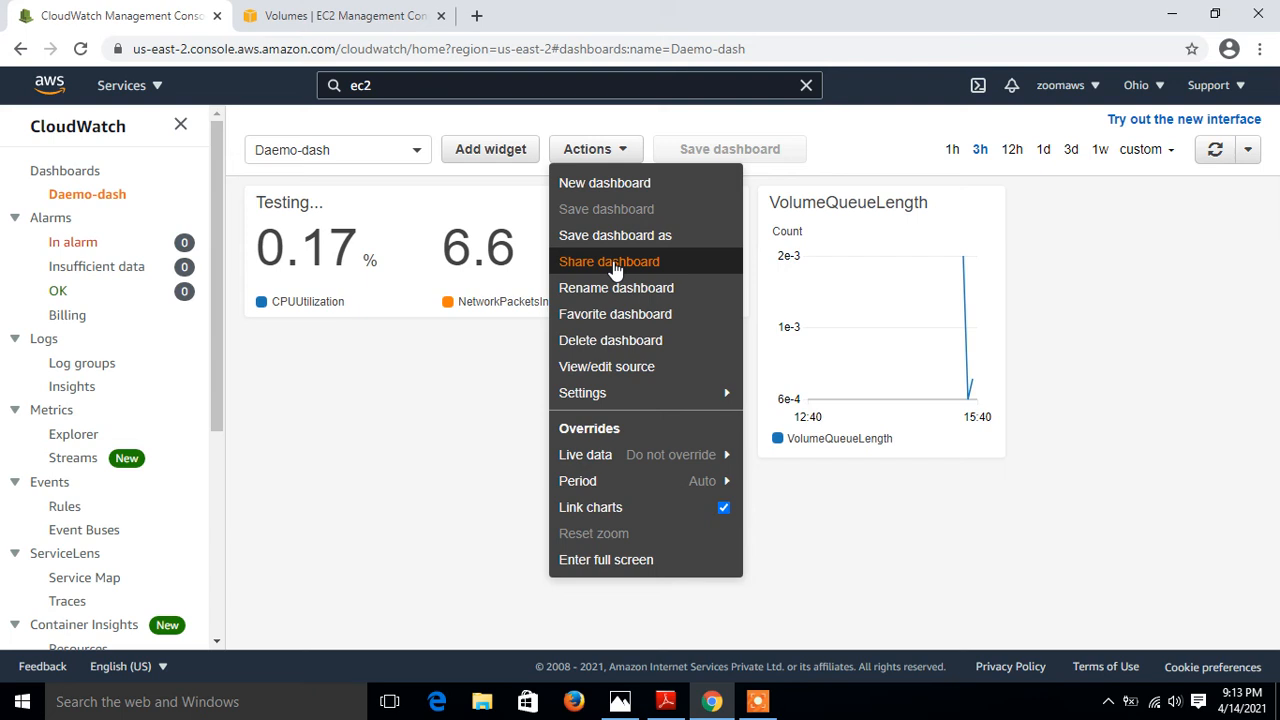
{"action": "left_click", "coordinate": [609, 261]}
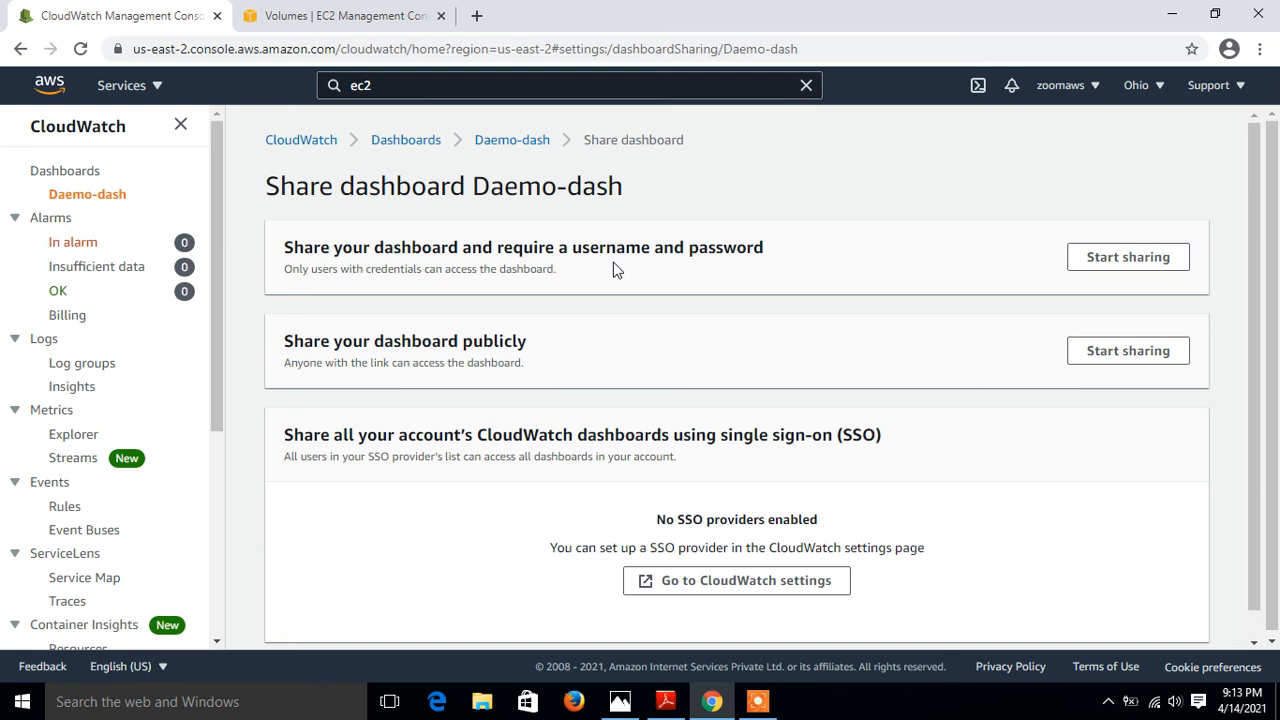
{"action": "mouse_move", "coordinate": [900, 443]}
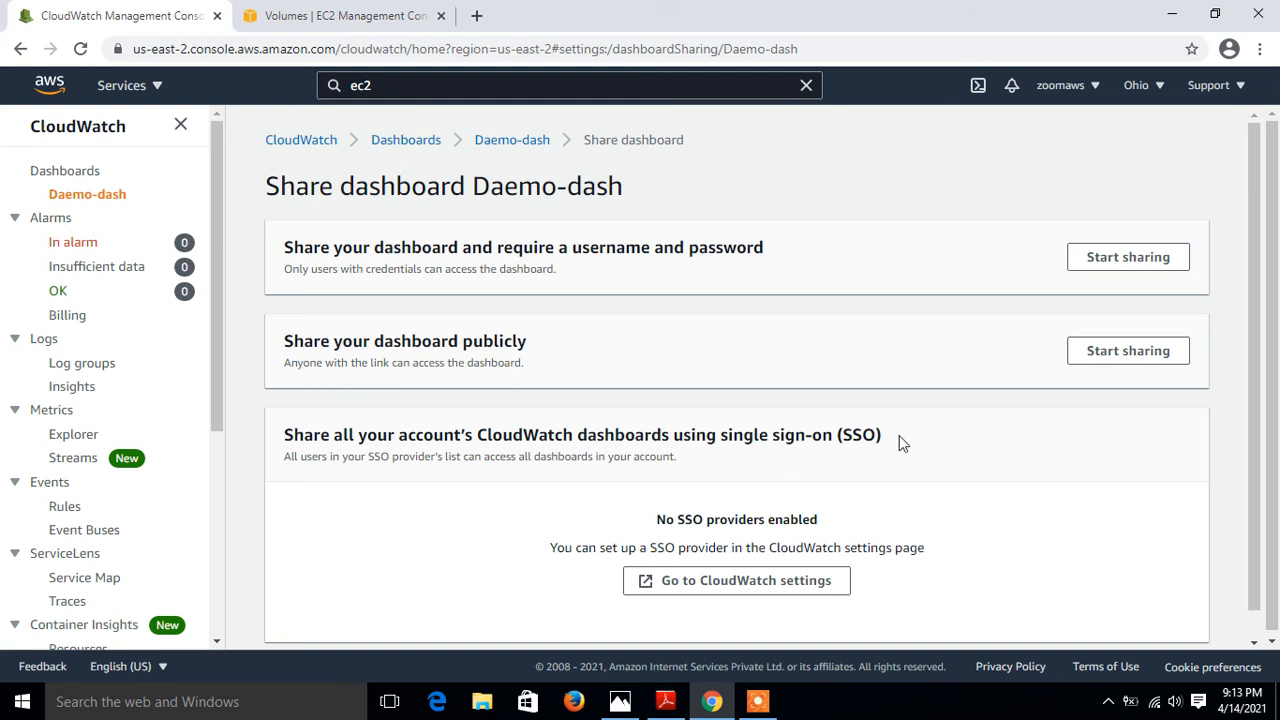
{"action": "mouse_move", "coordinate": [645, 385]}
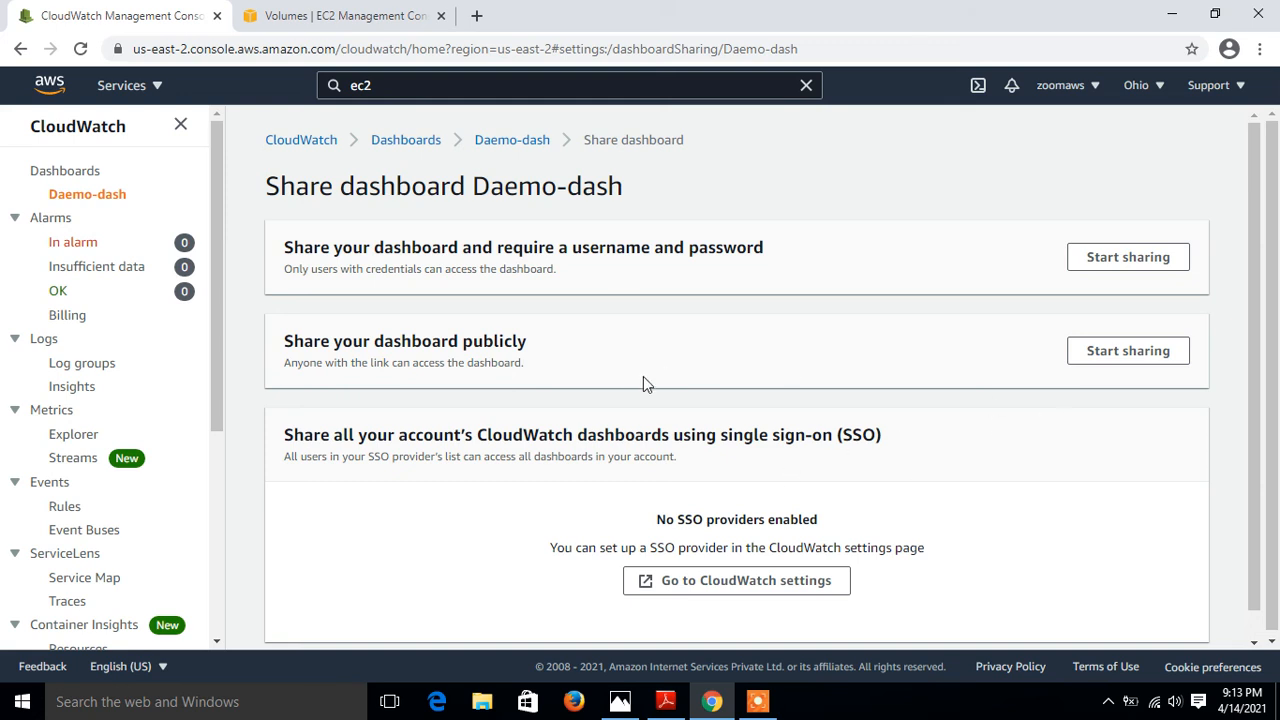
{"action": "mouse_move", "coordinate": [762, 367]}
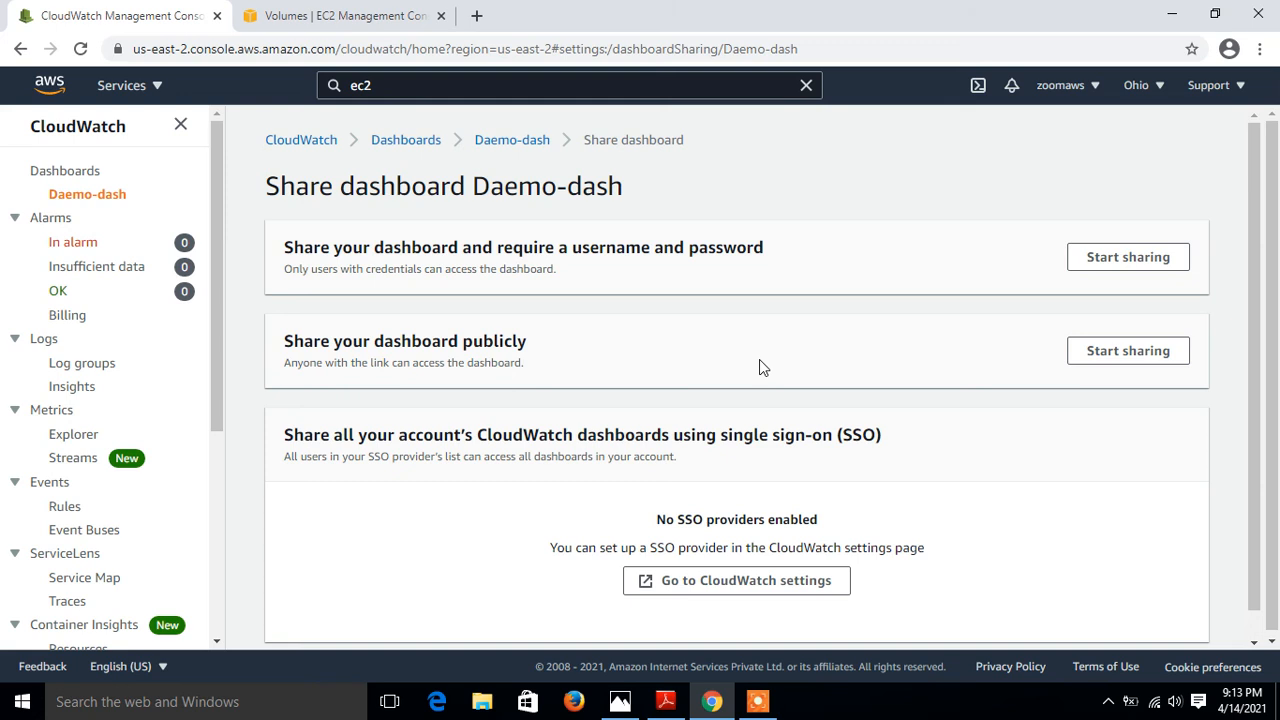
{"action": "mouse_move", "coordinate": [1127, 350]}
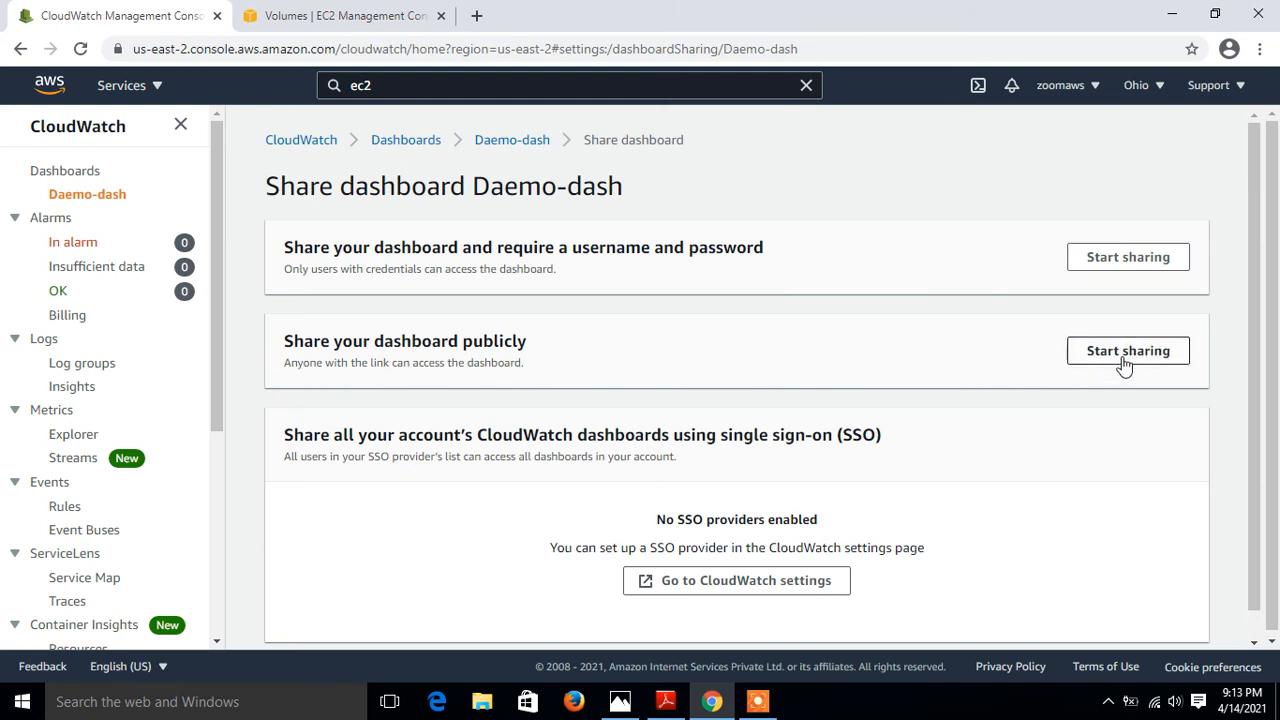
{"action": "left_click", "coordinate": [1127, 350]}
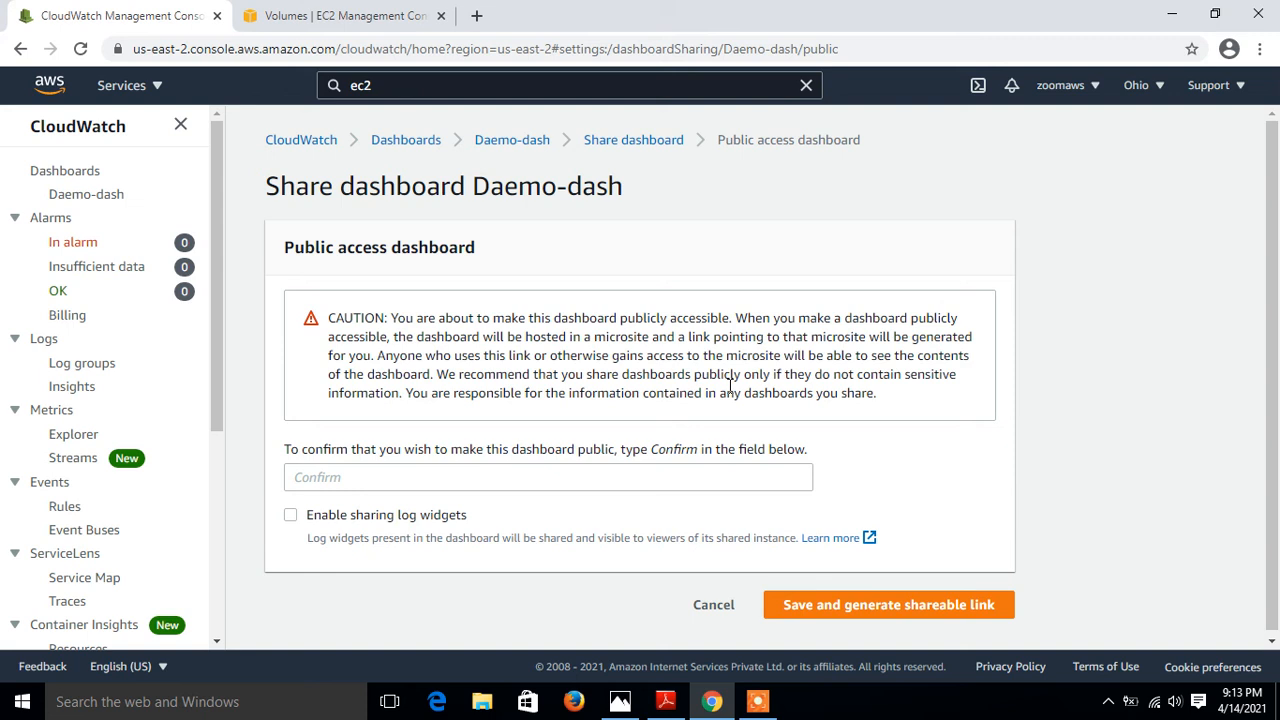
{"action": "mouse_move", "coordinate": [379, 427]}
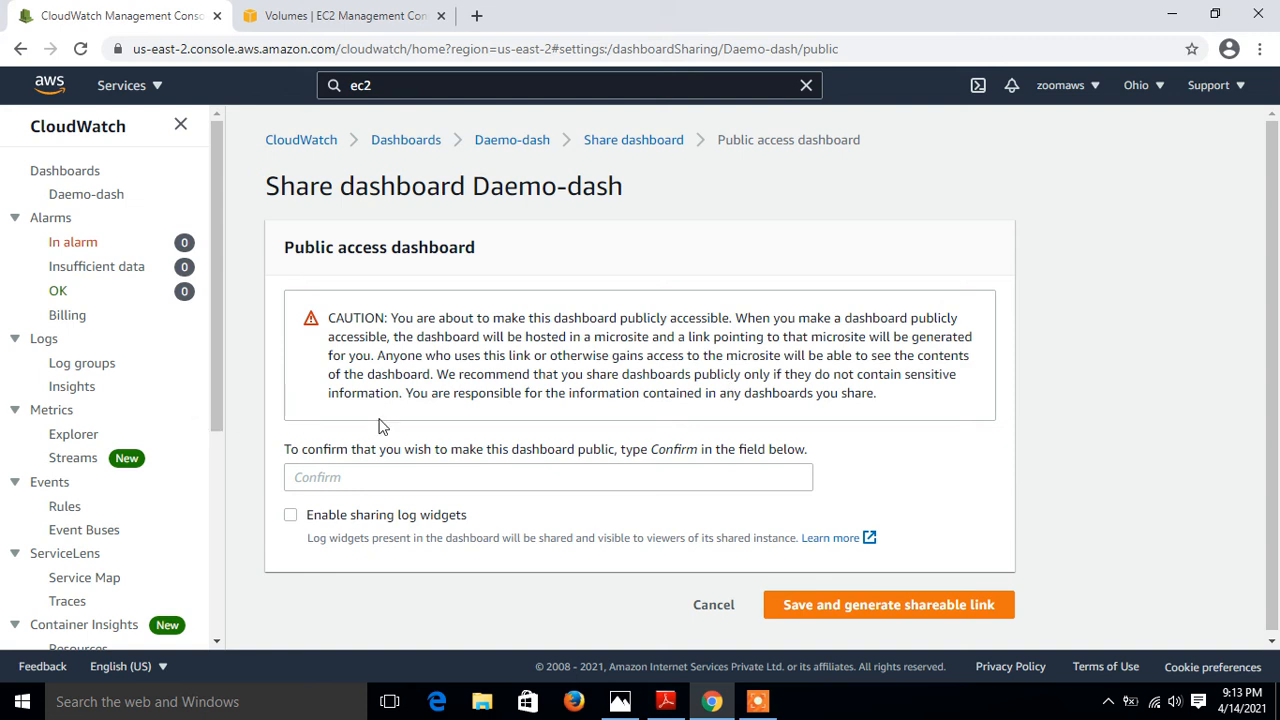
- Enter 'Confirm' and generate the public shareable link for Daemo-dash
{"action": "type", "text": "Confirm"}
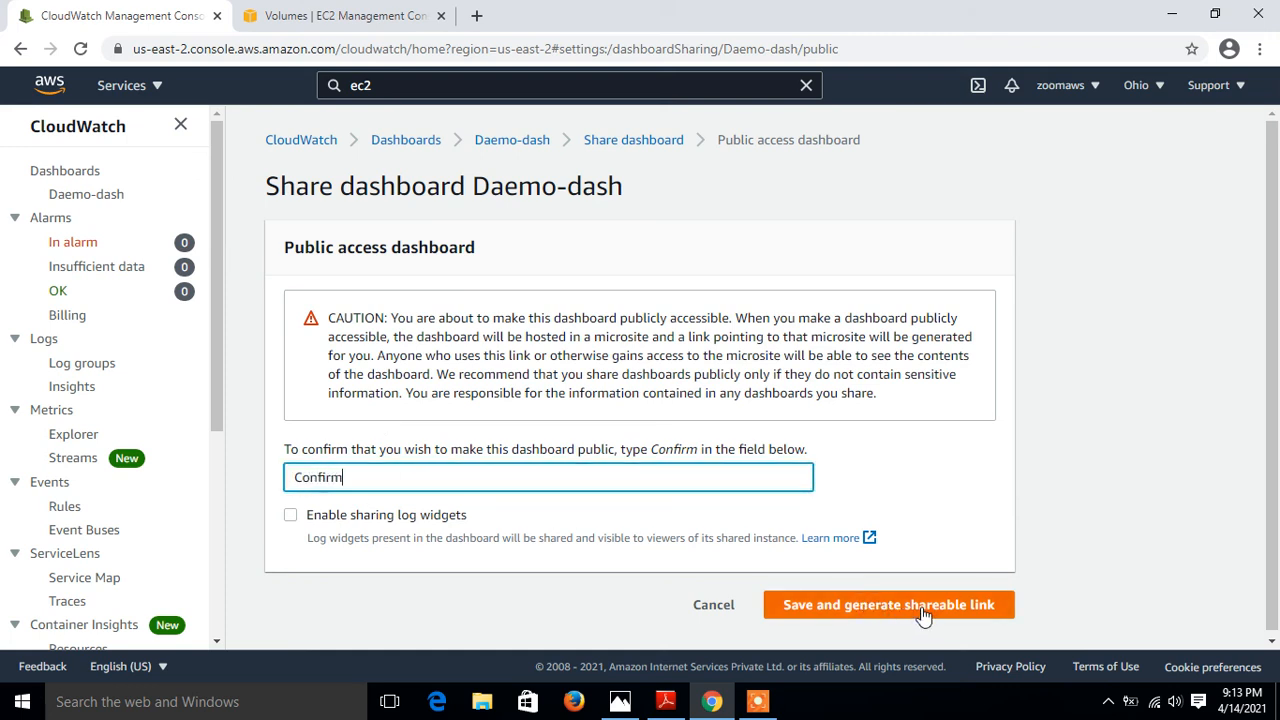
{"action": "left_click", "coordinate": [888, 604]}
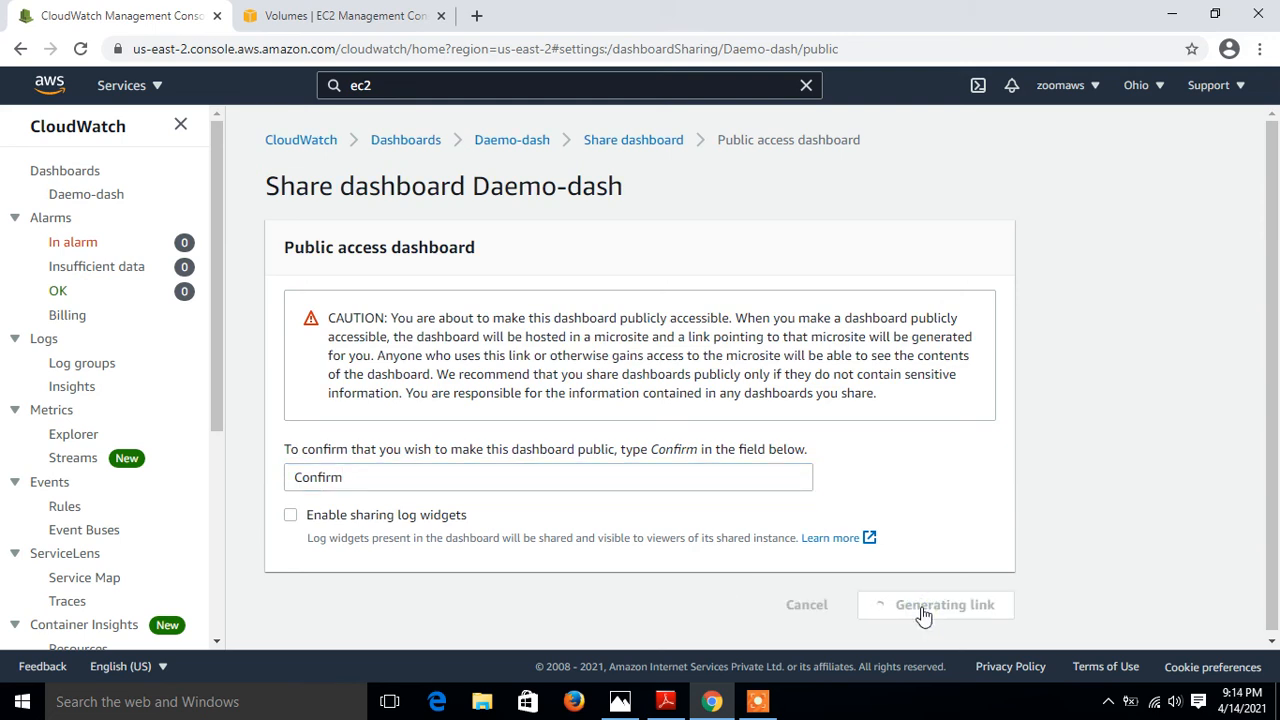
{"action": "left_click", "coordinate": [934, 604]}
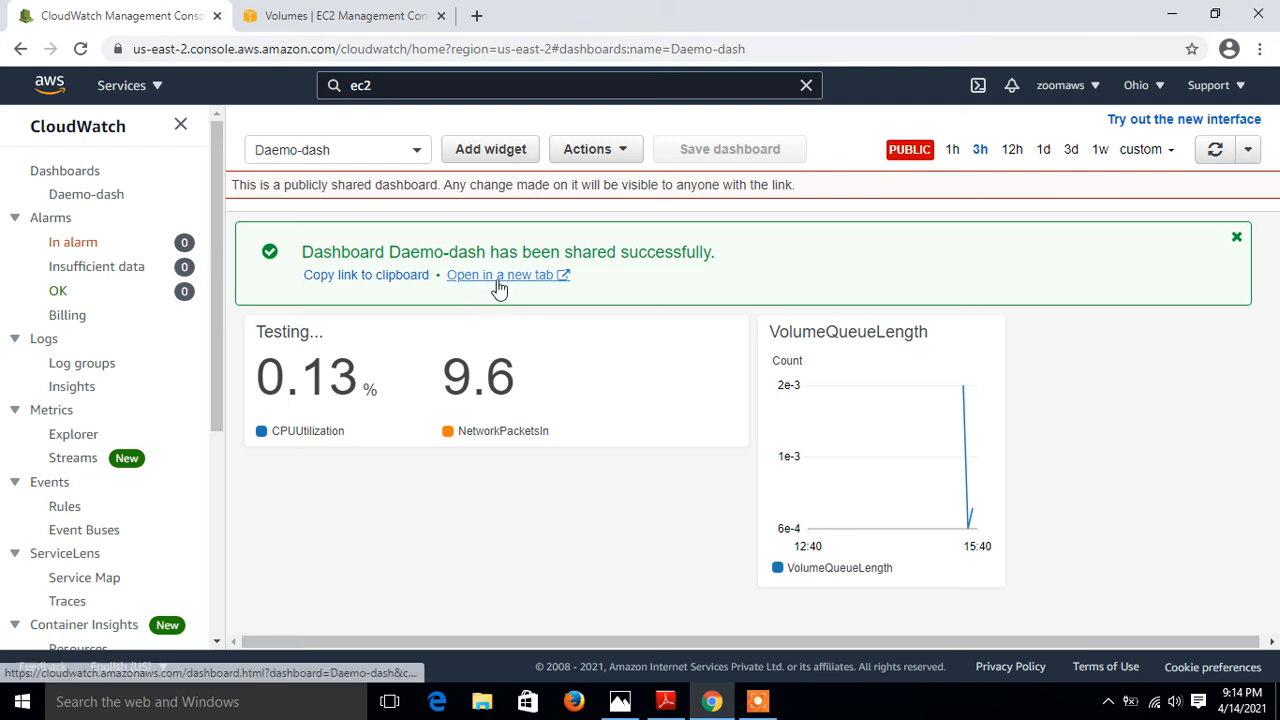
- Open the public Daemo-dash link in a new tab and dismiss the success banner
{"action": "left_click", "coordinate": [500, 275]}
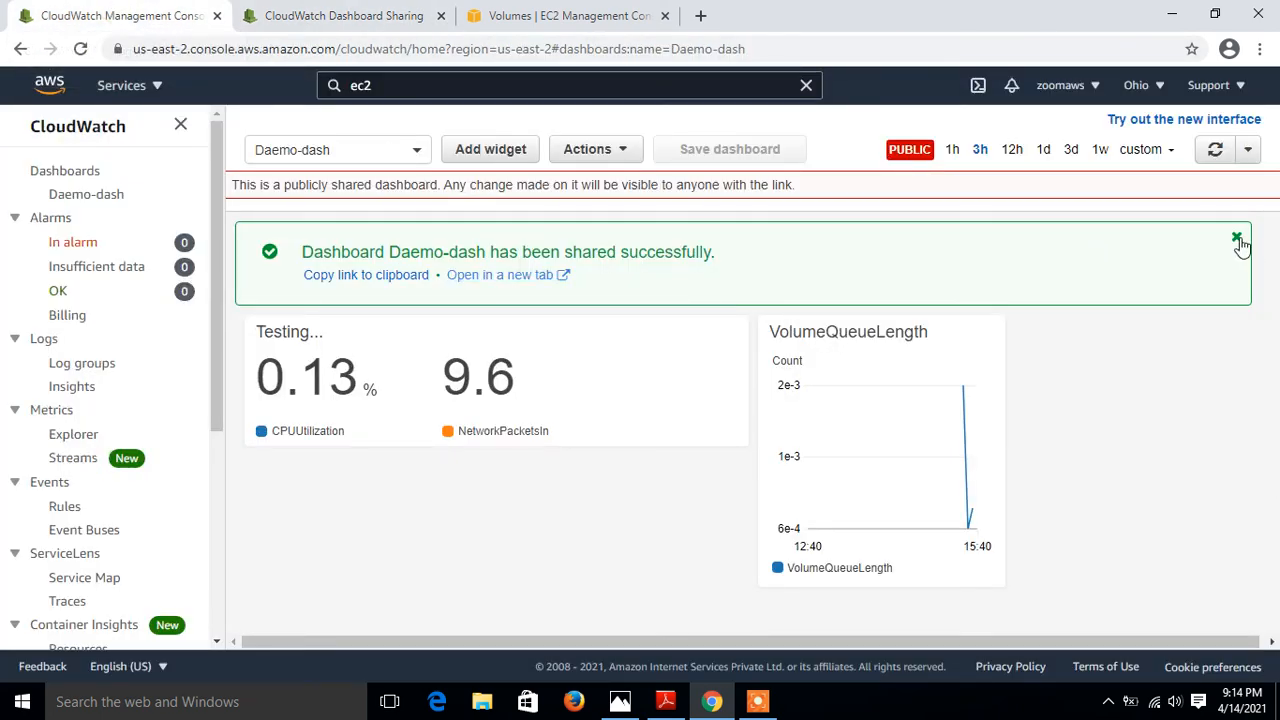
{"action": "left_click", "coordinate": [1238, 240]}
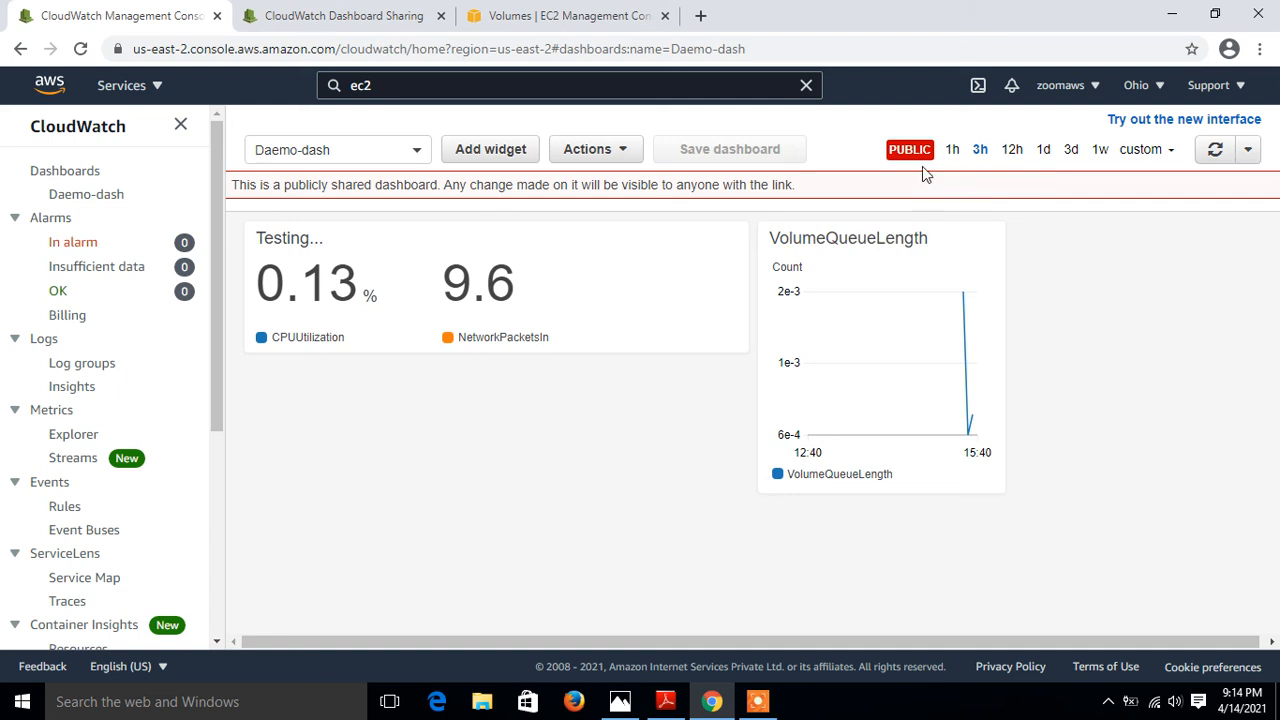
{"action": "left_click", "coordinate": [343, 15]}
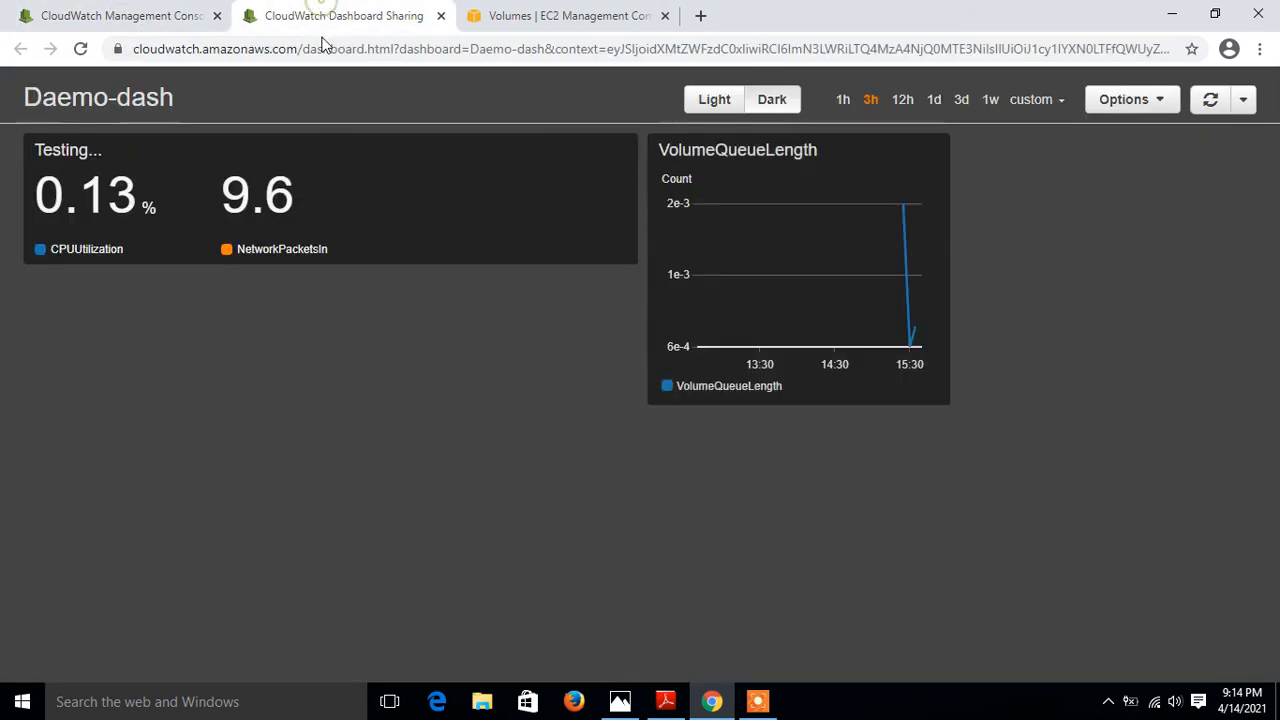
{"action": "mouse_move", "coordinate": [598, 165]}
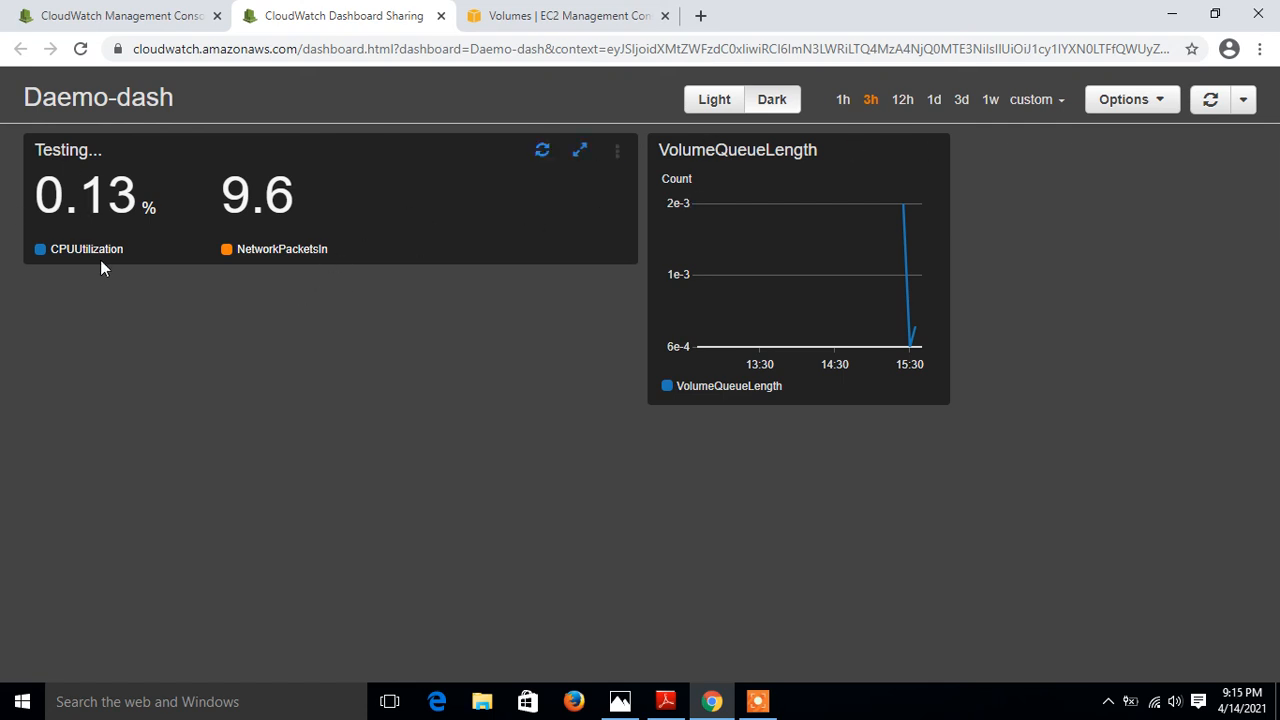
{"action": "mouse_move", "coordinate": [793, 385]}
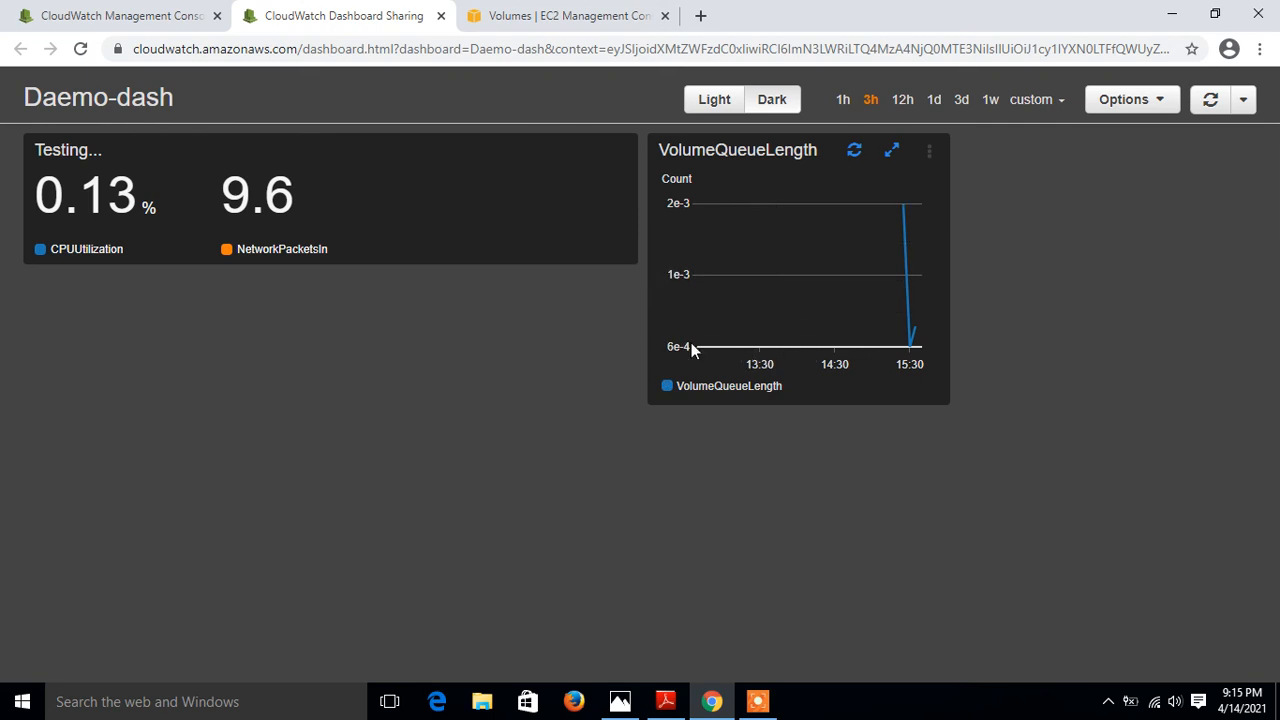
- Review the public dashboard, then return to the CloudWatch Management Console tab
{"action": "left_click", "coordinate": [115, 15]}
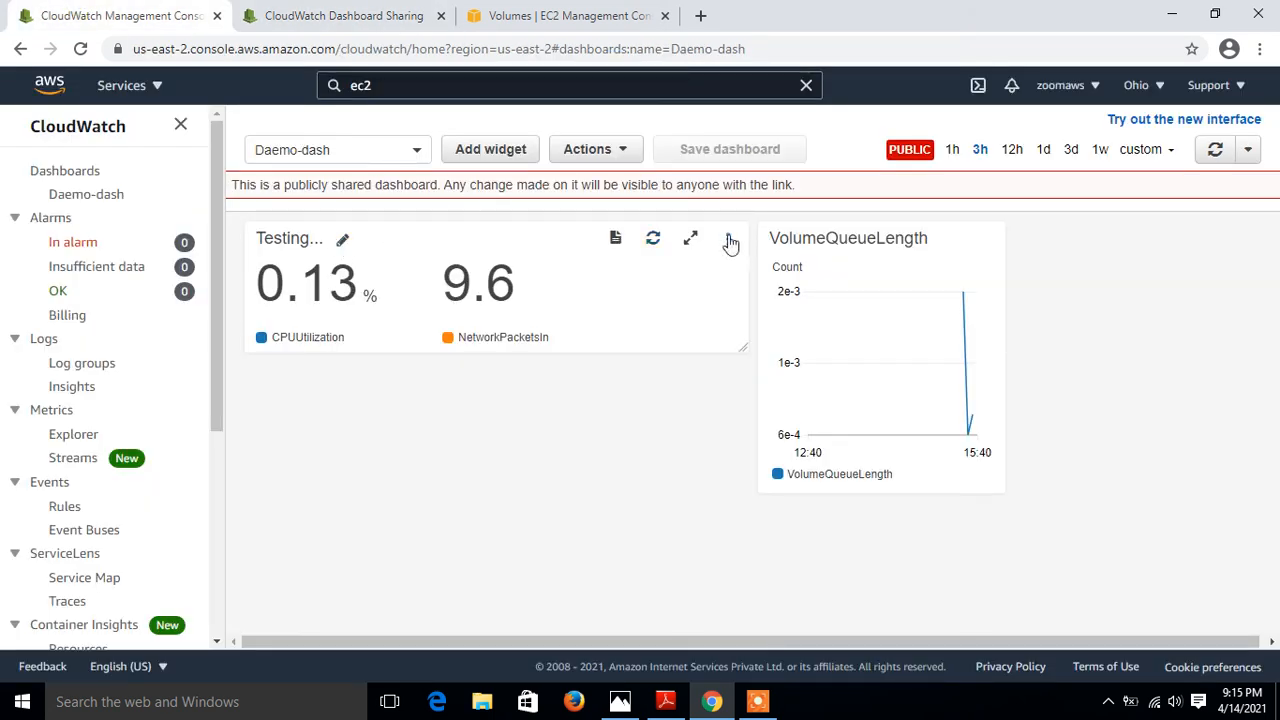
- Change the Testing... widget type to Bar and save Daemo-dash
{"action": "left_click", "coordinate": [728, 239]}
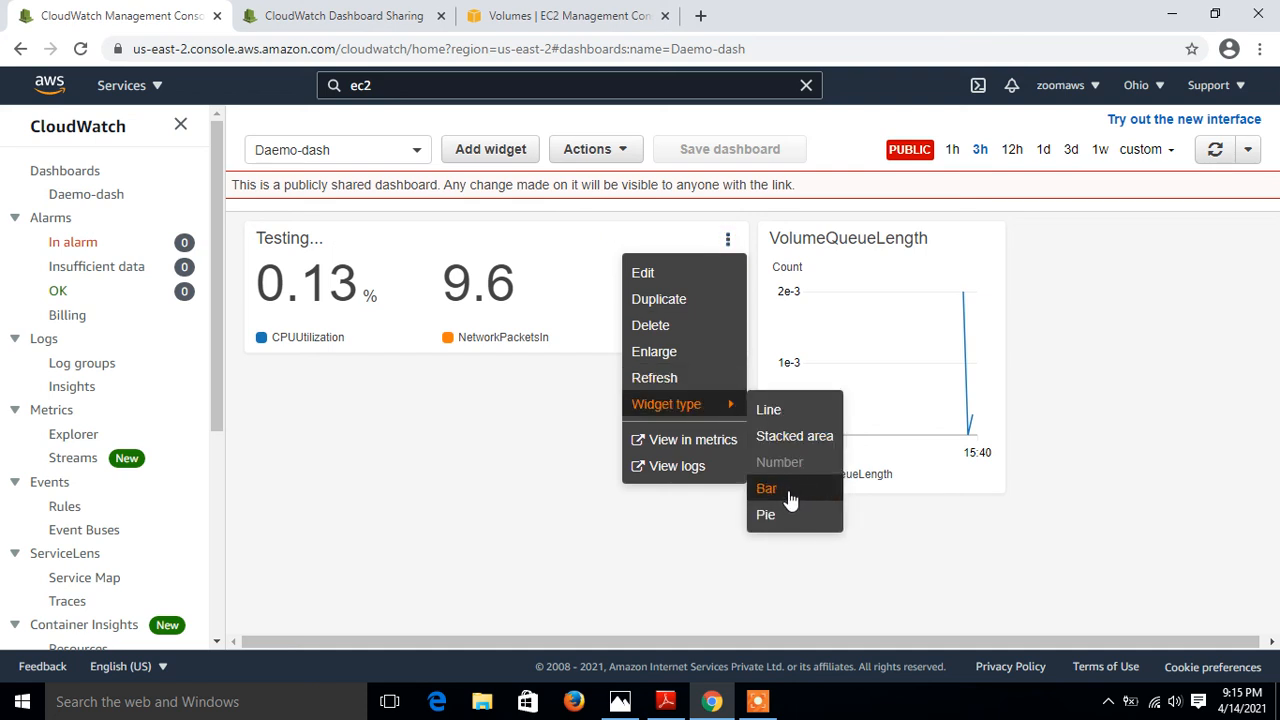
{"action": "left_click", "coordinate": [766, 488]}
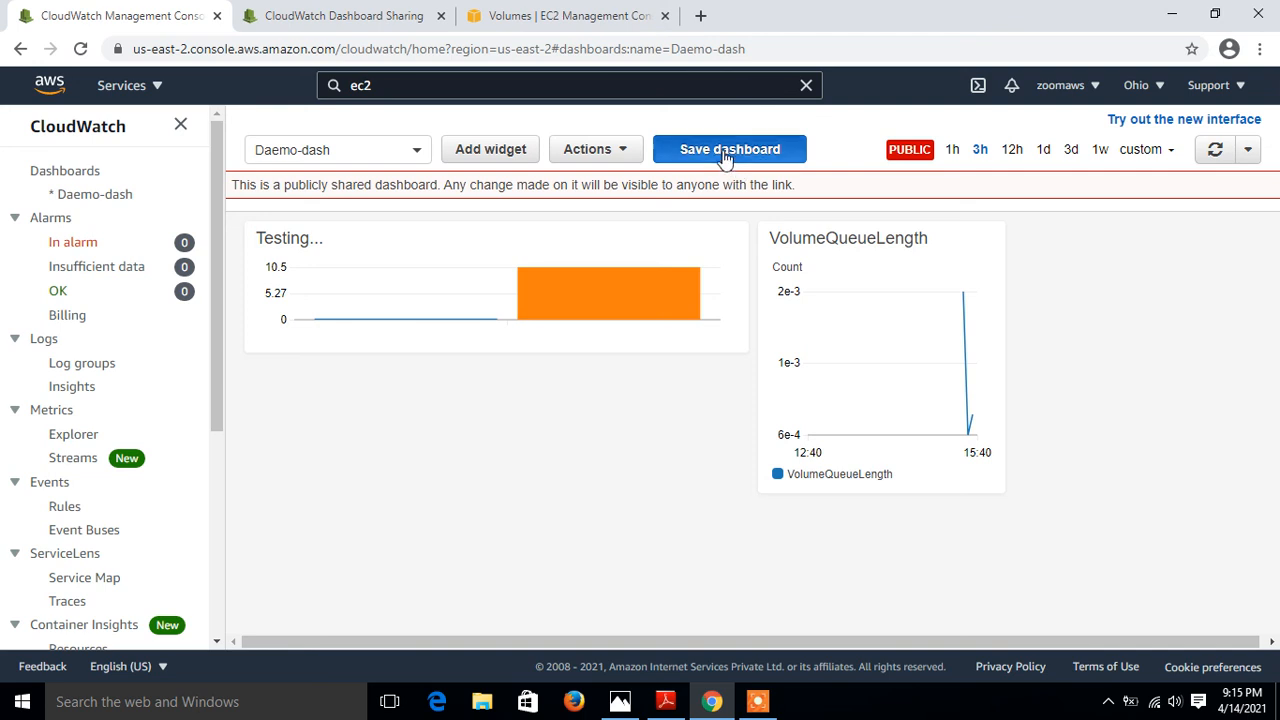
{"action": "left_click", "coordinate": [729, 149]}
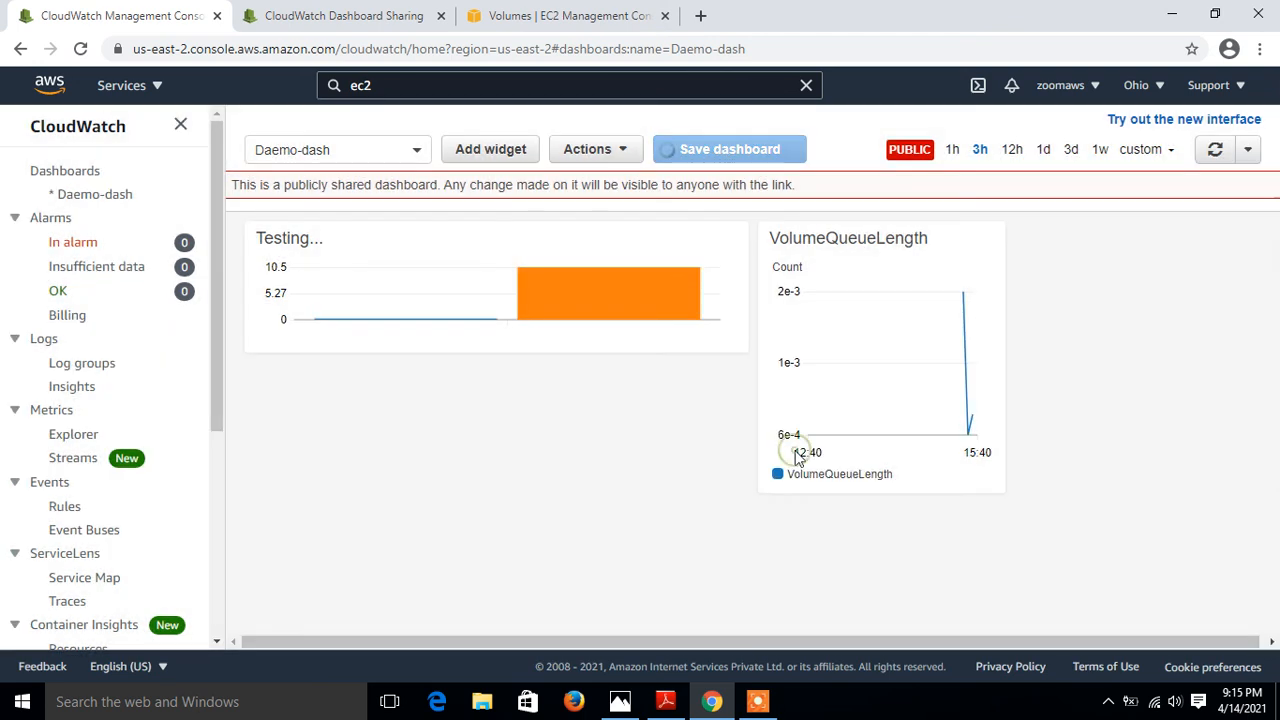
{"action": "left_click", "coordinate": [729, 149]}
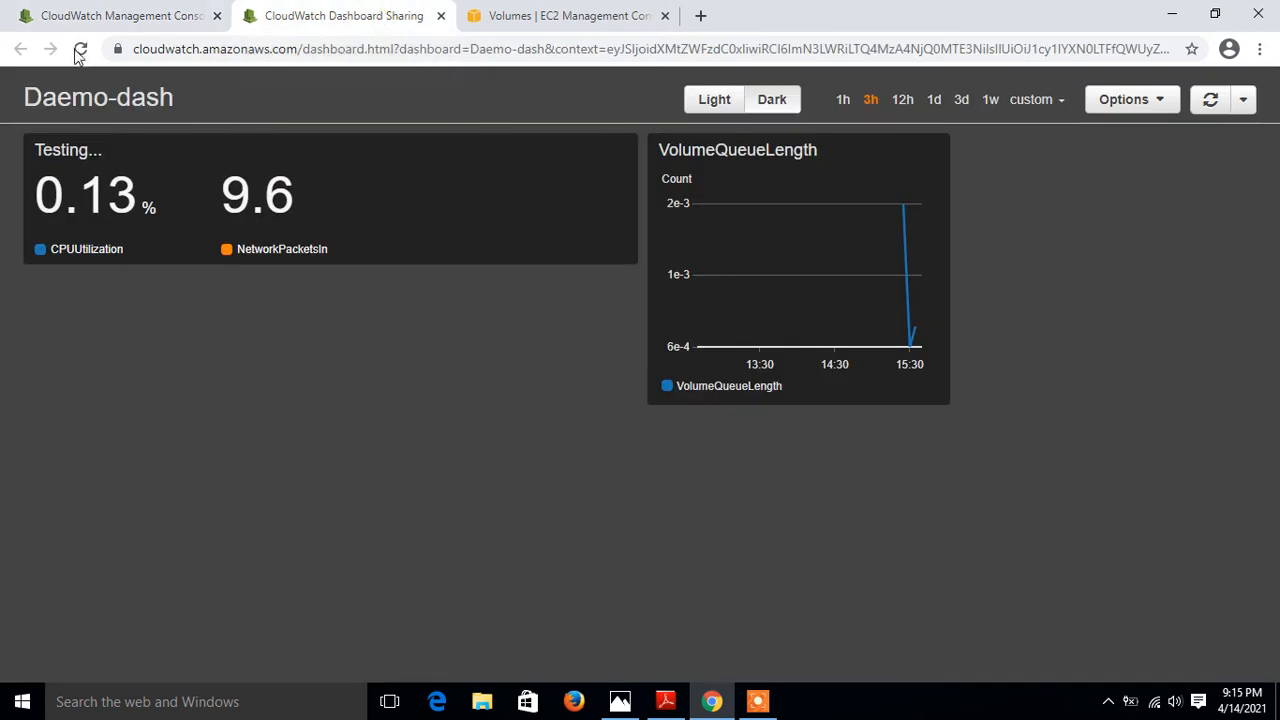
- Reload the public dashboard page twice to show Testing... as a bar chart
{"action": "left_click", "coordinate": [80, 49]}
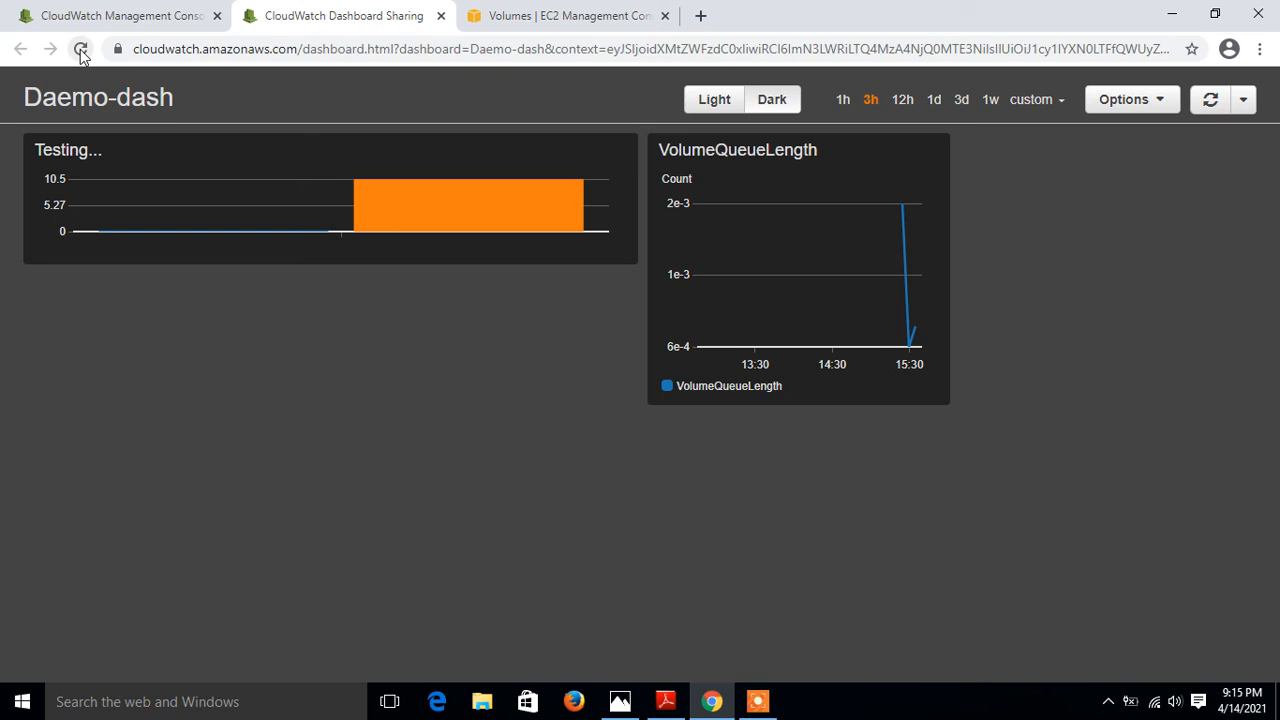
{"action": "left_click", "coordinate": [80, 48]}
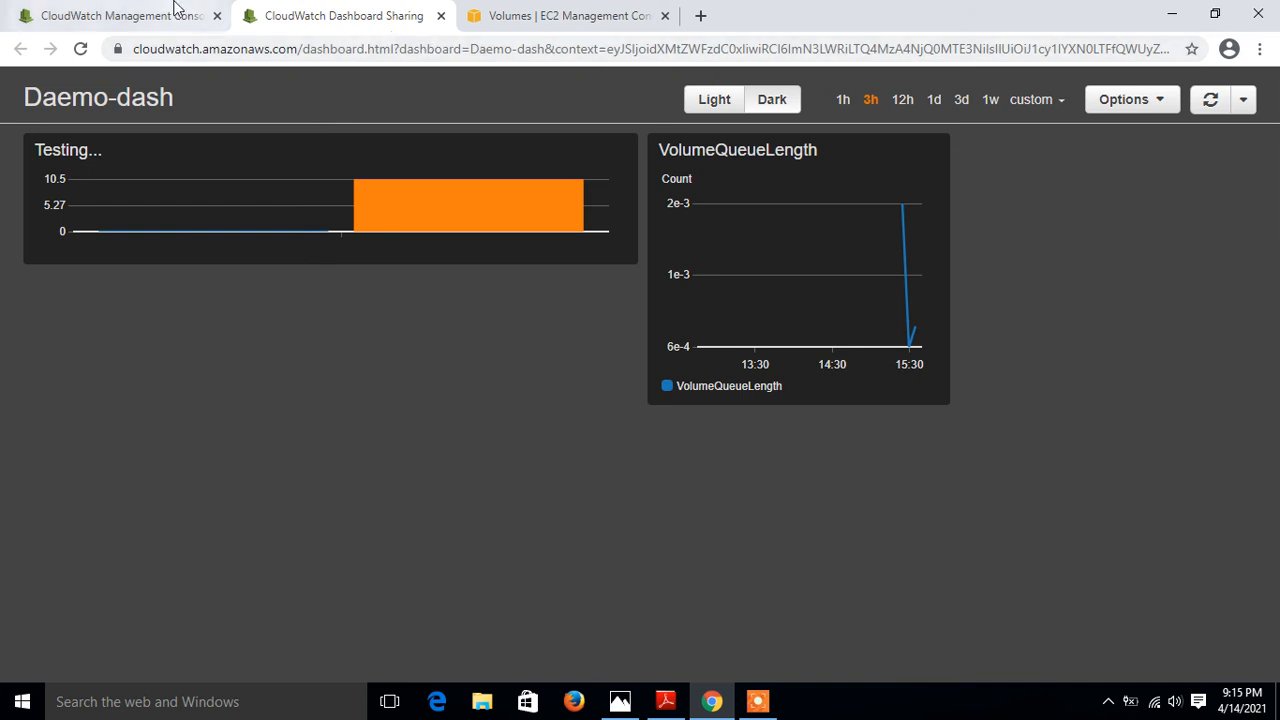
- Open Daemo-dash from the dashboards list and delete it via Actions > Delete dashboard
{"action": "left_click", "coordinate": [110, 15]}
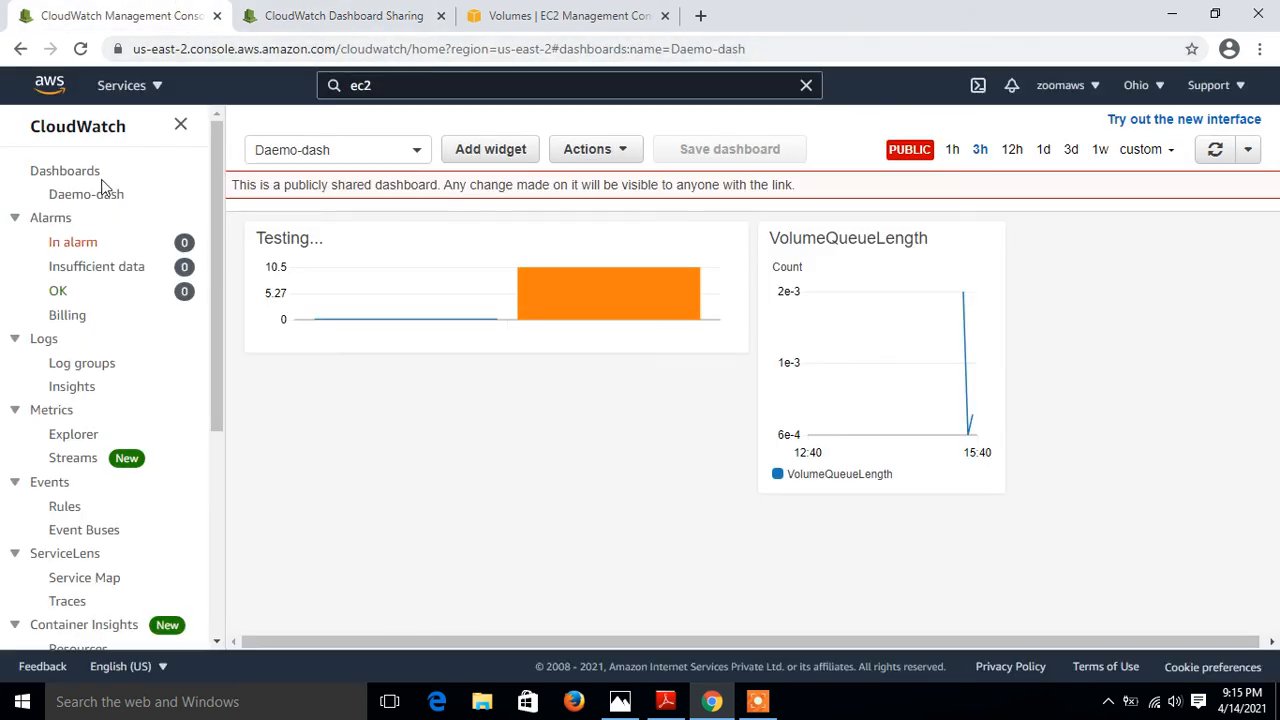
{"action": "left_click", "coordinate": [64, 170]}
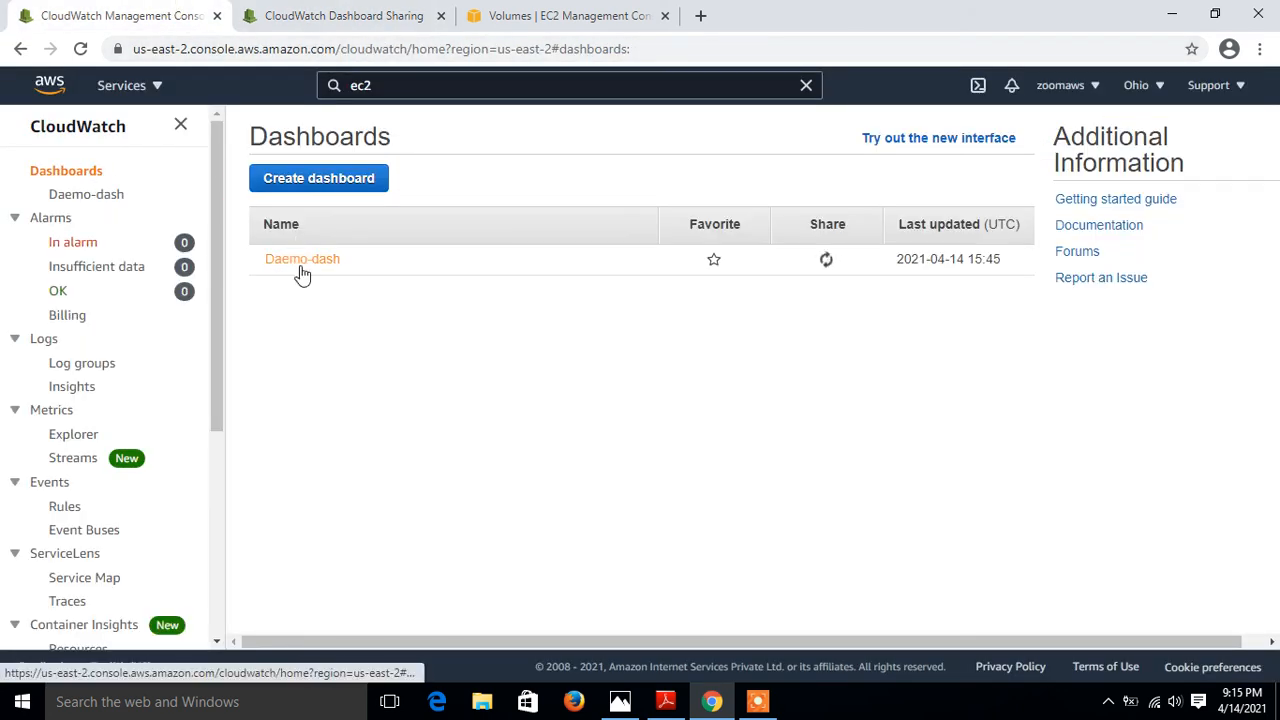
{"action": "left_click", "coordinate": [302, 258]}
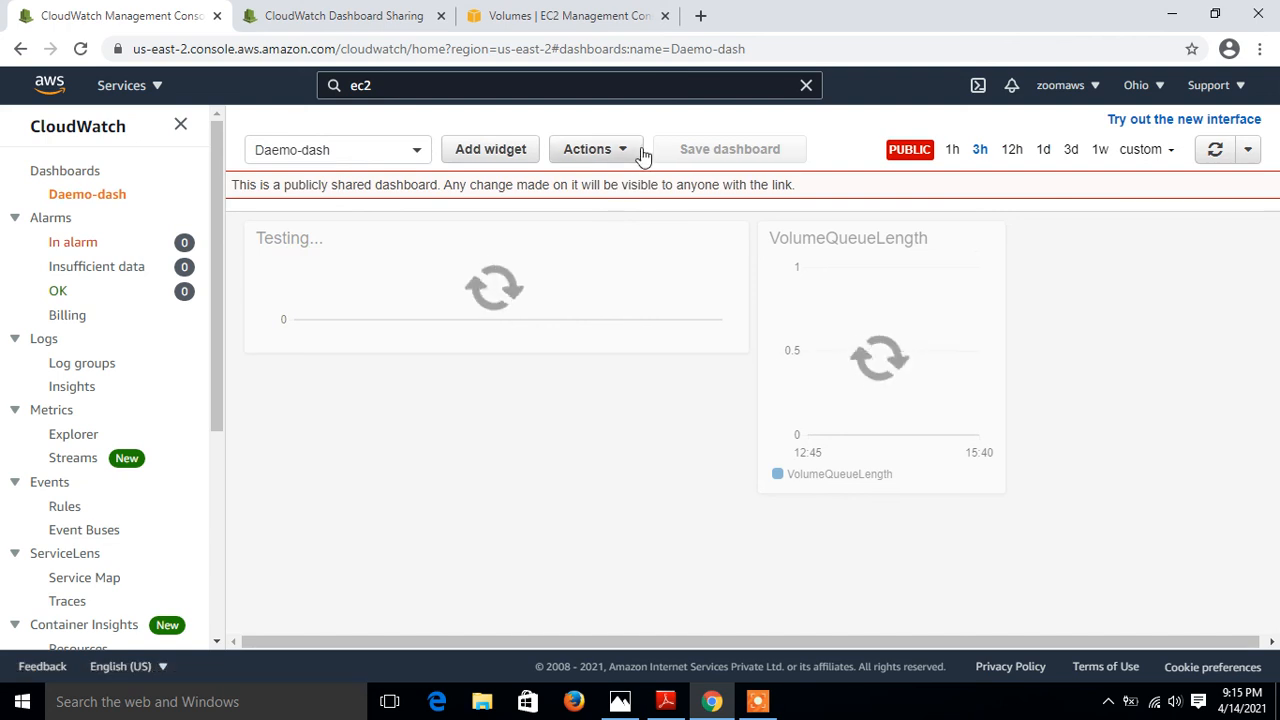
{"action": "left_click", "coordinate": [595, 149]}
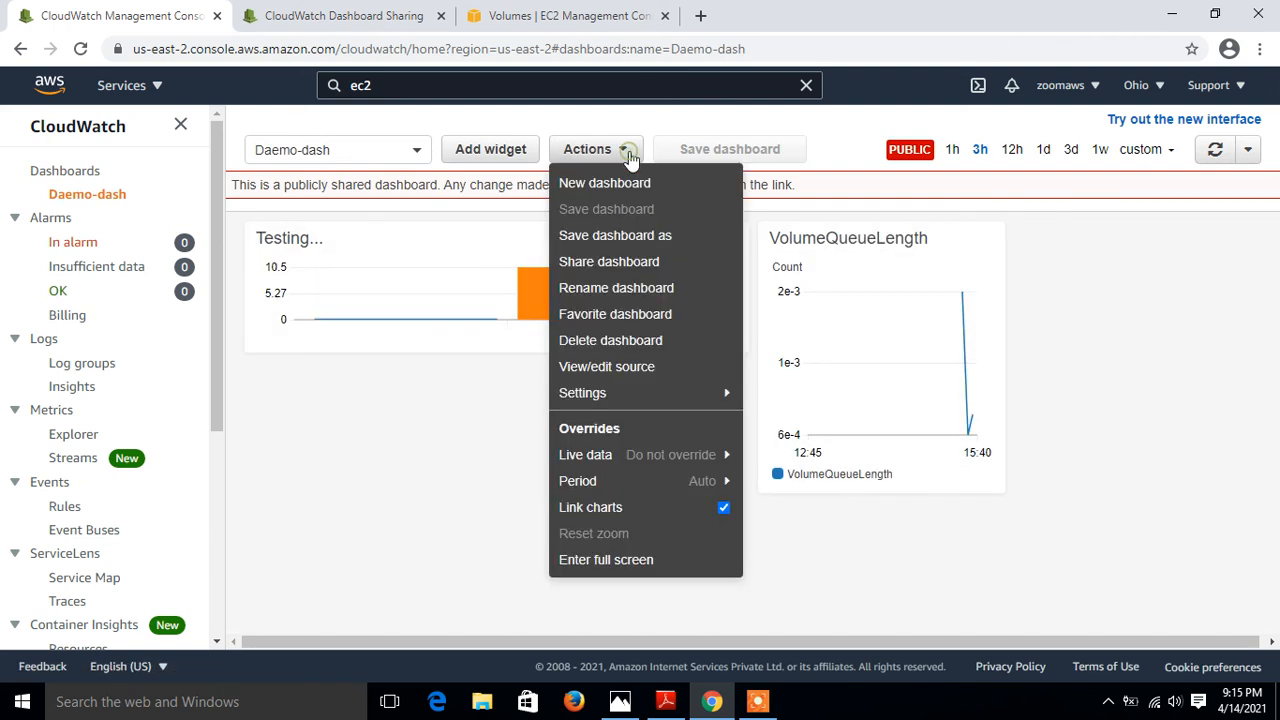
{"action": "left_click", "coordinate": [610, 340]}
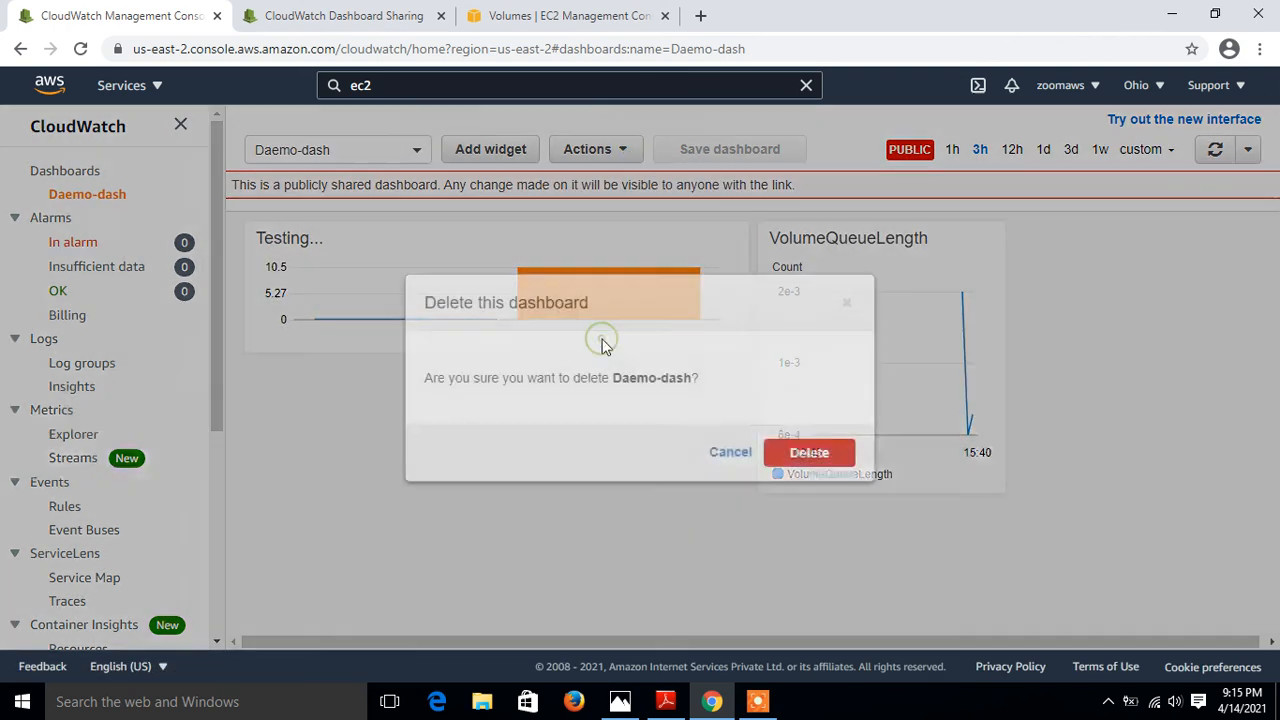
{"action": "left_click", "coordinate": [809, 452]}
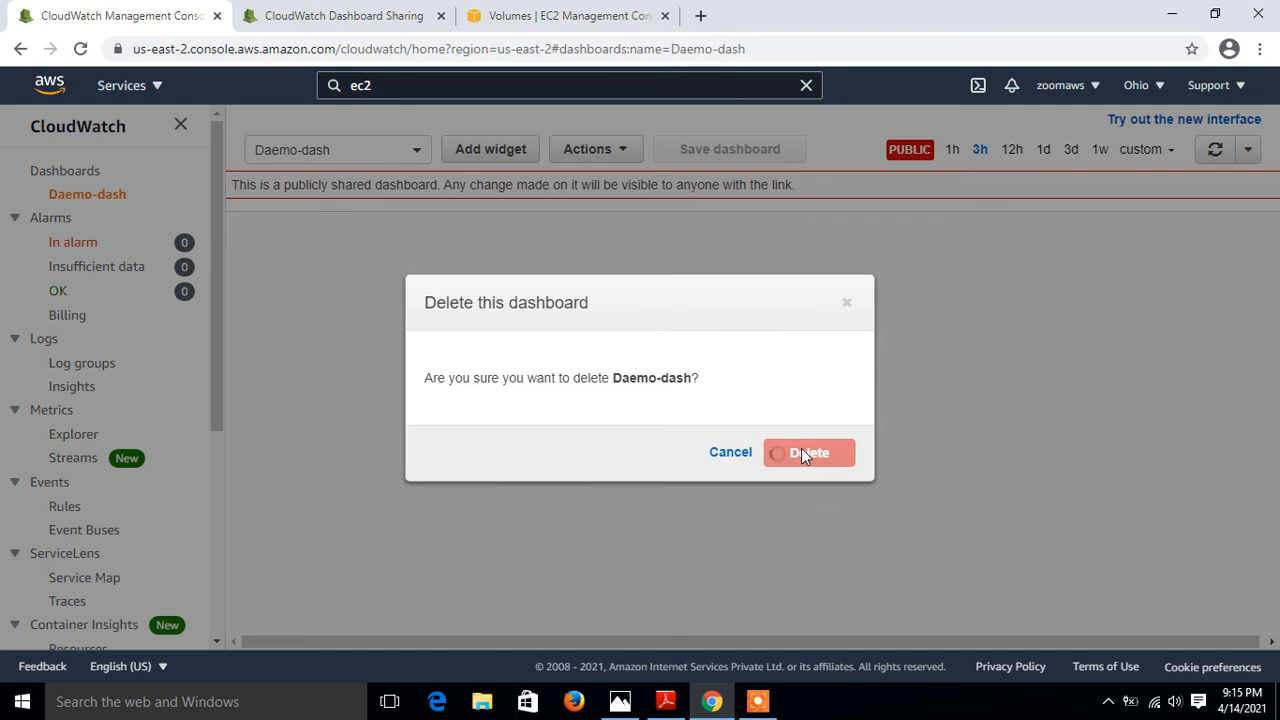
{"action": "left_click", "coordinate": [809, 452]}
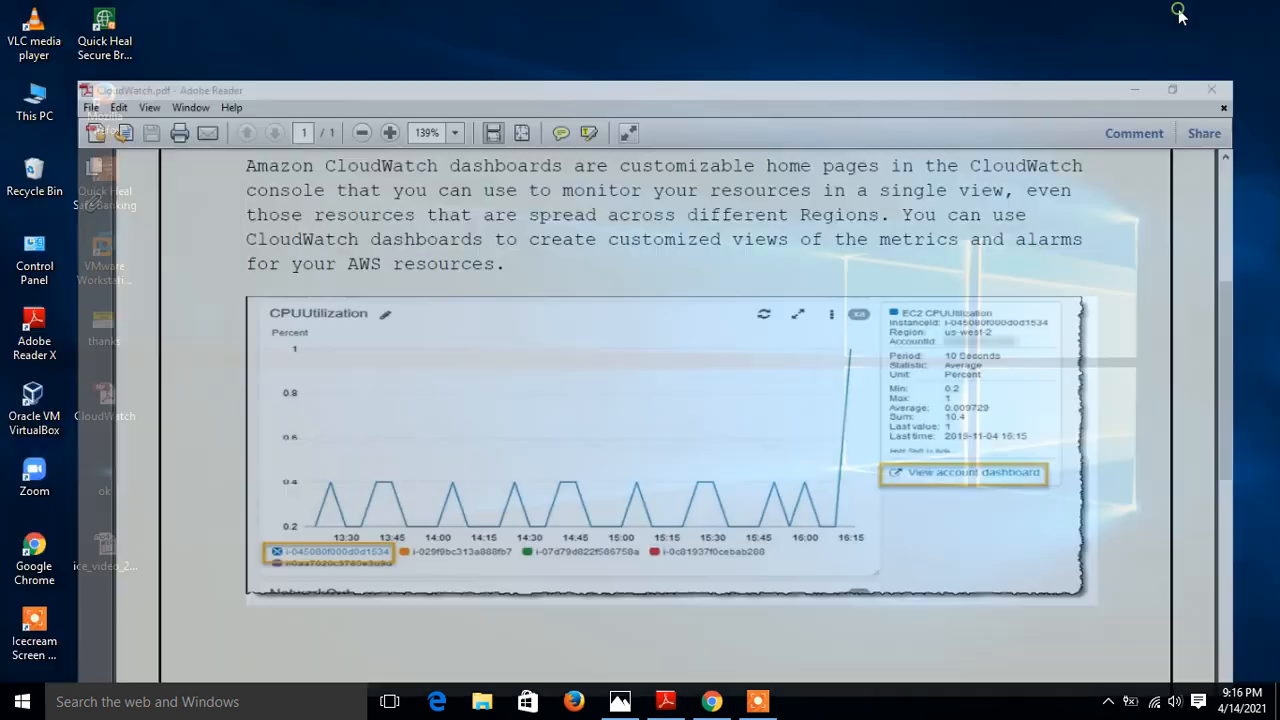
- Minimize Adobe Reader and show the thanks.jpg closing image in Photos
{"action": "left_click", "coordinate": [1211, 89]}
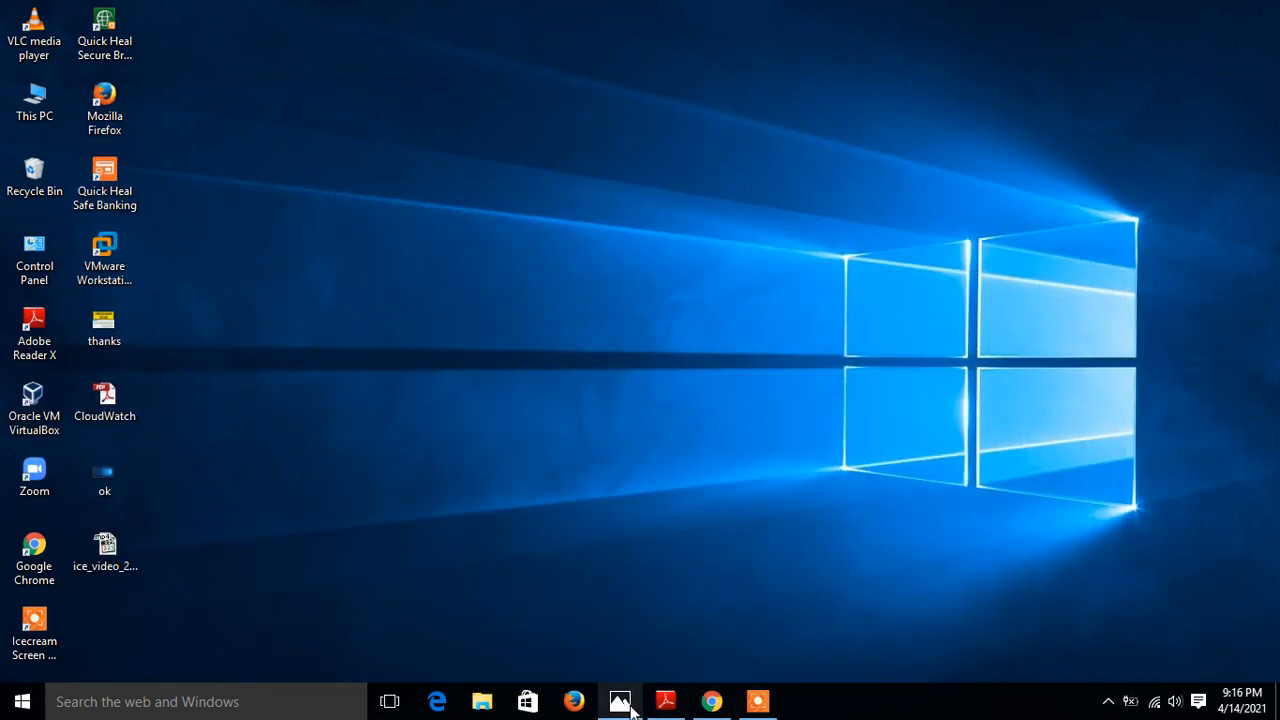
{"action": "left_click", "coordinate": [619, 701]}
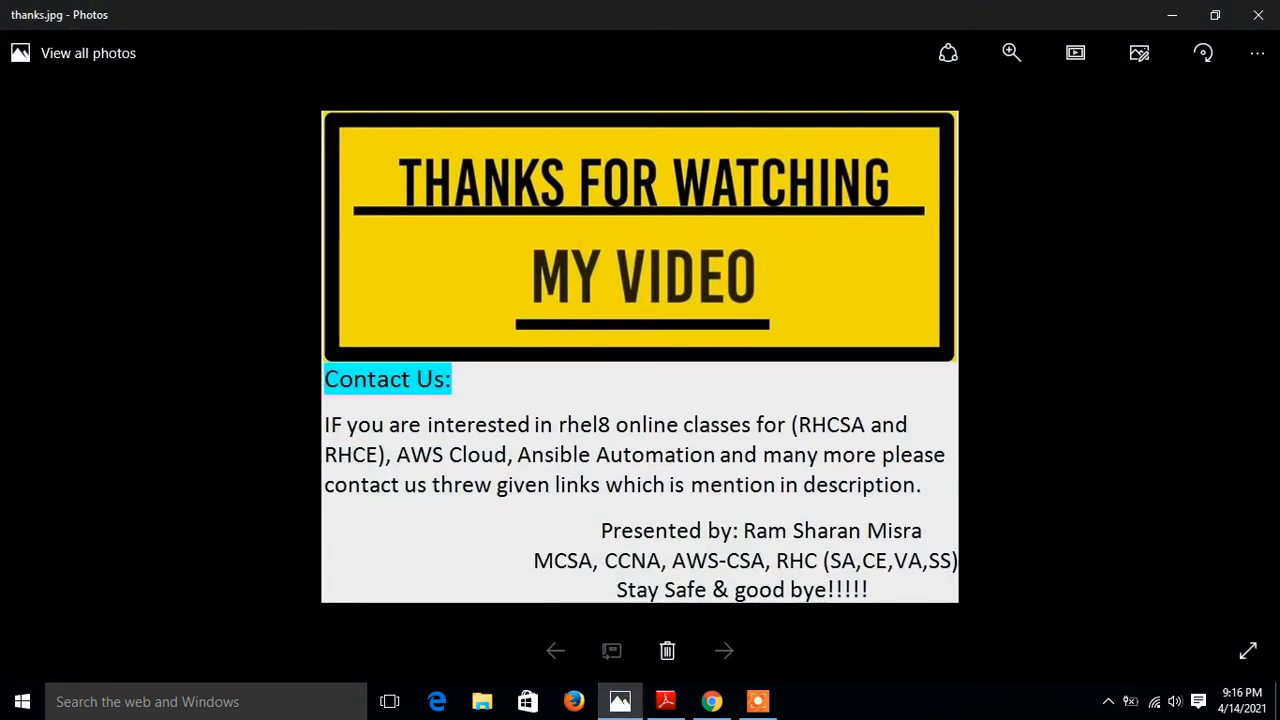